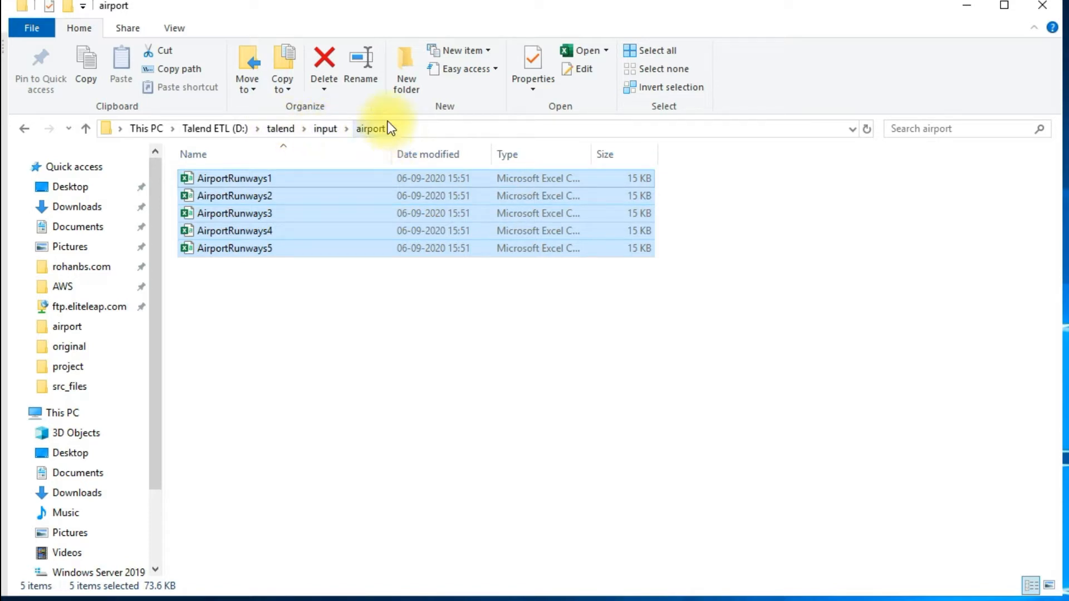
mouse_move(385, 139)
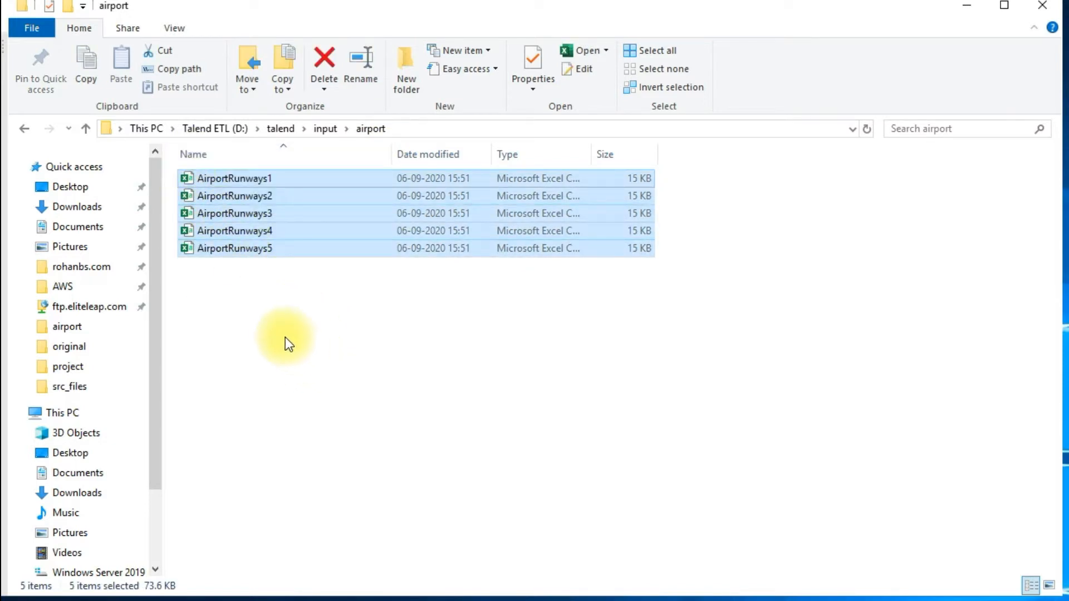
mouse_move(257, 304)
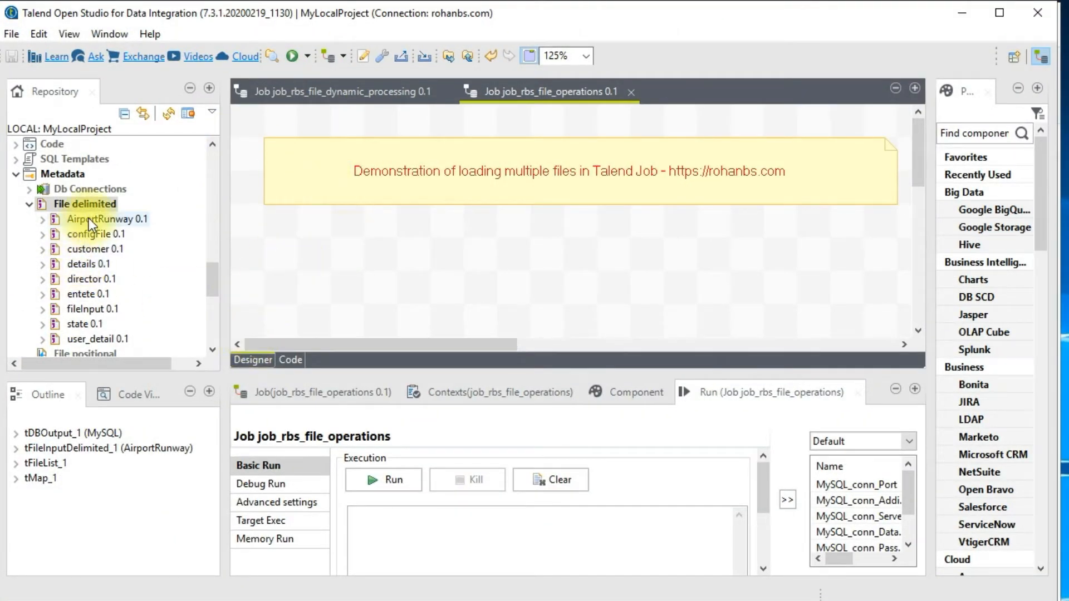
- Drag the AirportRunway 0.1 delimited-file metadata from the Repository onto the job canvas
click(103, 219)
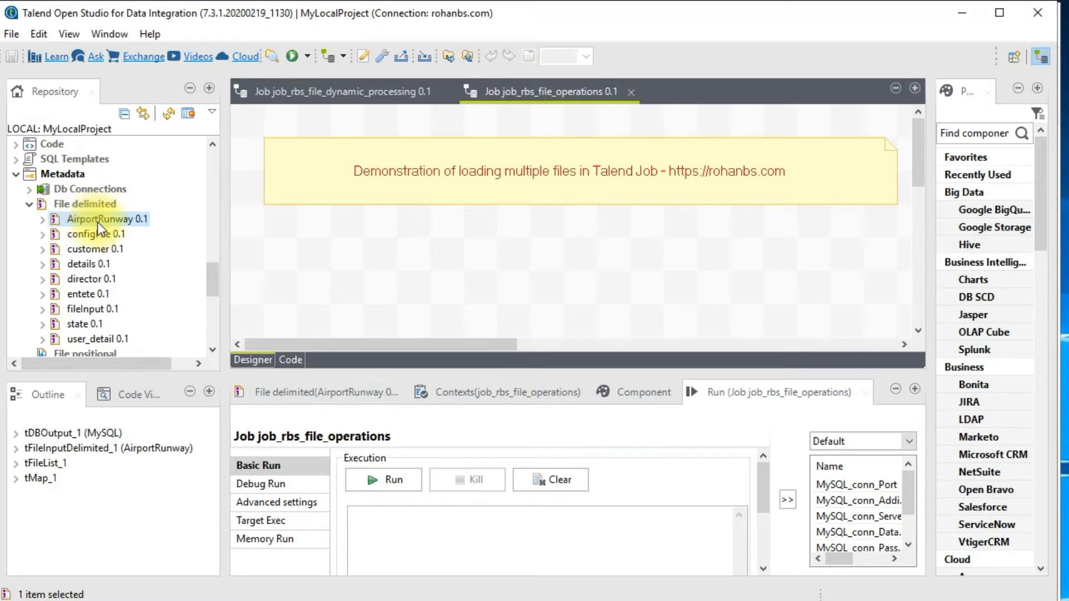
mouse_move(137, 229)
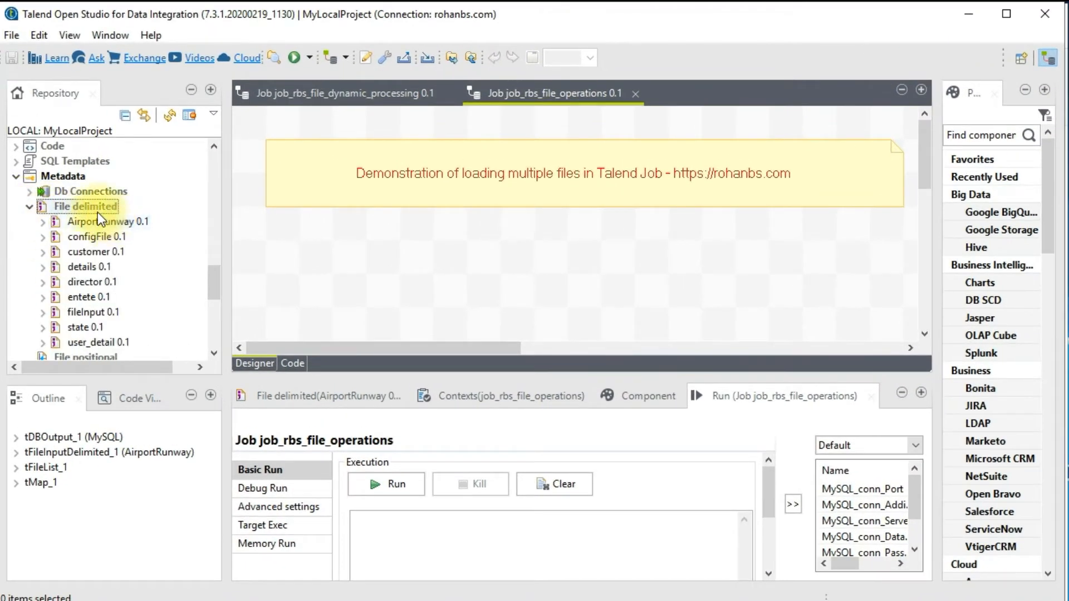
drag(105, 221, 437, 271)
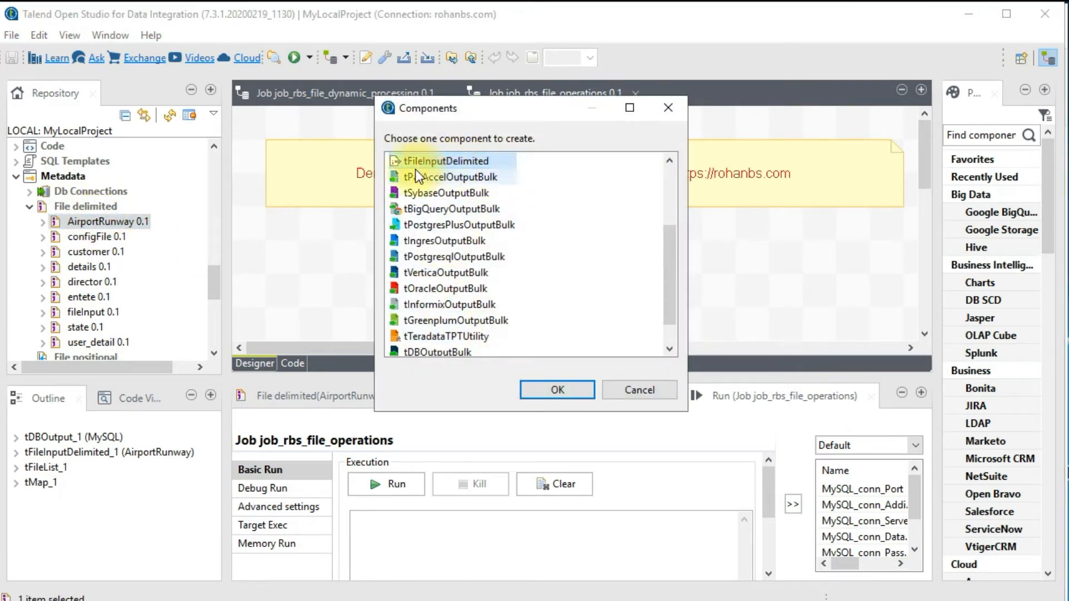
- Create AirportRunway as a tFileInputDelimited component and review its repository schema
click(556, 390)
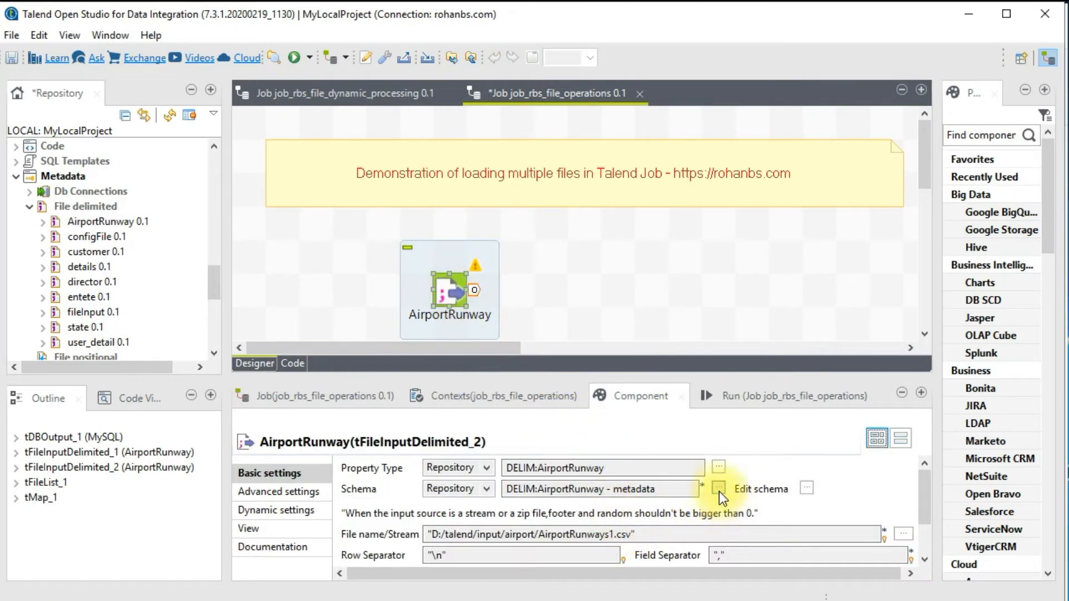
click(719, 489)
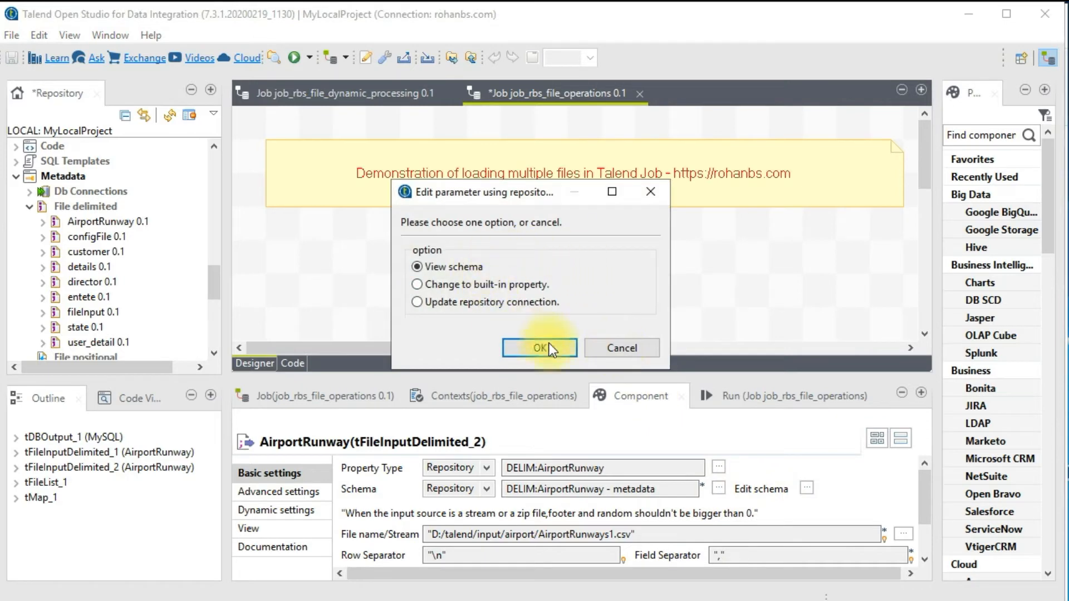
click(540, 348)
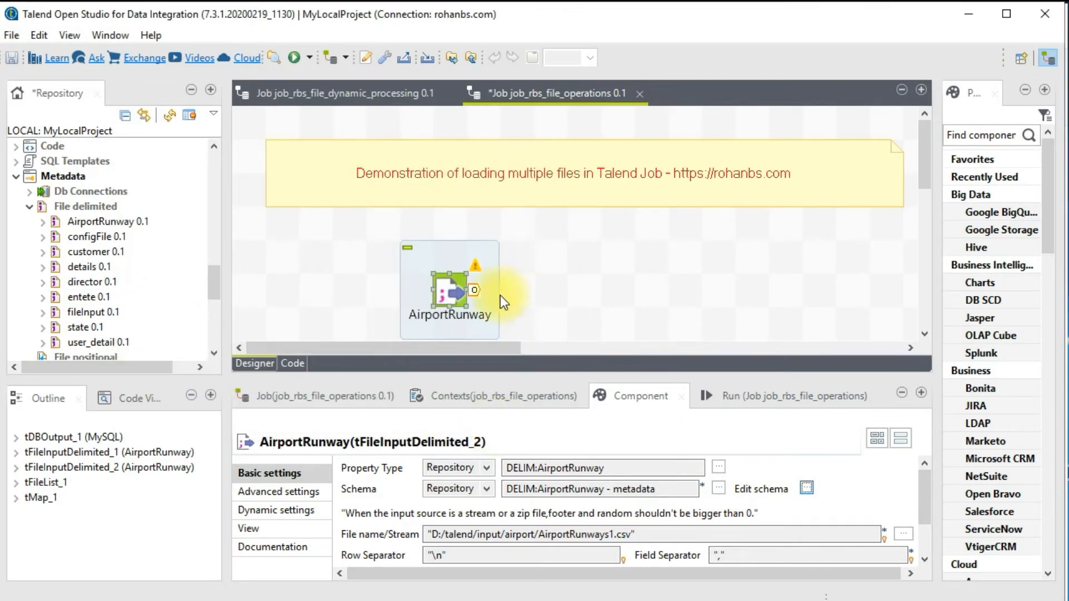
scroll(down, 3)
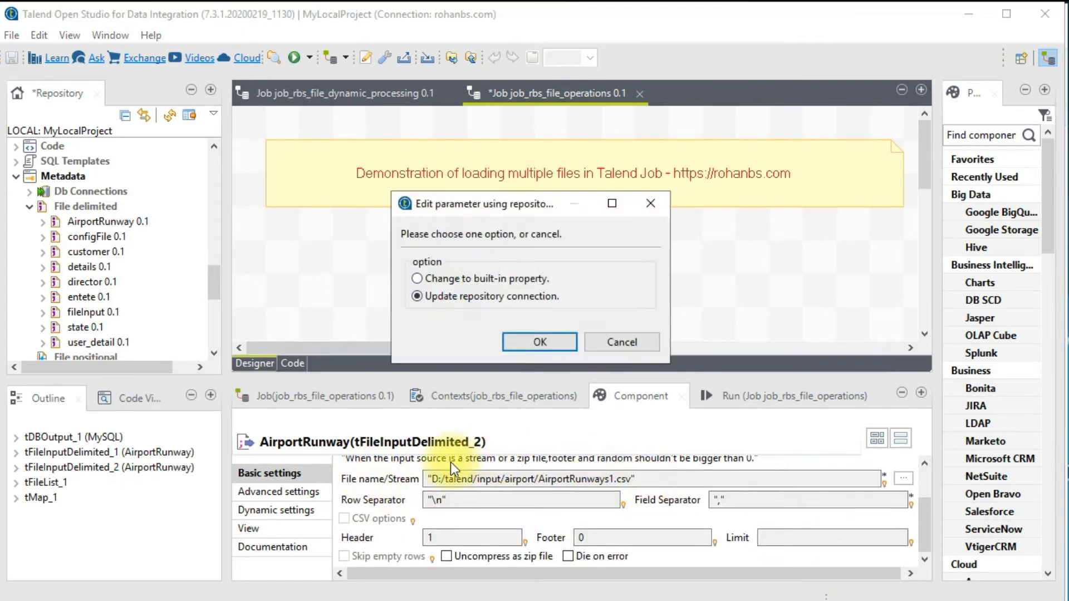
- Switch the AirportRunway component's schema from repository to built-in
click(540, 342)
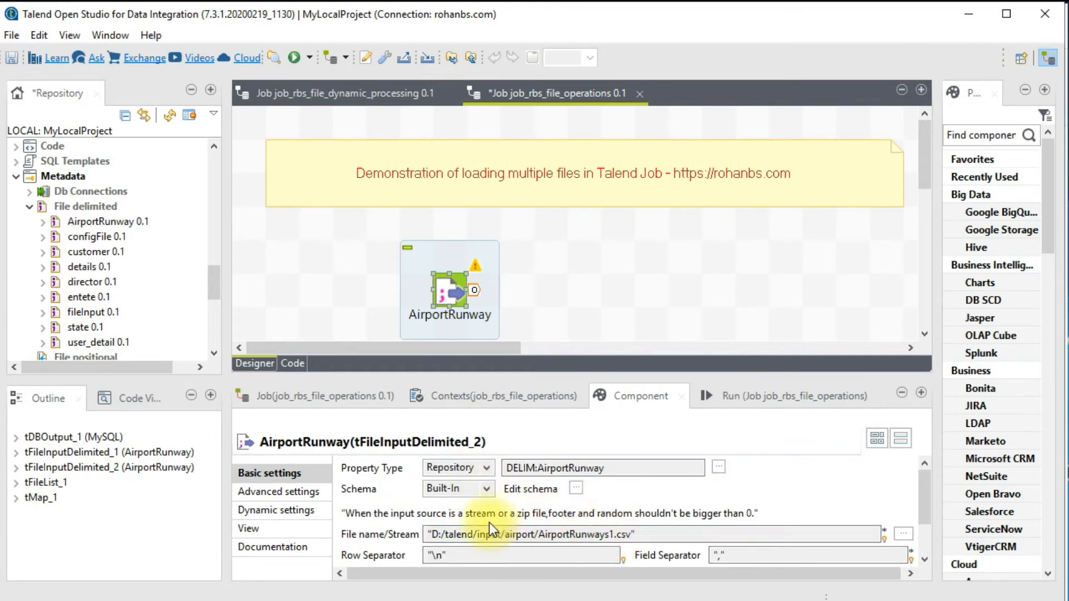
mouse_move(553, 535)
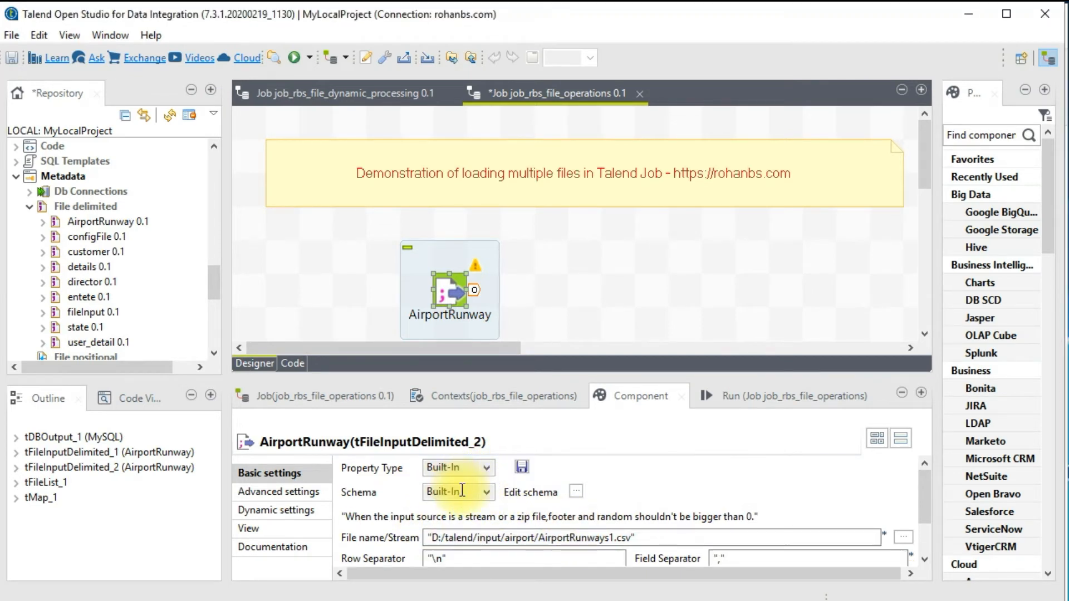
mouse_move(650, 565)
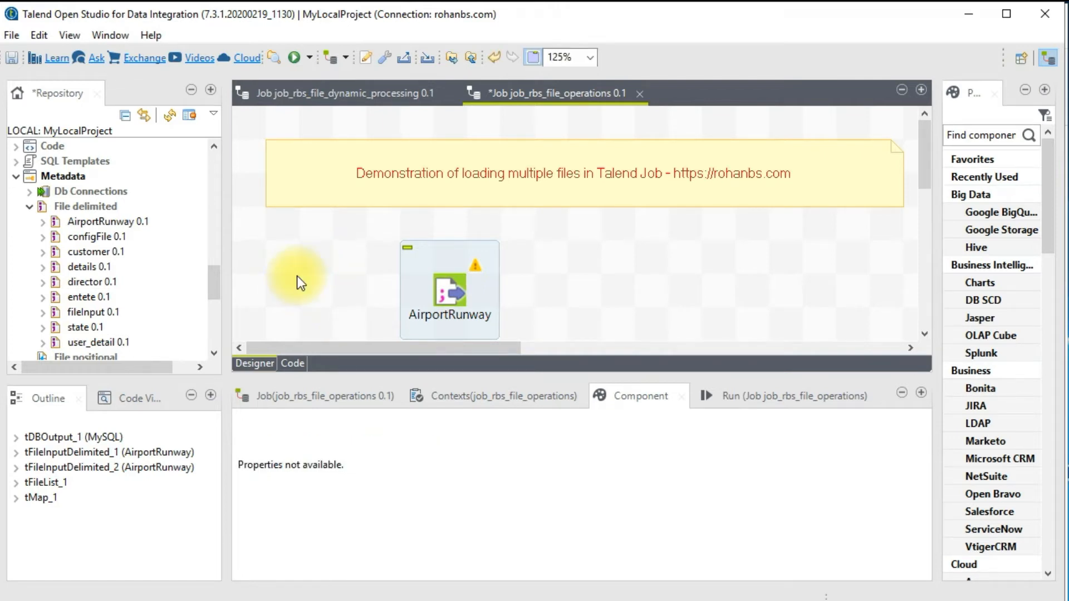
- Add a tFileList component beside AirportRunway and bring up tFileList_2's settings
text(tfile)
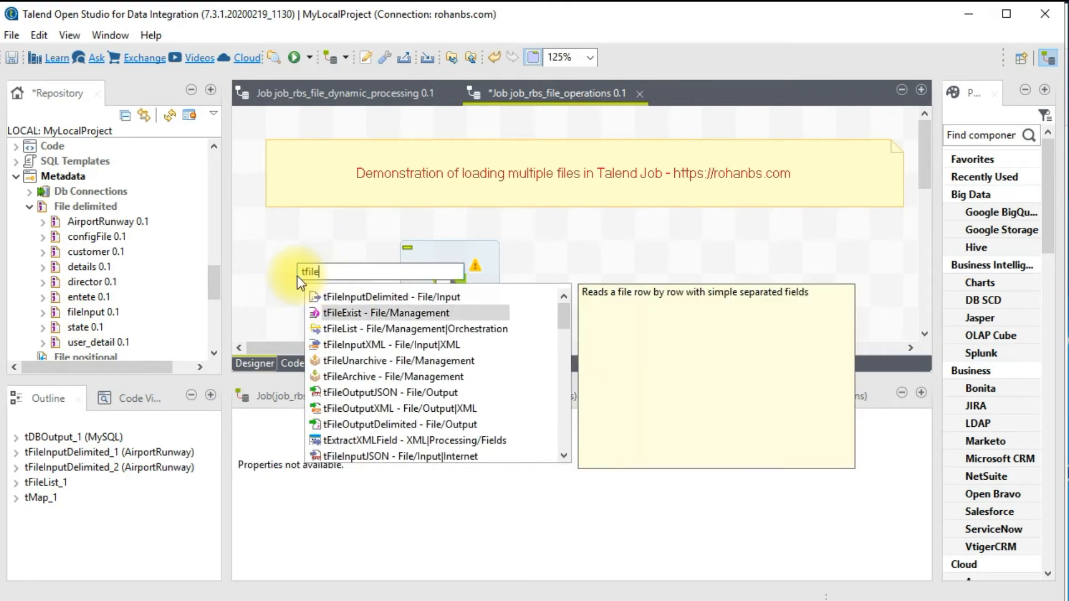
click(368, 328)
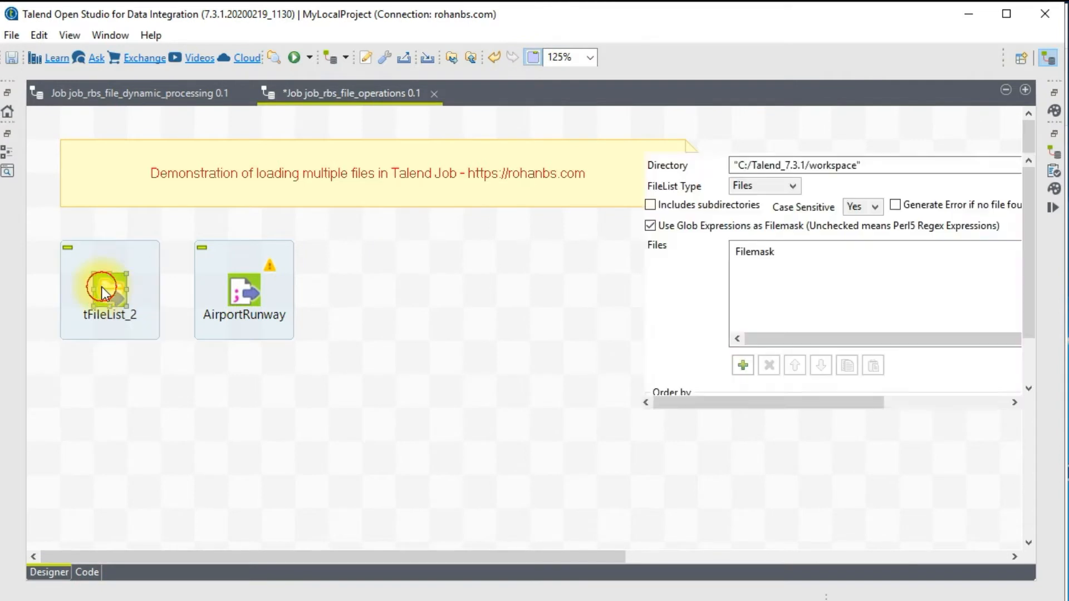
click(107, 293)
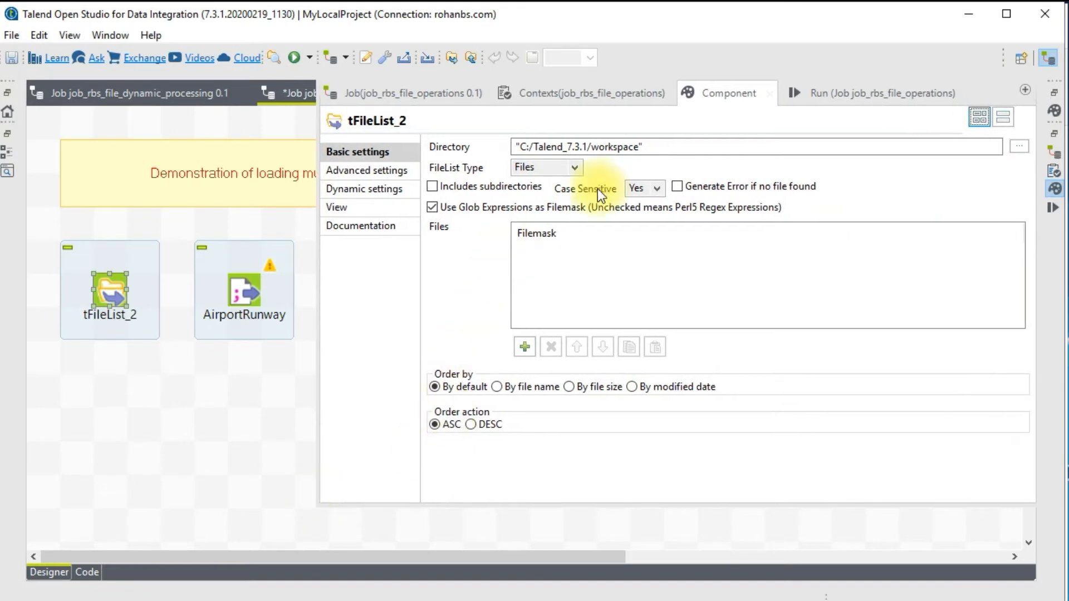
mouse_move(483, 172)
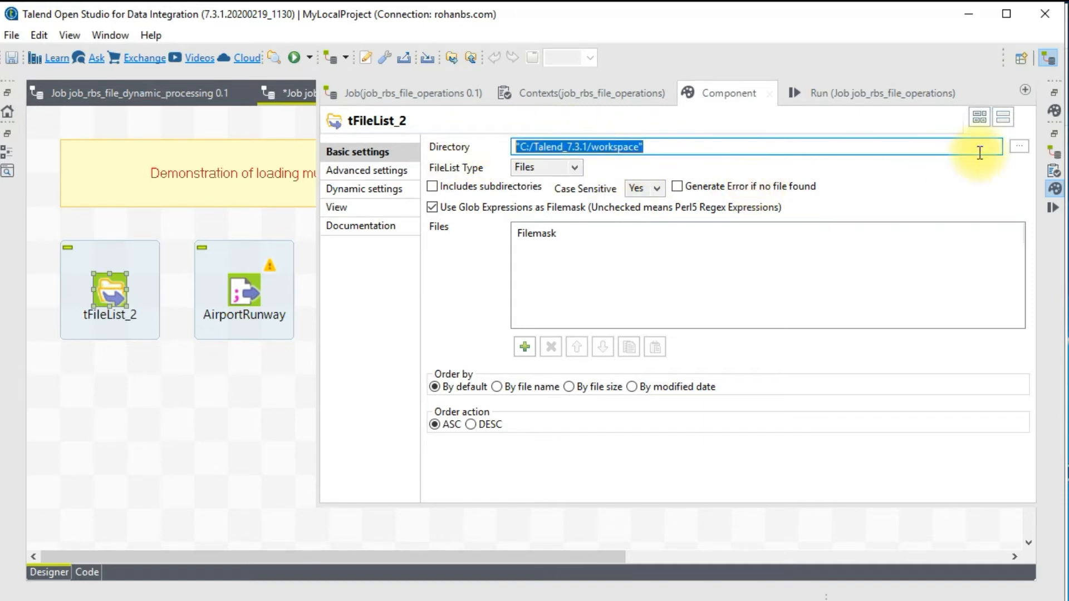
- Set tFileList_2's directory to D:/talend/input/airport via the Select Folder dialog
click(1021, 146)
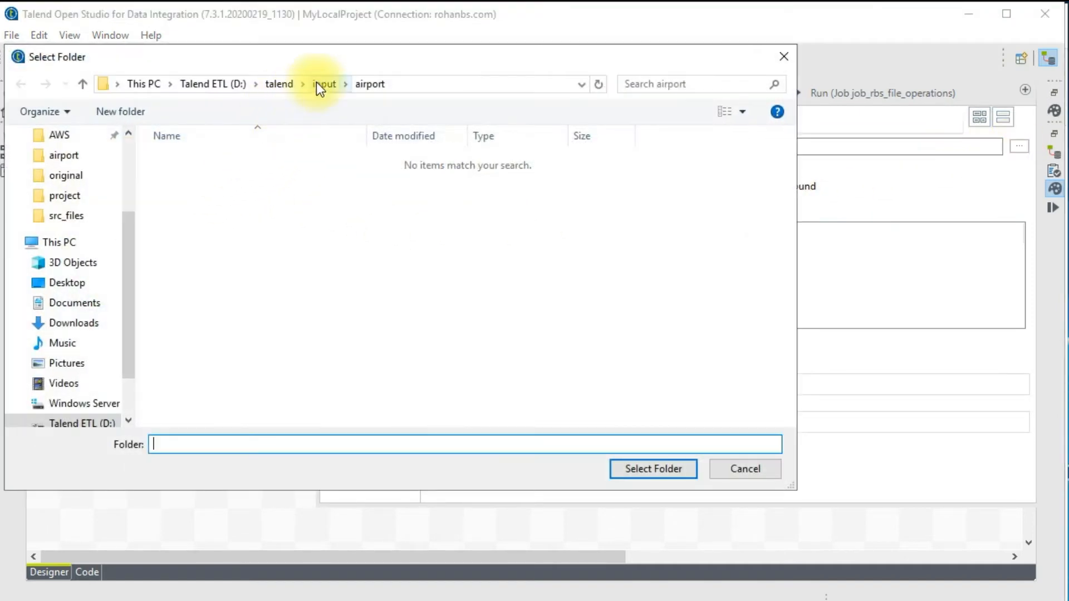
click(369, 84)
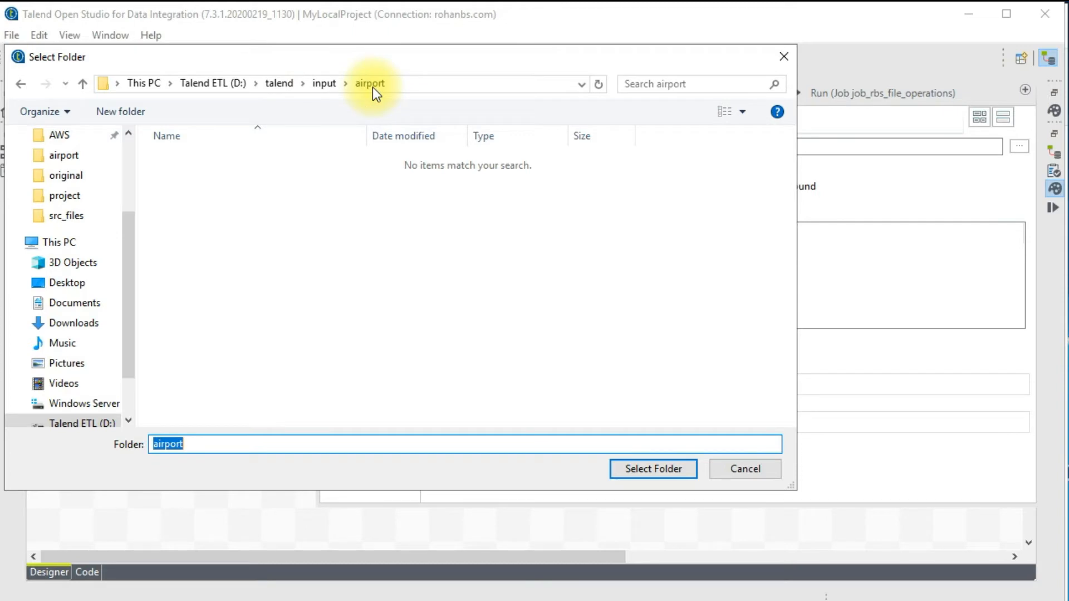
click(652, 469)
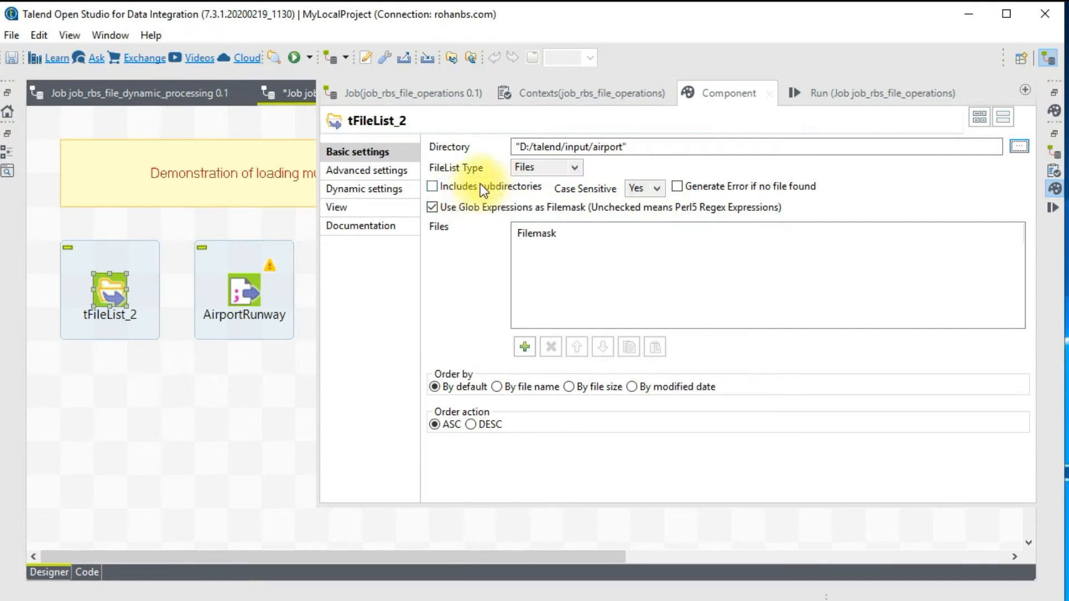
mouse_move(517, 196)
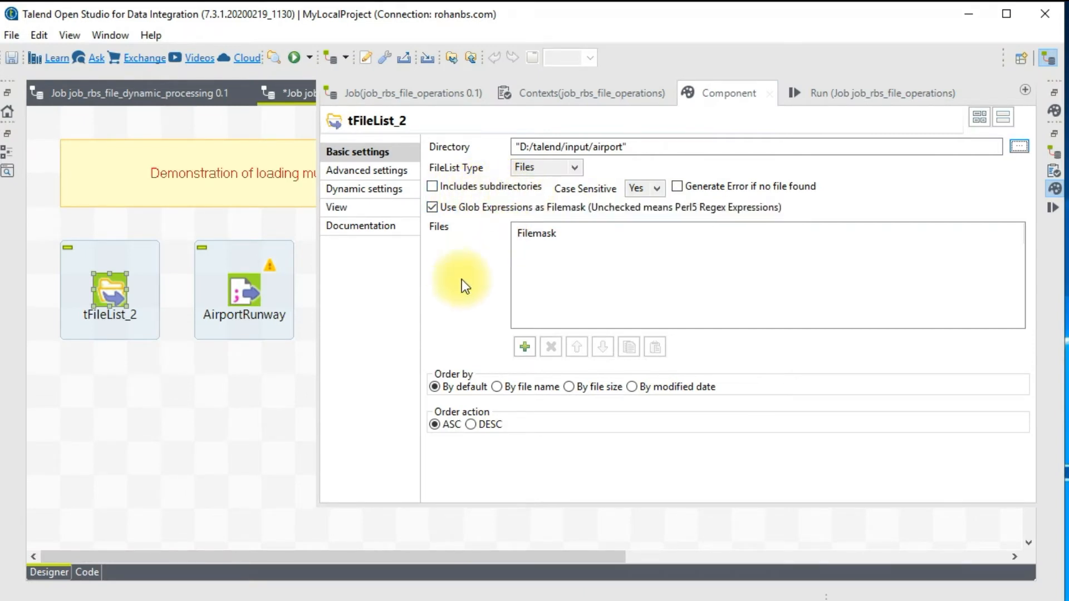
mouse_move(553, 194)
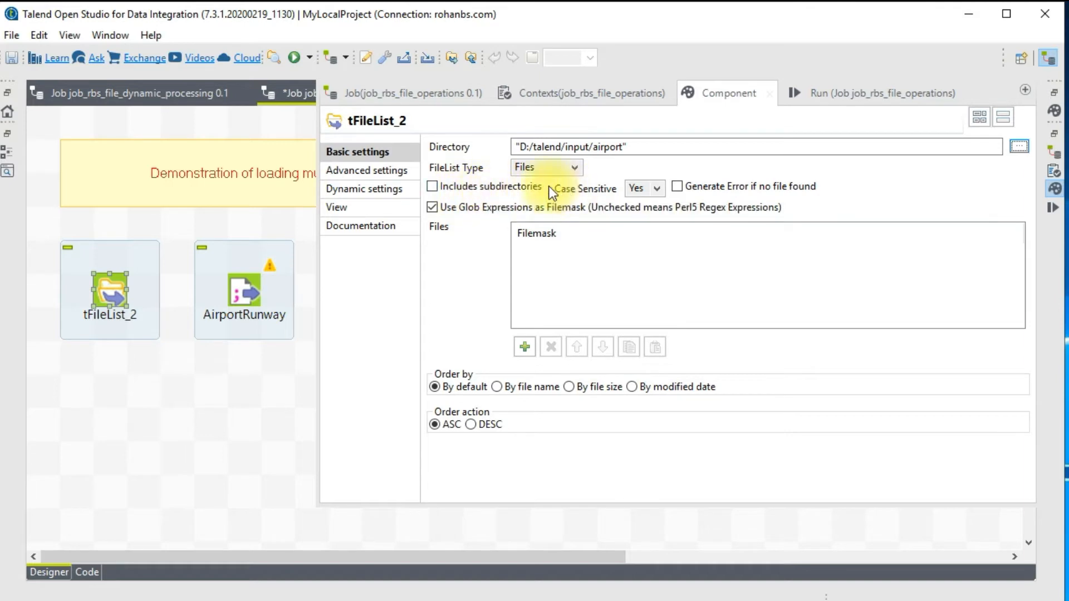
- Keep tFileList_2 reading D:/talend/input/airport with FileList Type left as Files
click(695, 234)
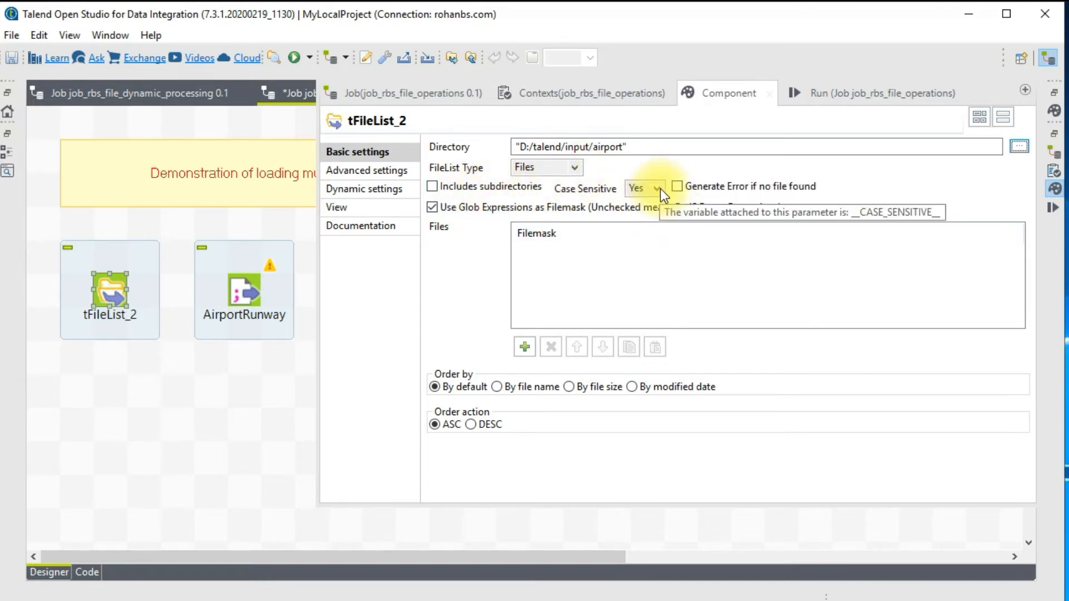
mouse_move(656, 200)
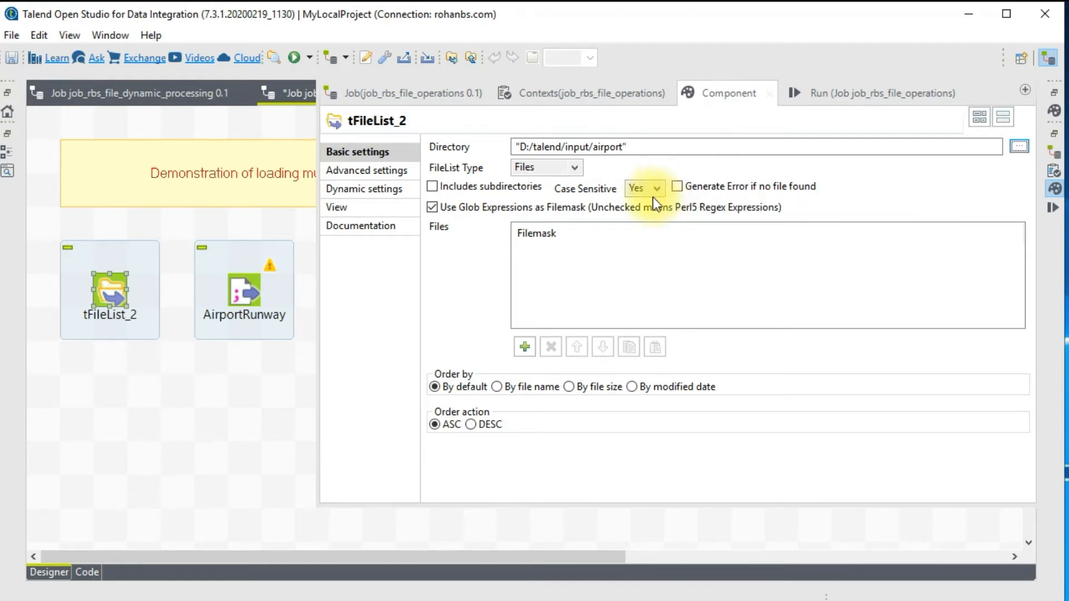
mouse_move(653, 199)
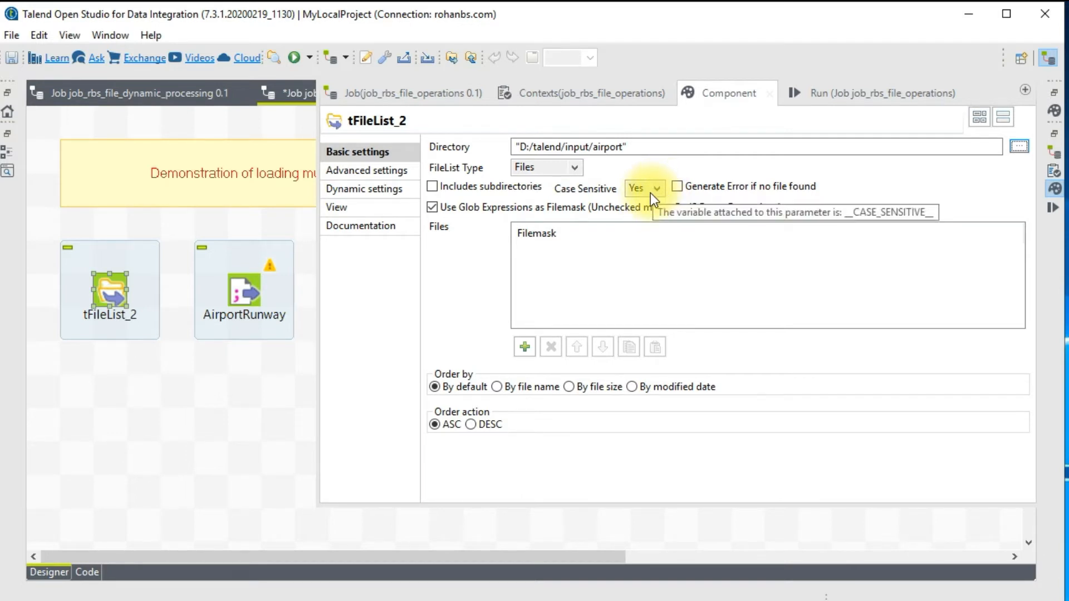
mouse_move(660, 196)
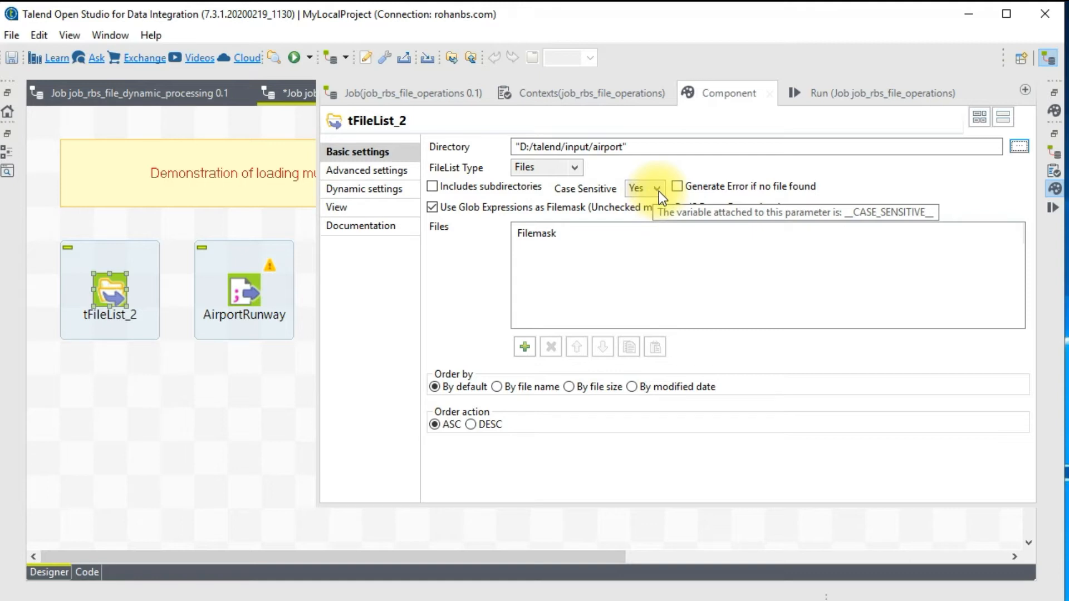
mouse_move(657, 212)
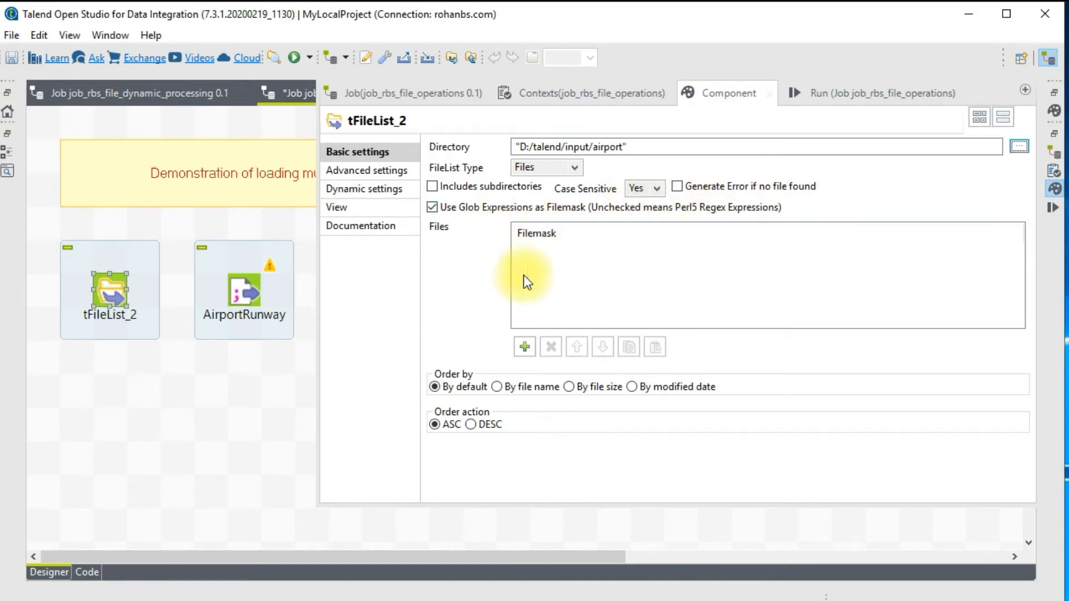
mouse_move(524, 348)
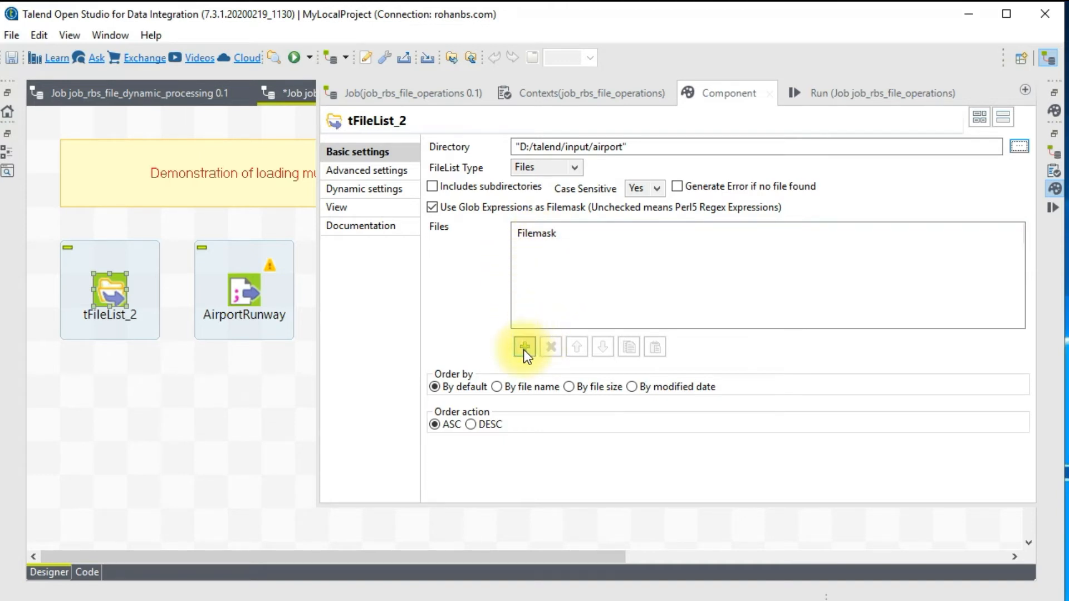
mouse_move(524, 350)
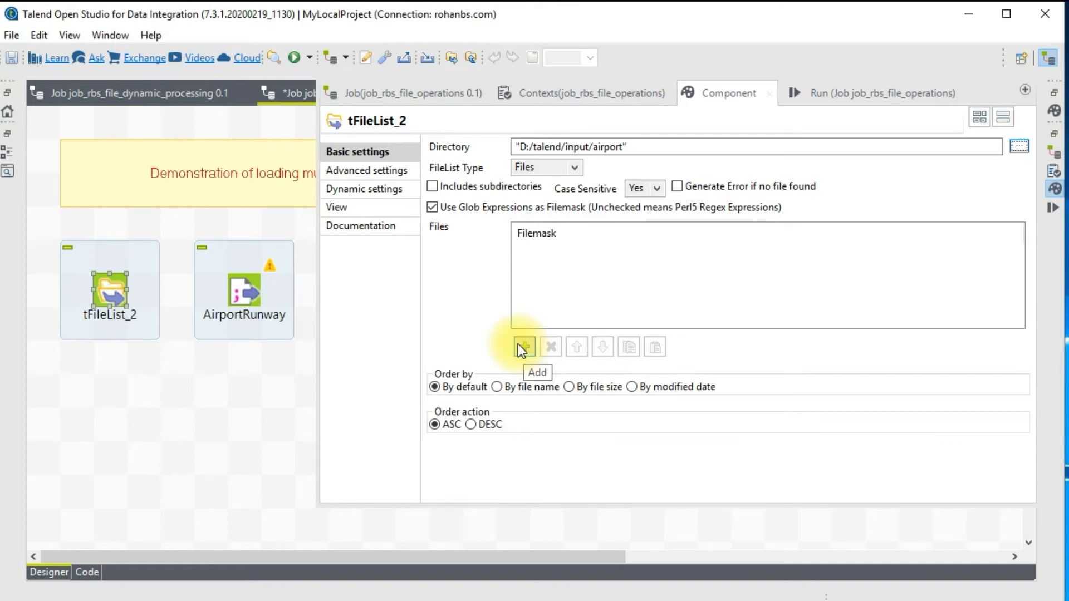
- Add a "*.csv" filemask row so tFileList_2 picks up every CSV file
click(526, 348)
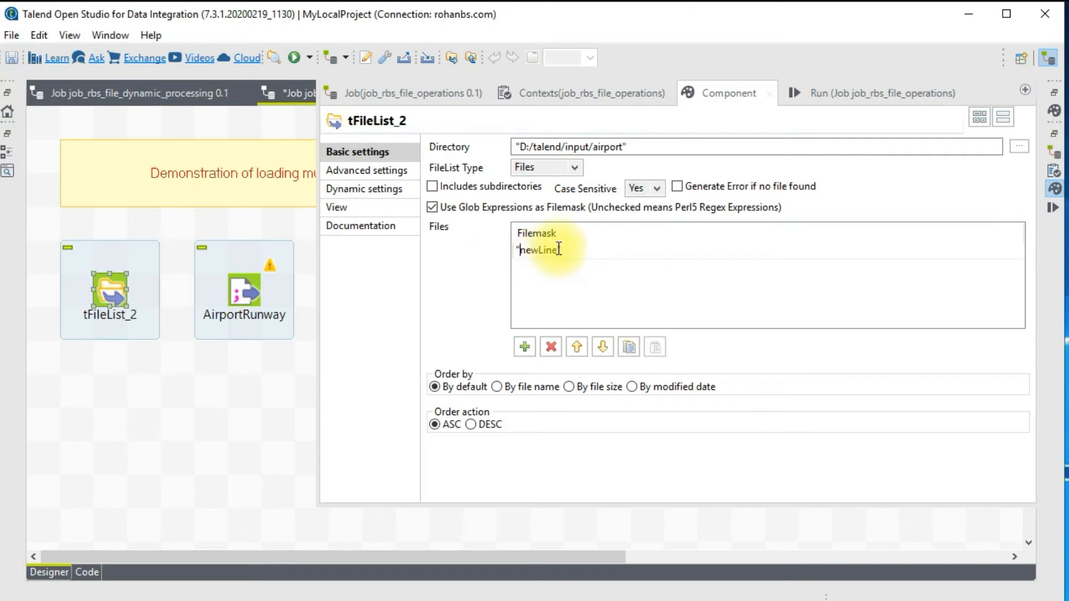
text(*)
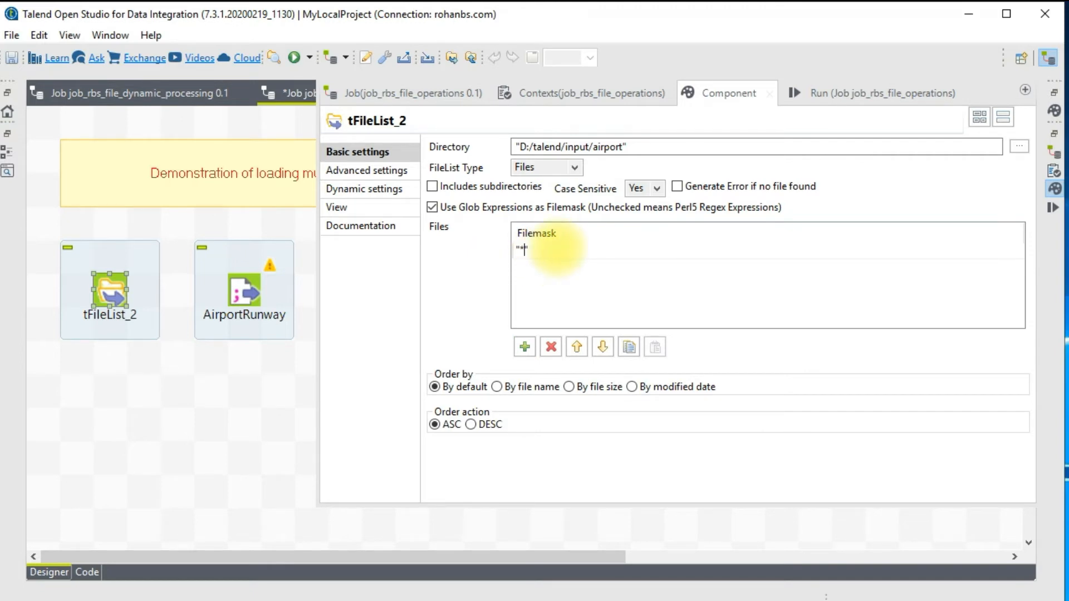
text(.csv)
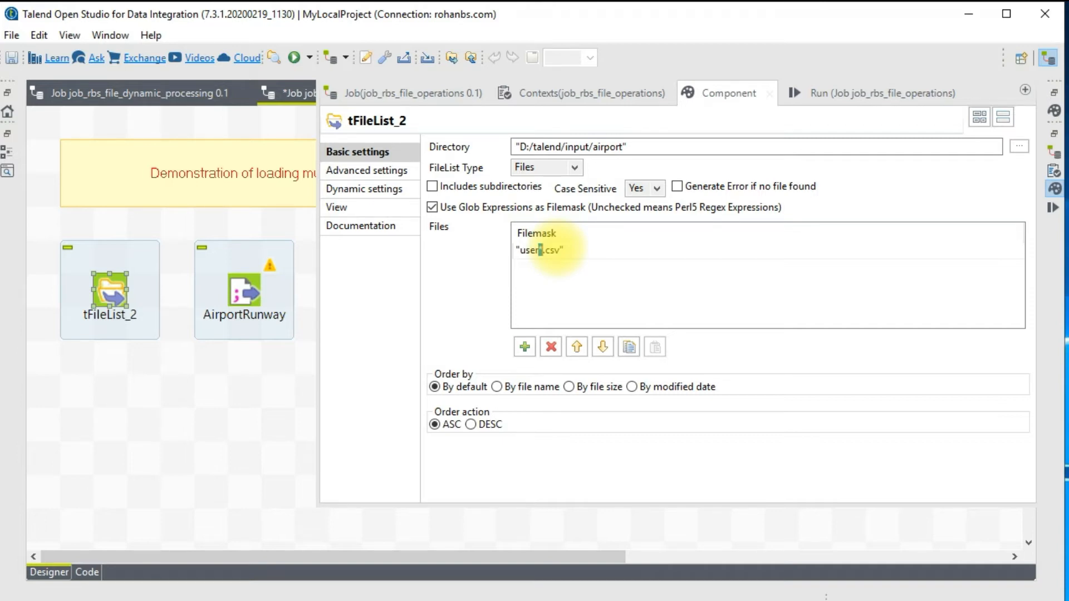
key(BackSpace)
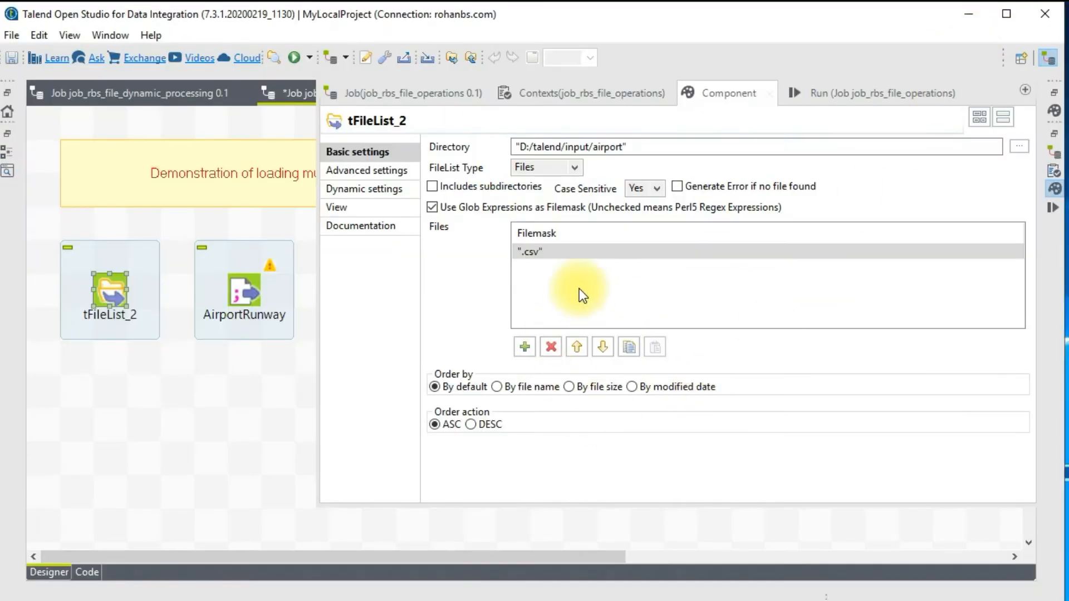
double_click(527, 252)
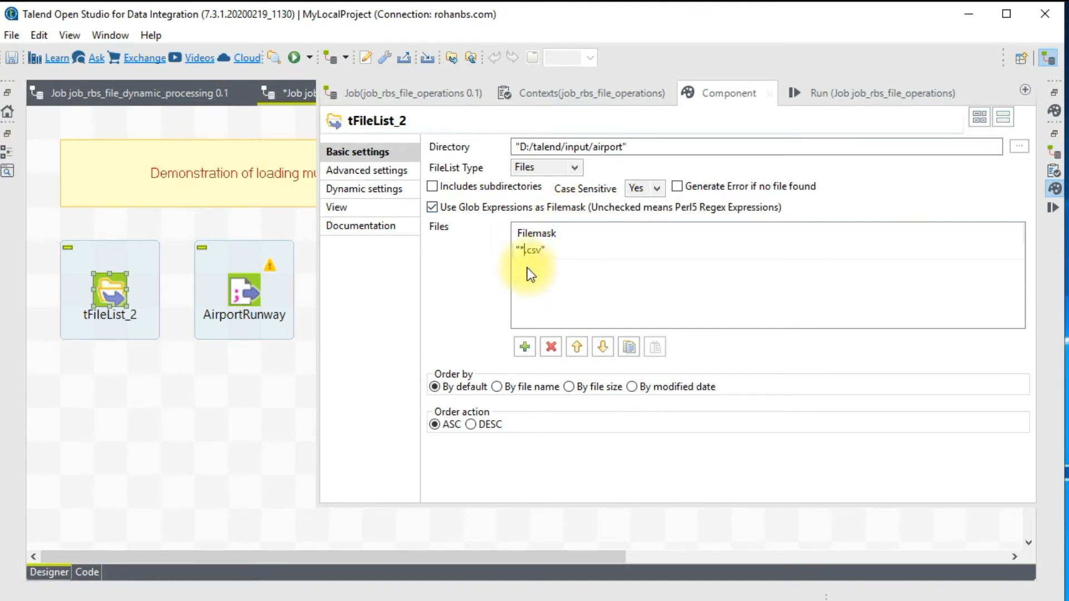
mouse_move(401, 441)
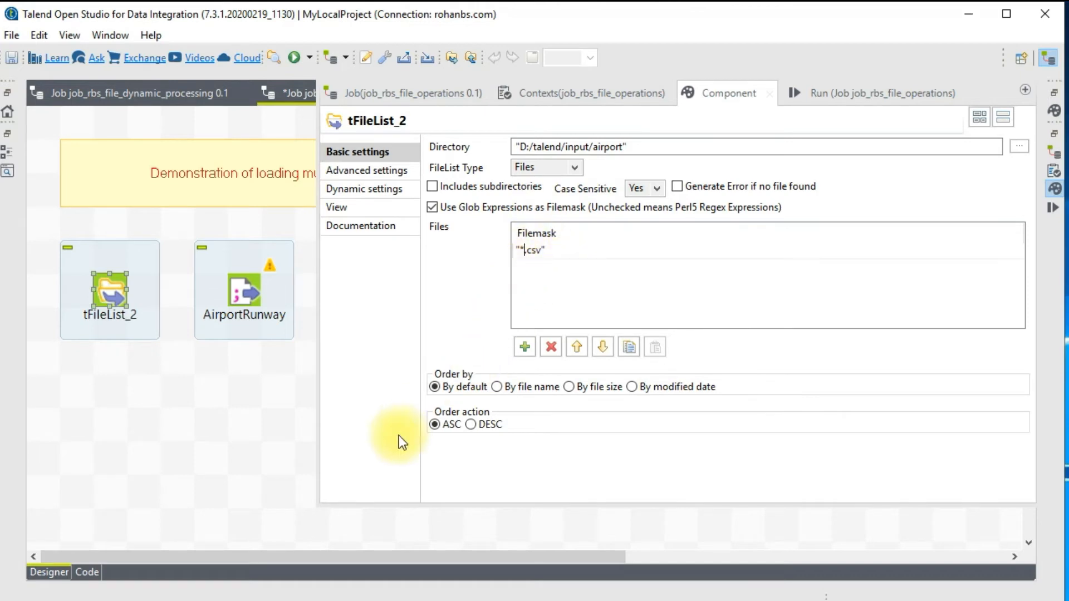
mouse_move(469, 305)
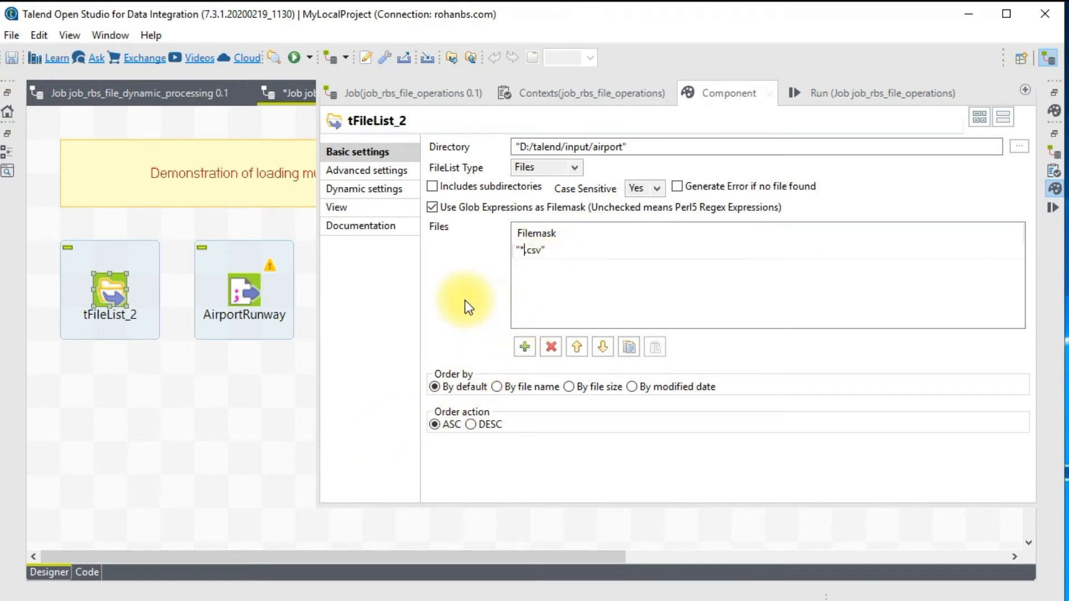
mouse_move(457, 310)
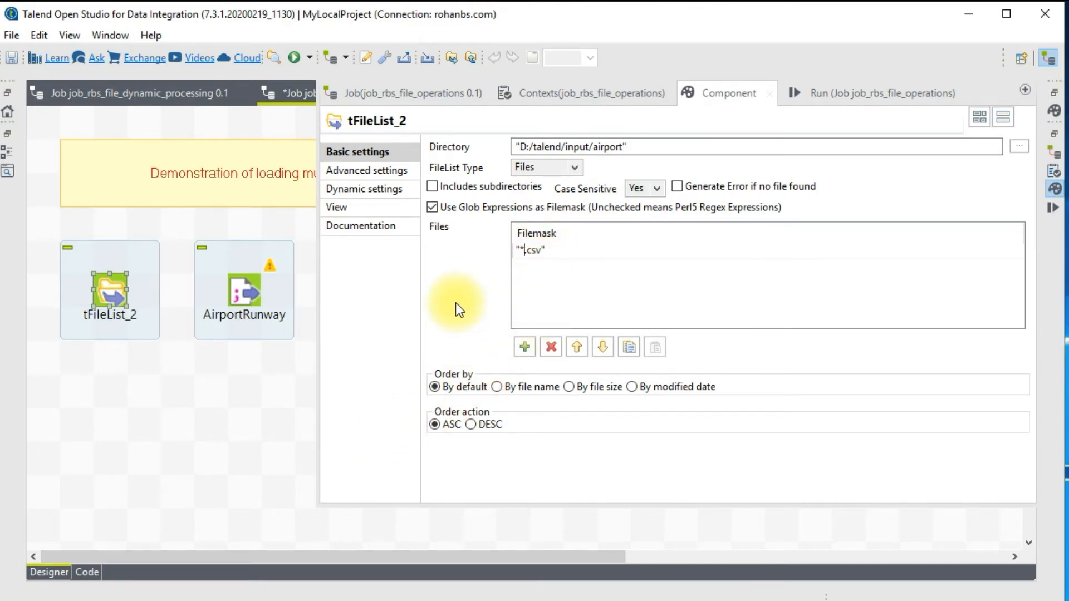
click(543, 252)
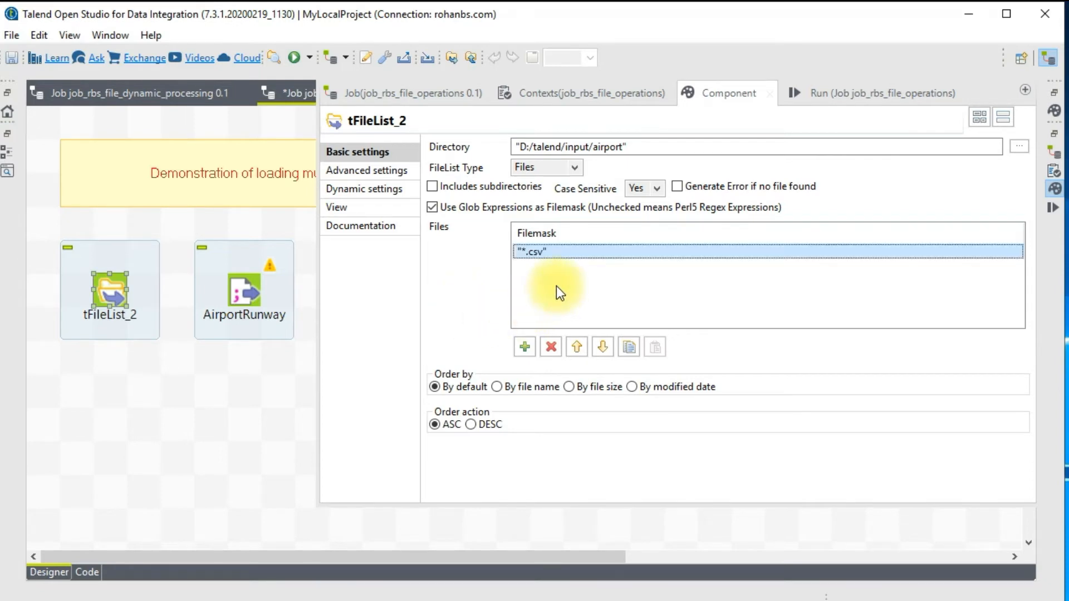
mouse_move(664, 252)
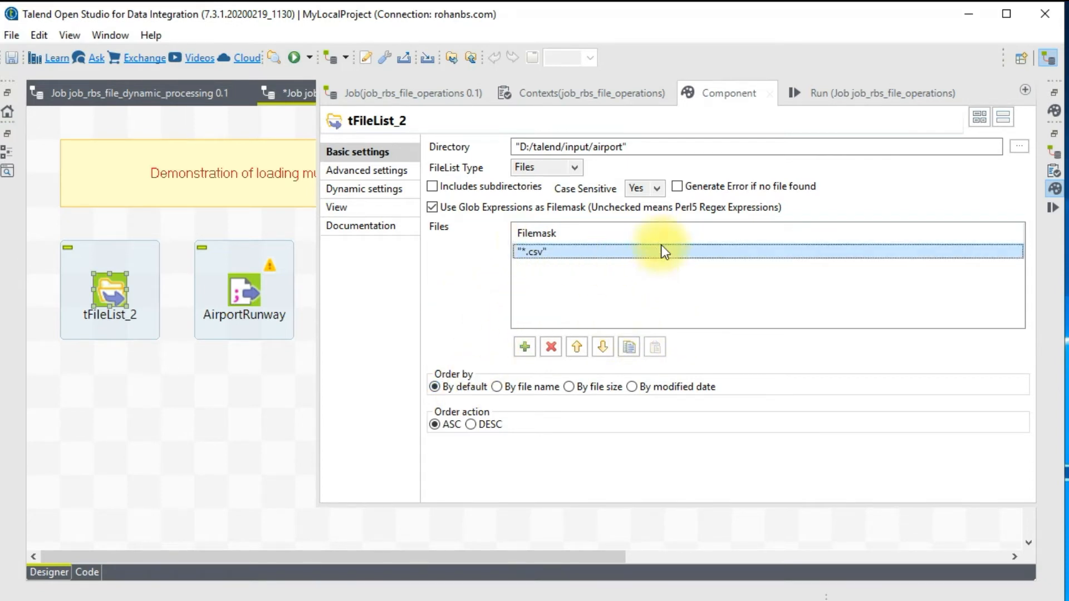
mouse_move(171, 429)
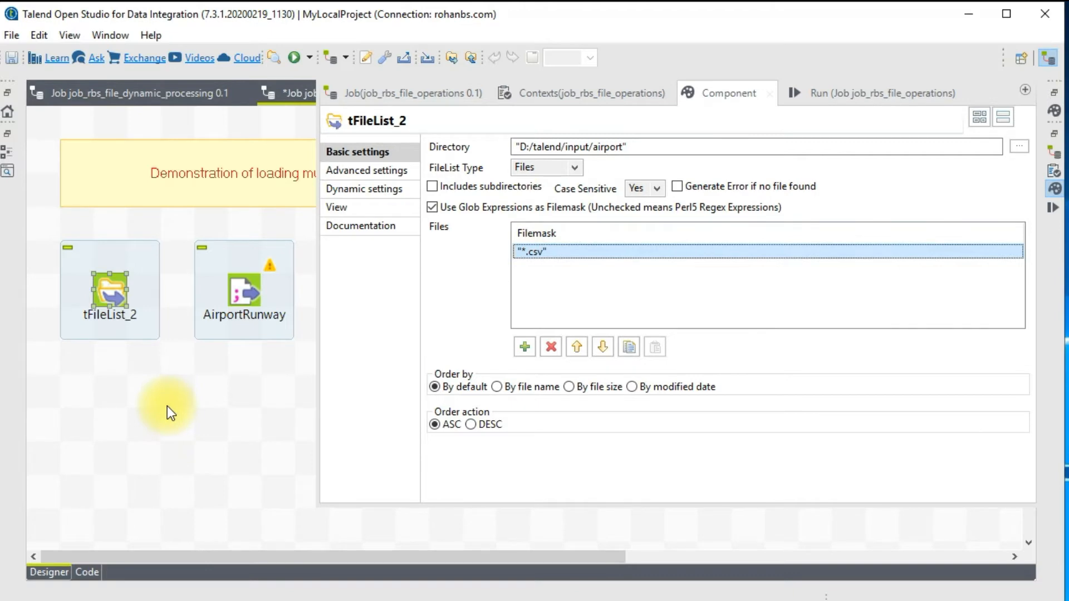
- Link tFileList_2 to AirportRunway with a Row > Iterate connection and reposition AirportRunway lower right
right_click(109, 300)
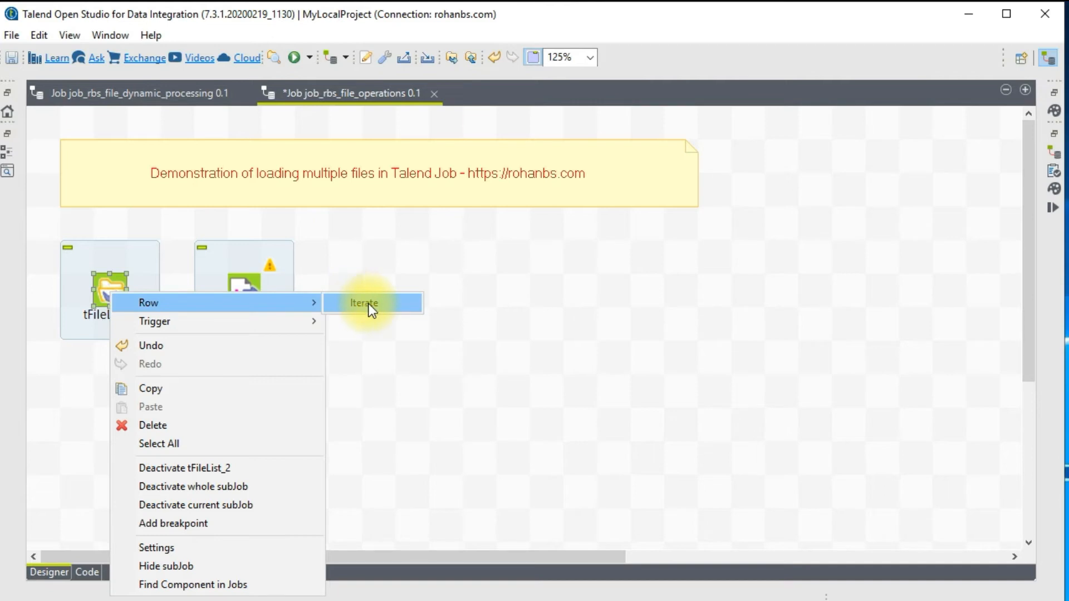
click(372, 303)
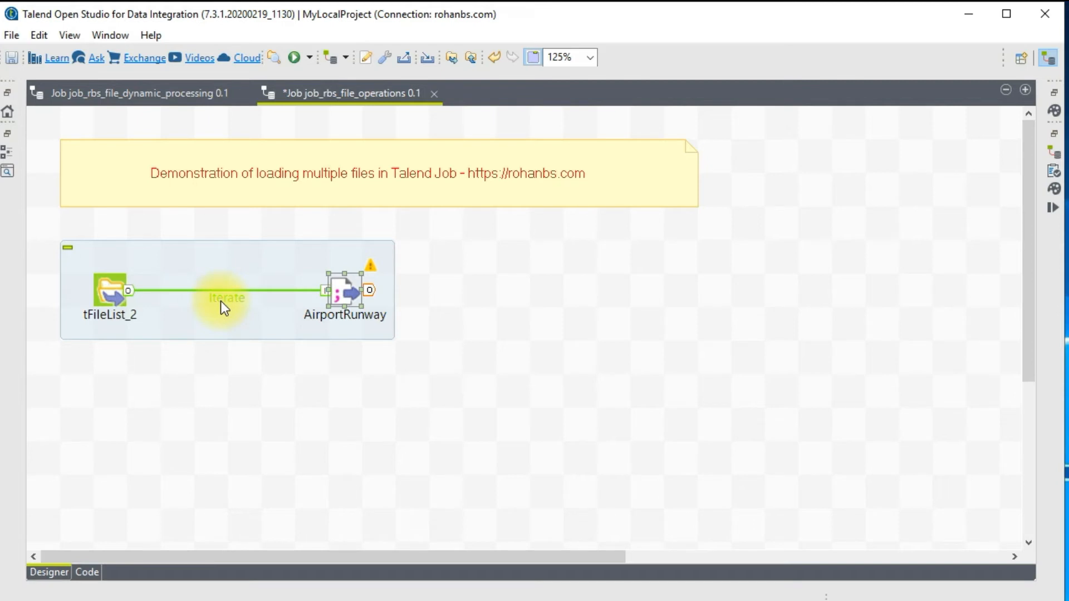
mouse_move(395, 286)
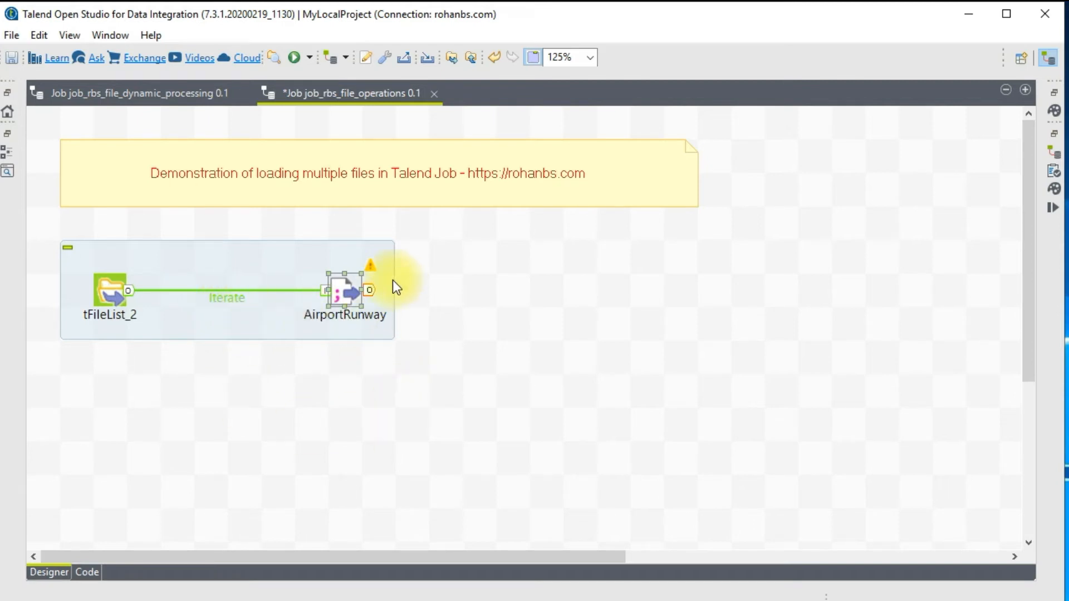
drag(344, 289, 311, 358)
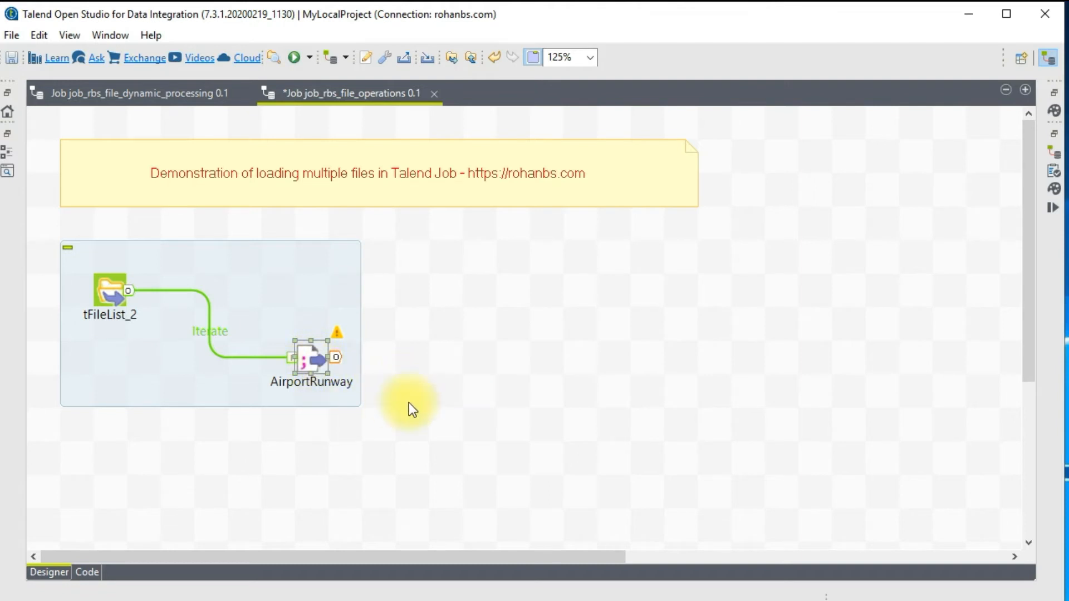
mouse_move(490, 392)
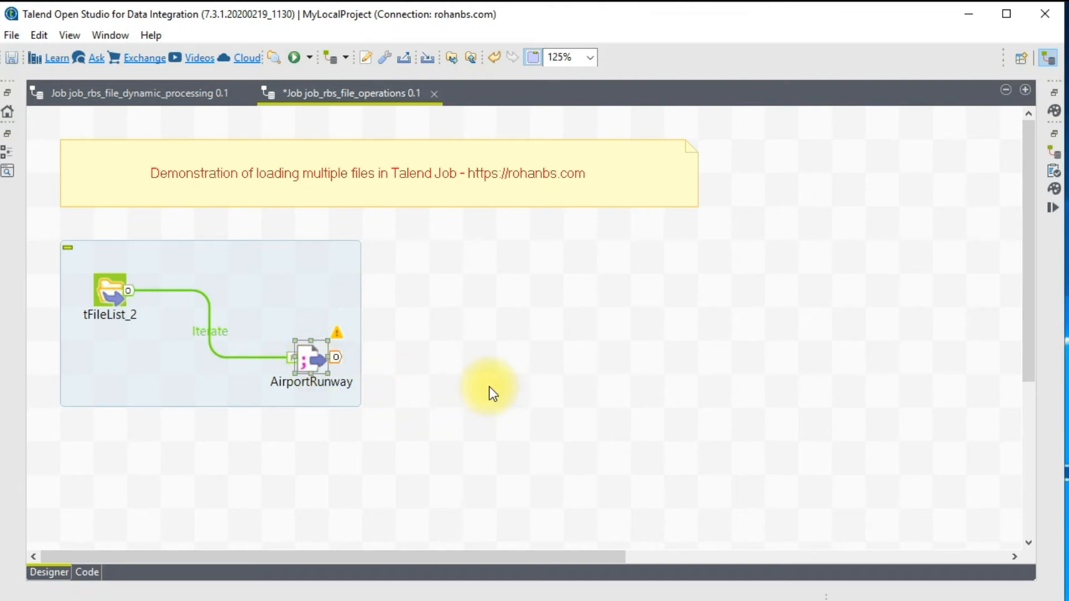
mouse_move(221, 335)
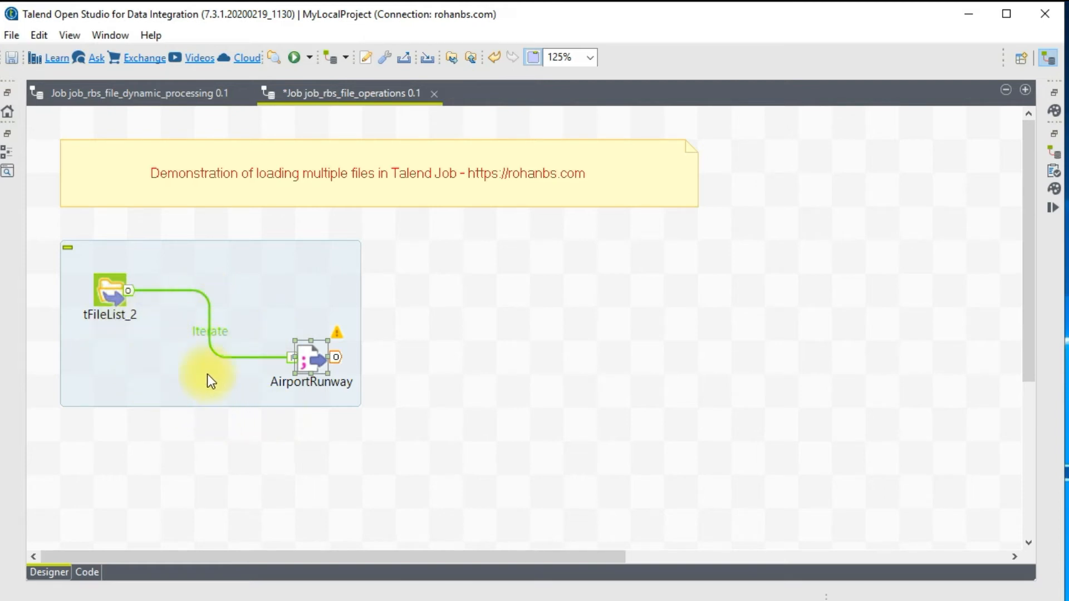
mouse_move(209, 333)
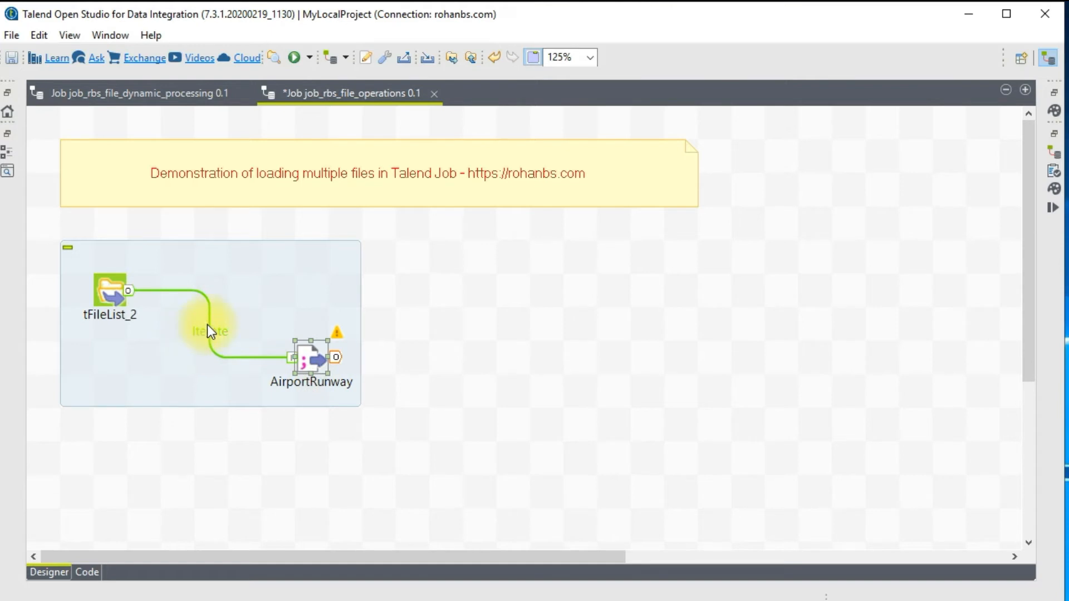
right_click(109, 299)
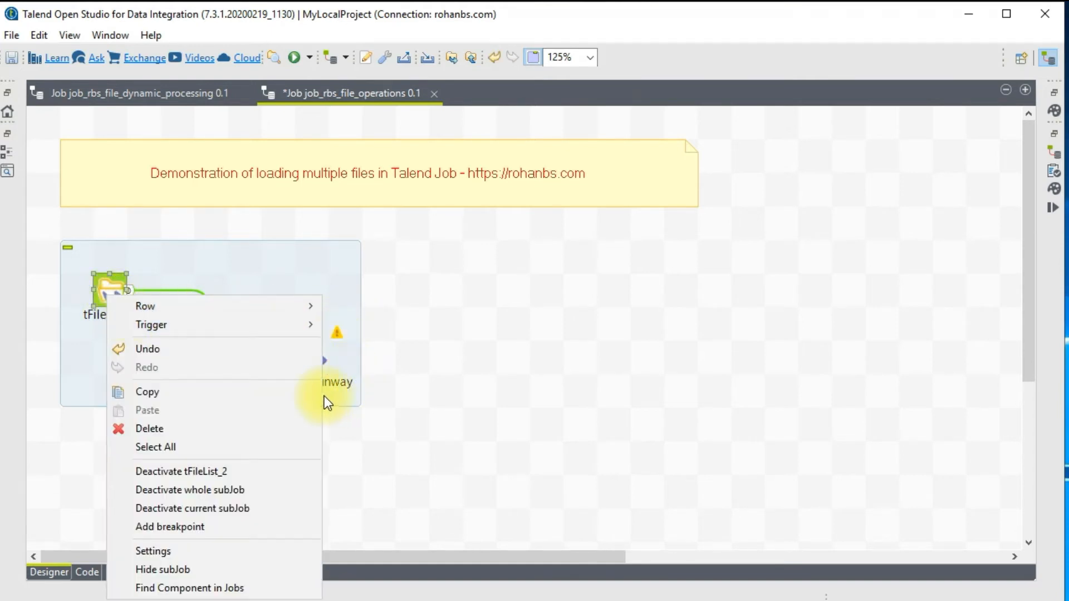
- Replace AirportRunway's file name with tFileList_2.CURRENT_FILEPATH so it reads each listed file
click(383, 410)
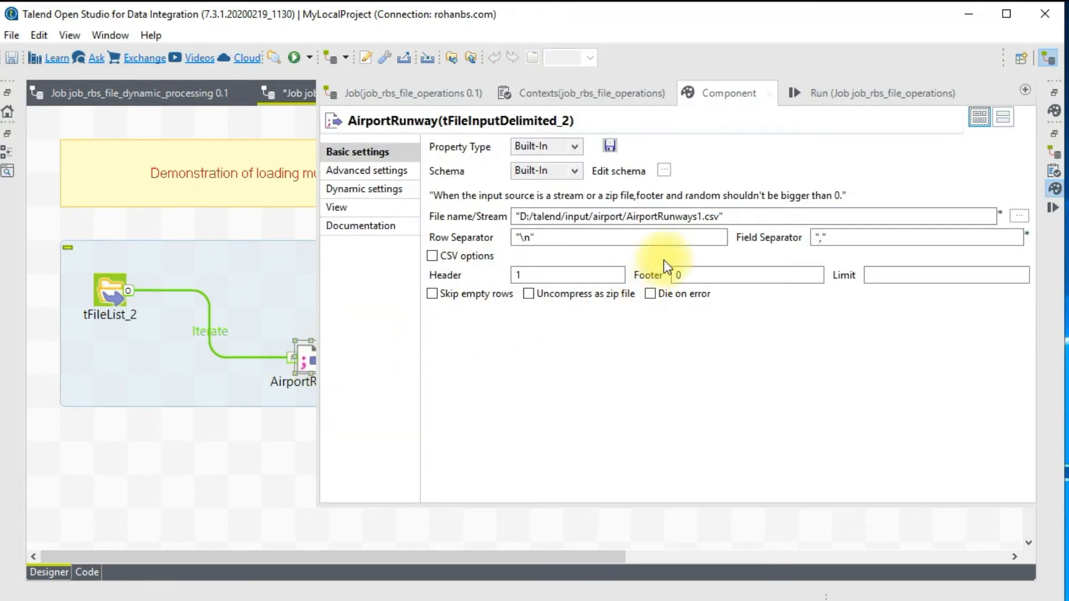
mouse_move(679, 217)
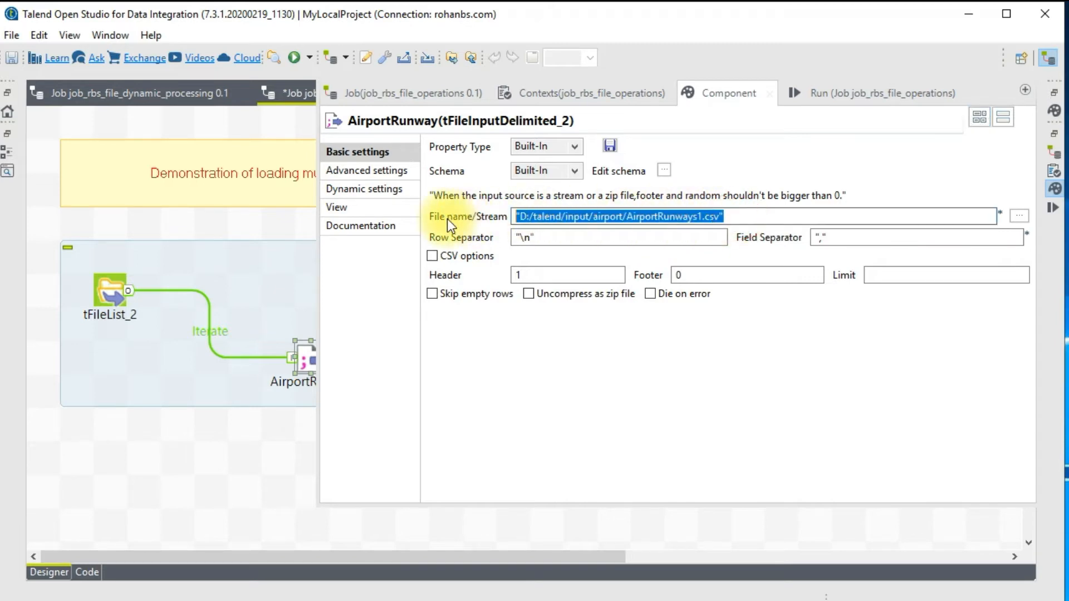
key(Delete)
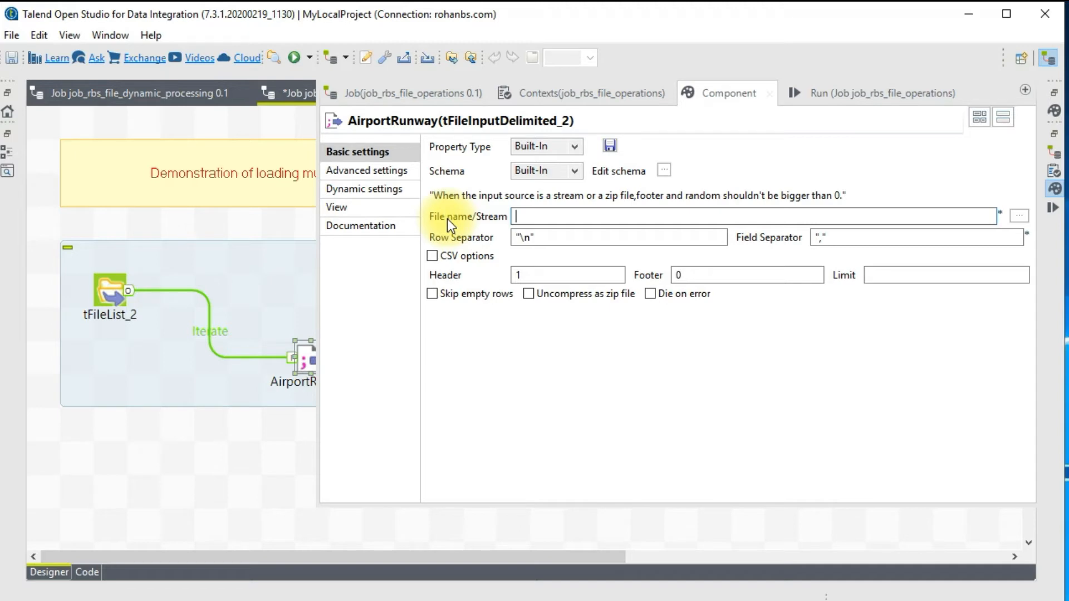
text(tfile)
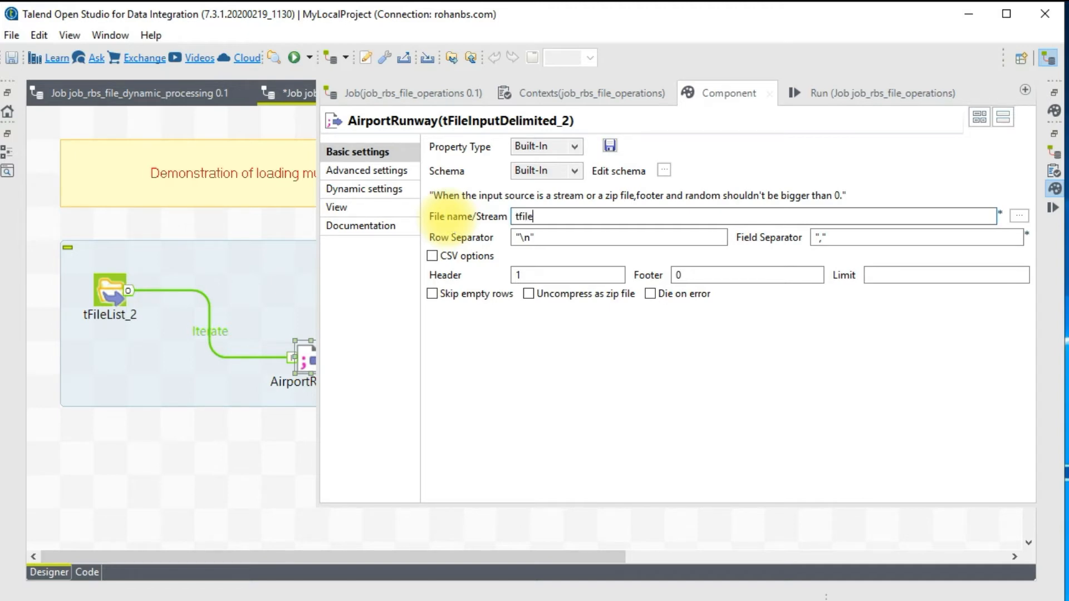
text(list)
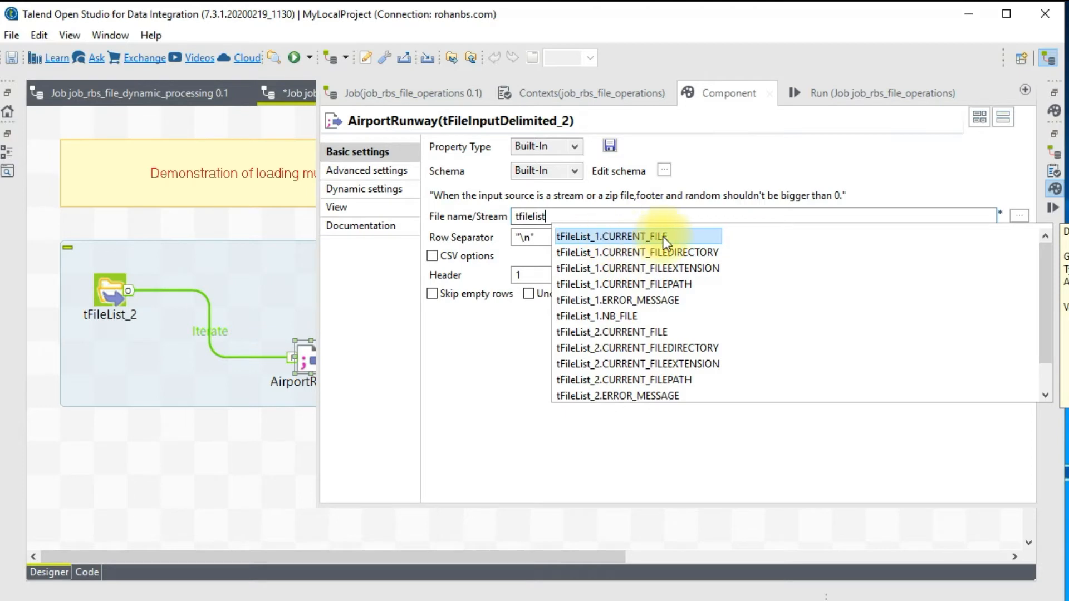
mouse_move(686, 269)
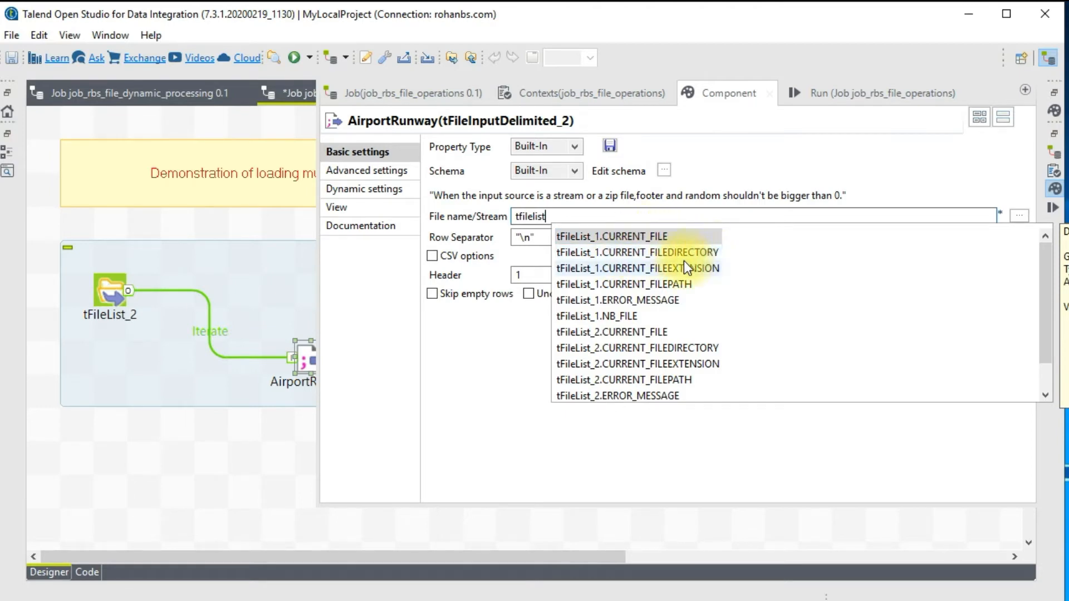
mouse_move(641, 280)
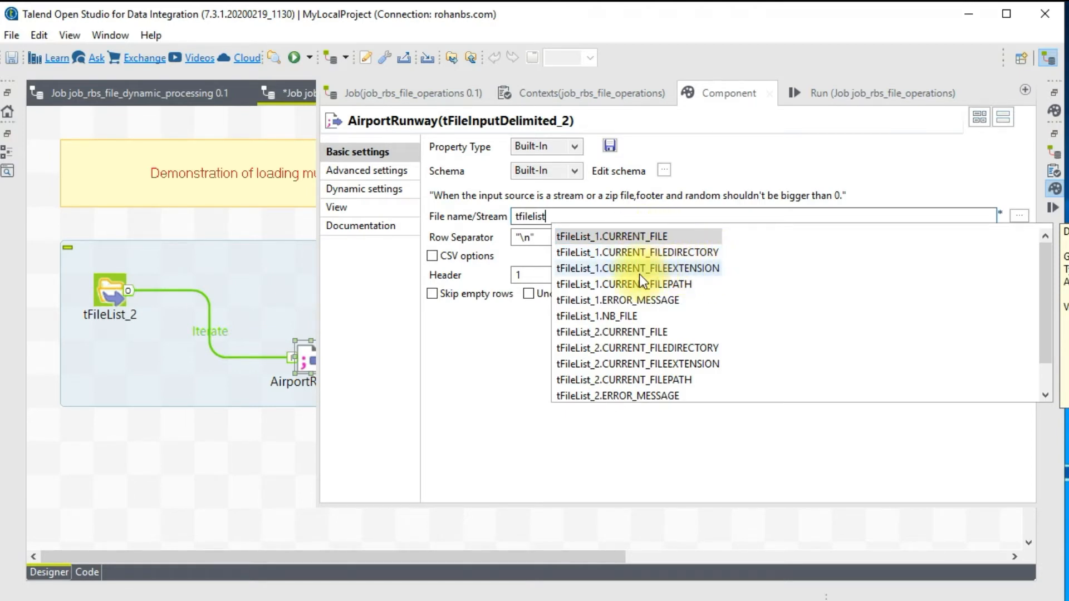
mouse_move(633, 388)
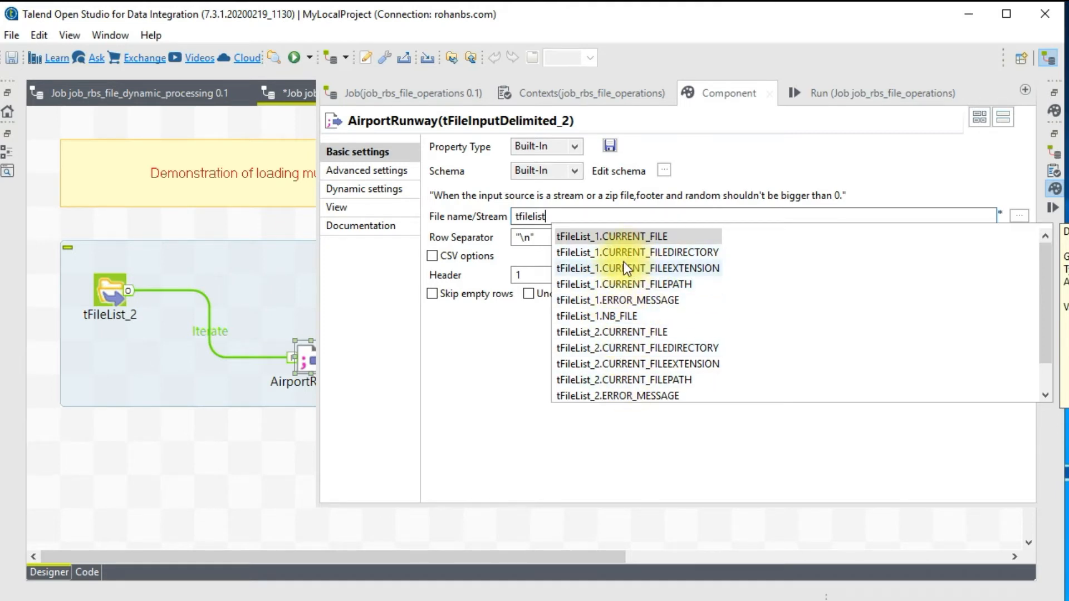
mouse_move(493, 325)
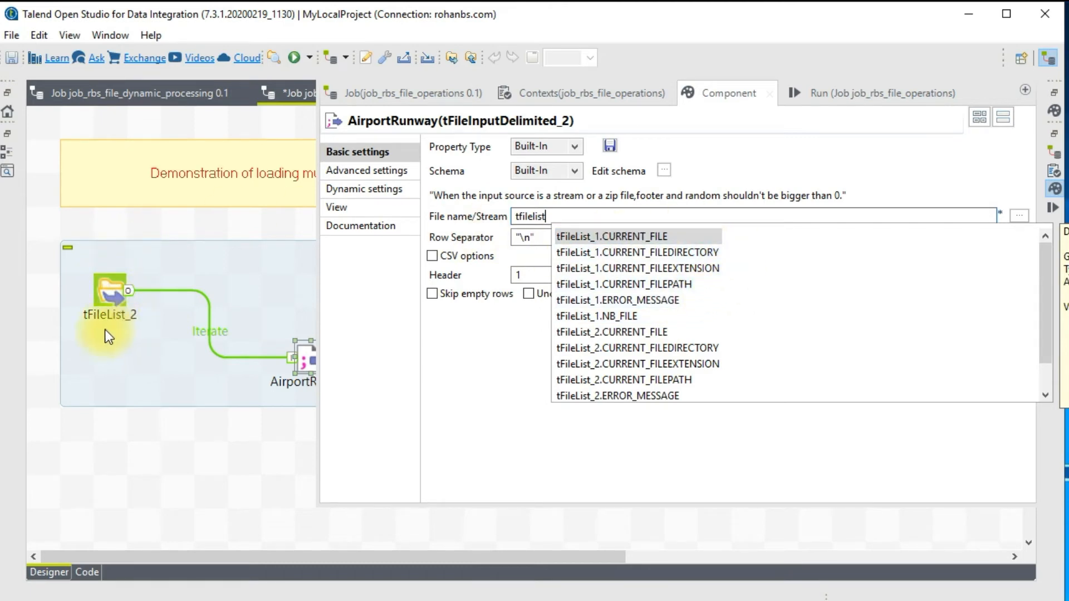
mouse_move(128, 327)
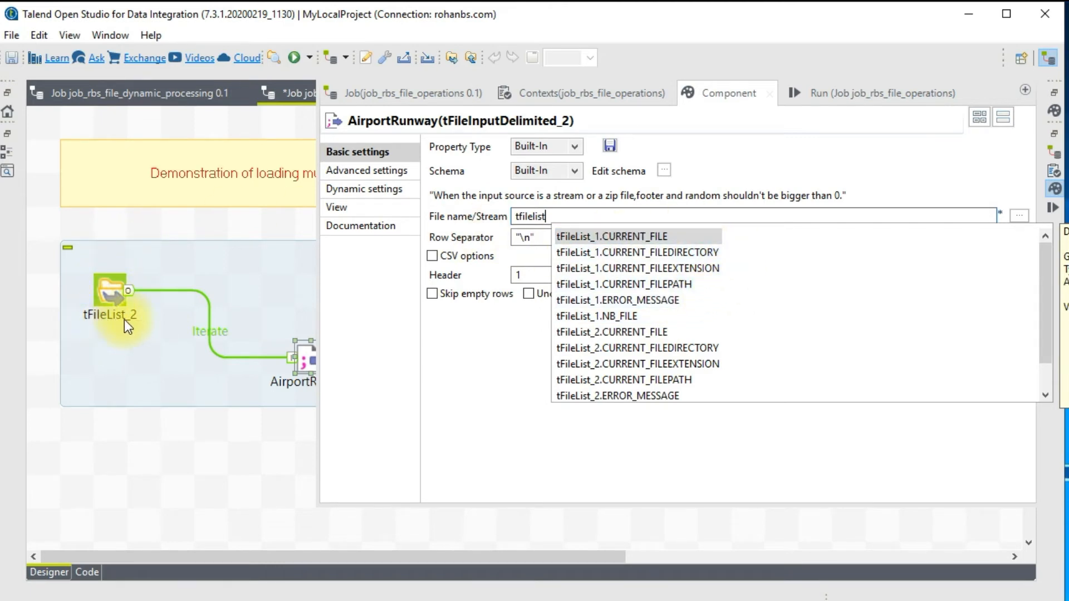
mouse_move(132, 332)
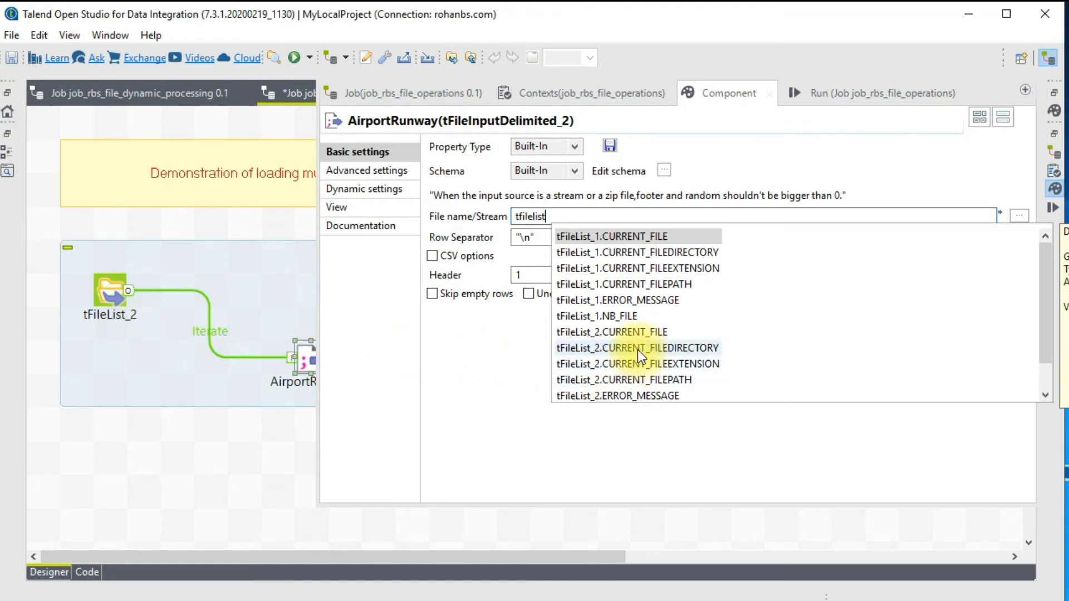
click(625, 380)
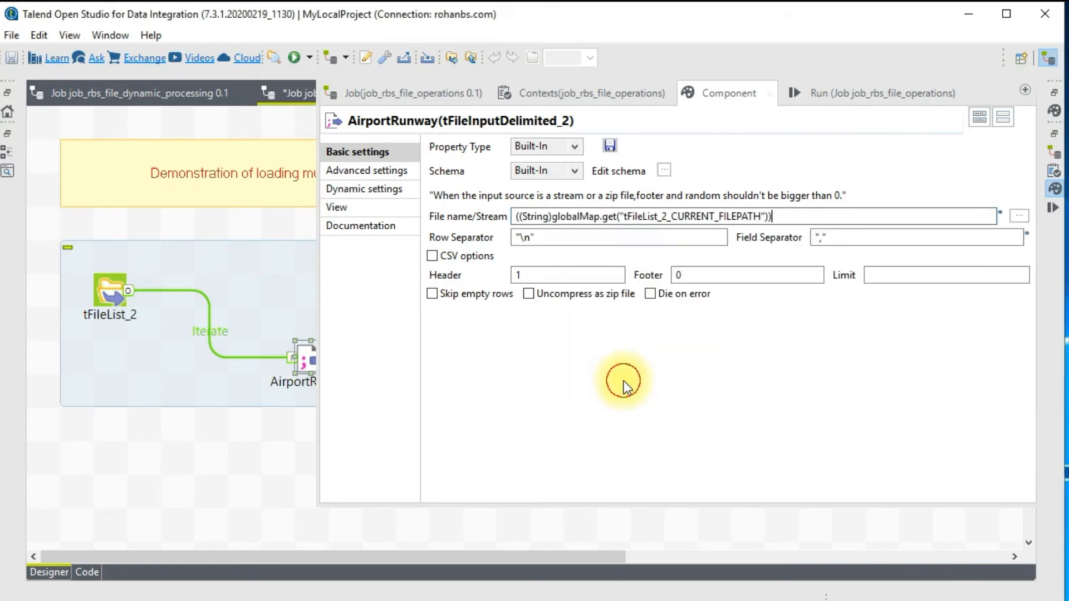
mouse_move(704, 302)
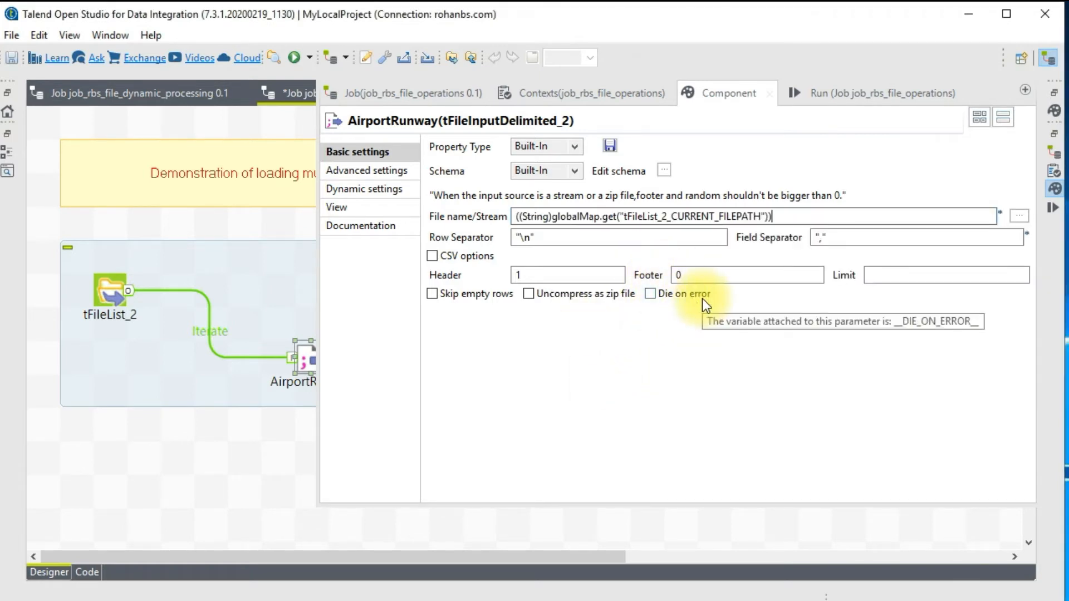
mouse_move(649, 220)
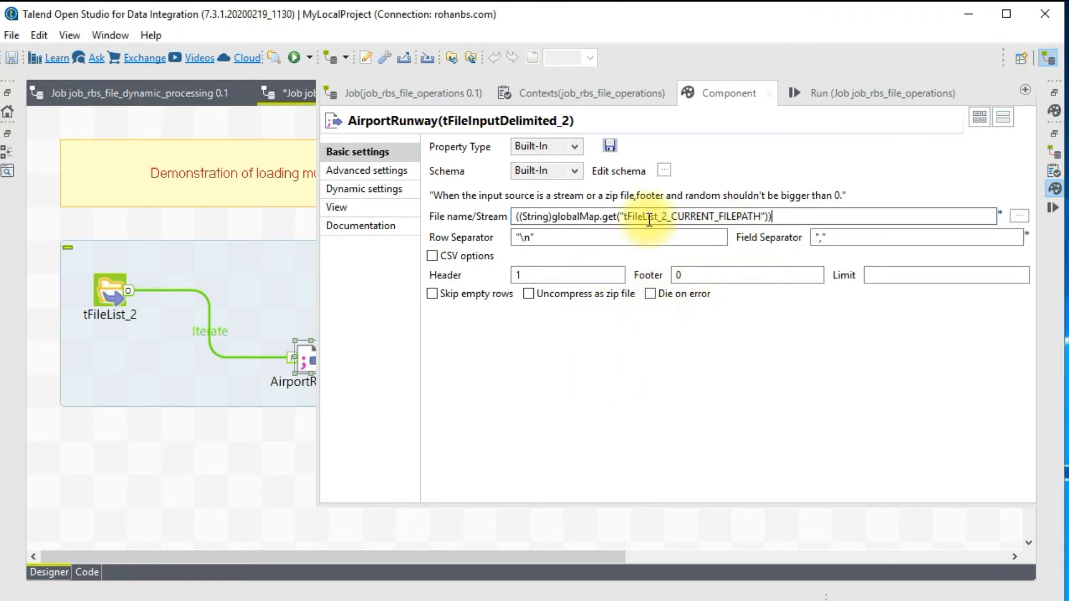
mouse_move(709, 224)
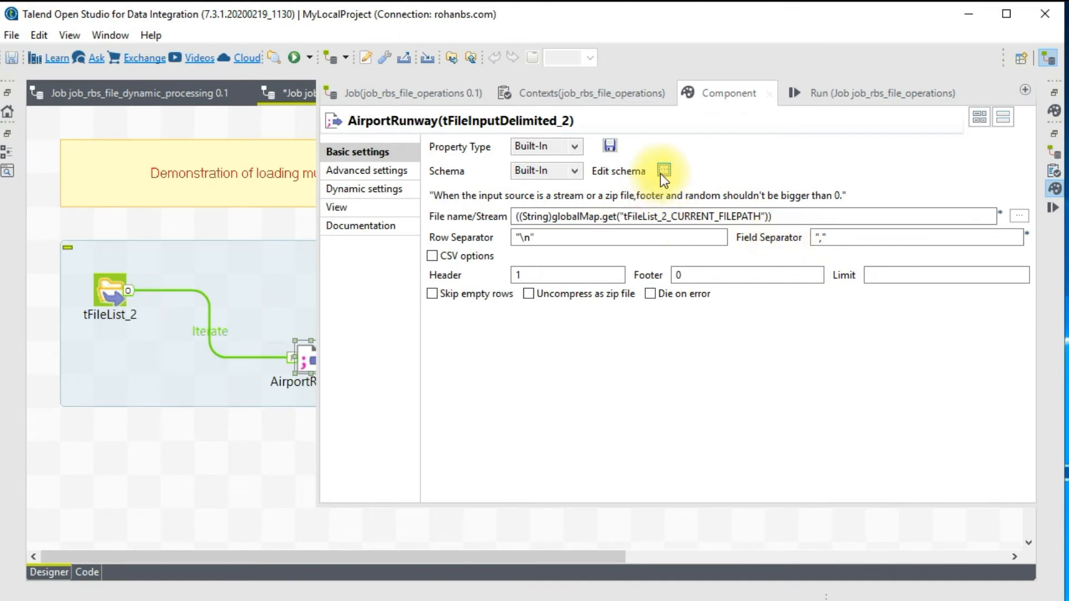
- Review the AirportRunway column schema, including the RWY_LIGHTS column, without changes
click(662, 169)
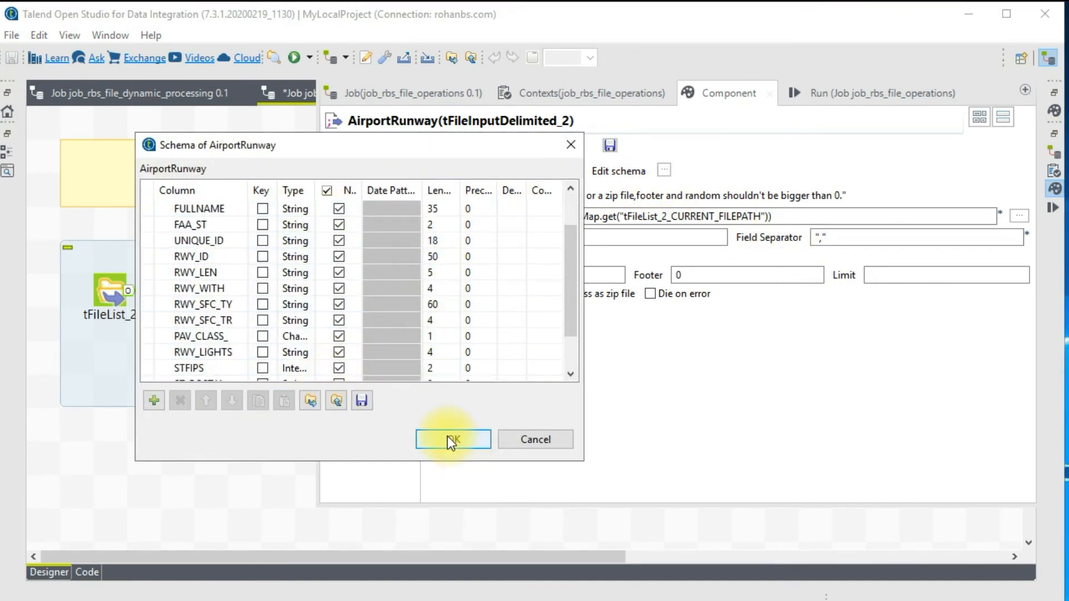
click(203, 352)
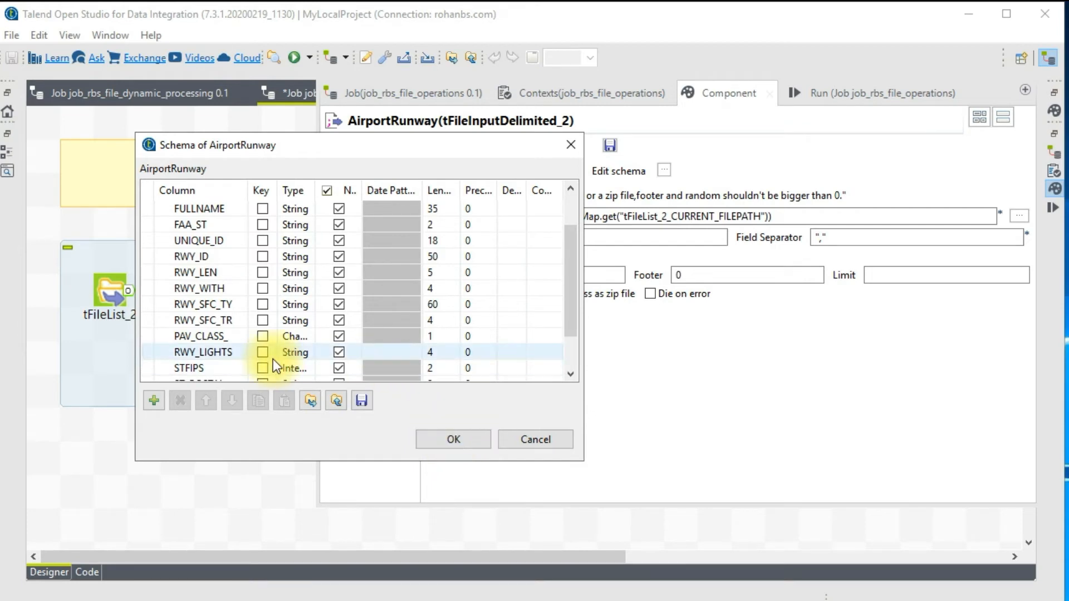
scroll(down, 3)
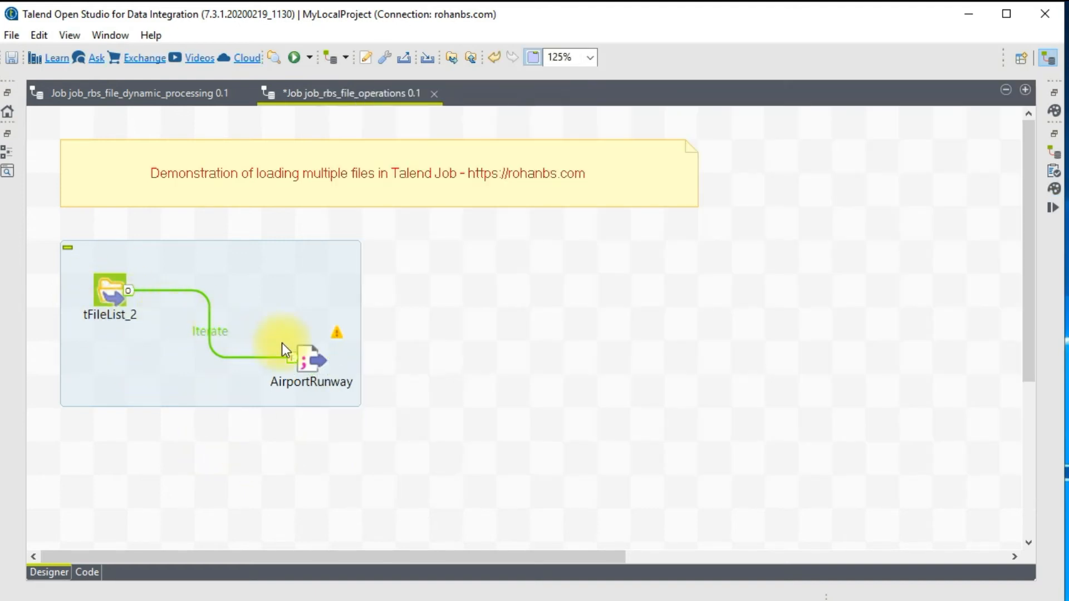
- Link AirportRunway's Main row2 output to a new tMap_2 placed beside it
click(308, 363)
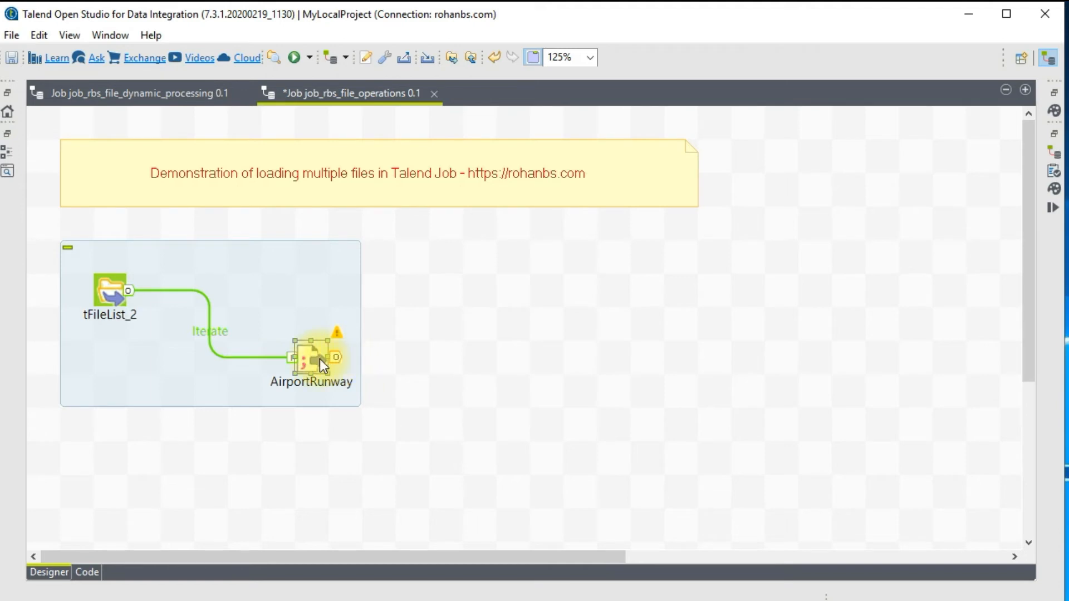
right_click(312, 368)
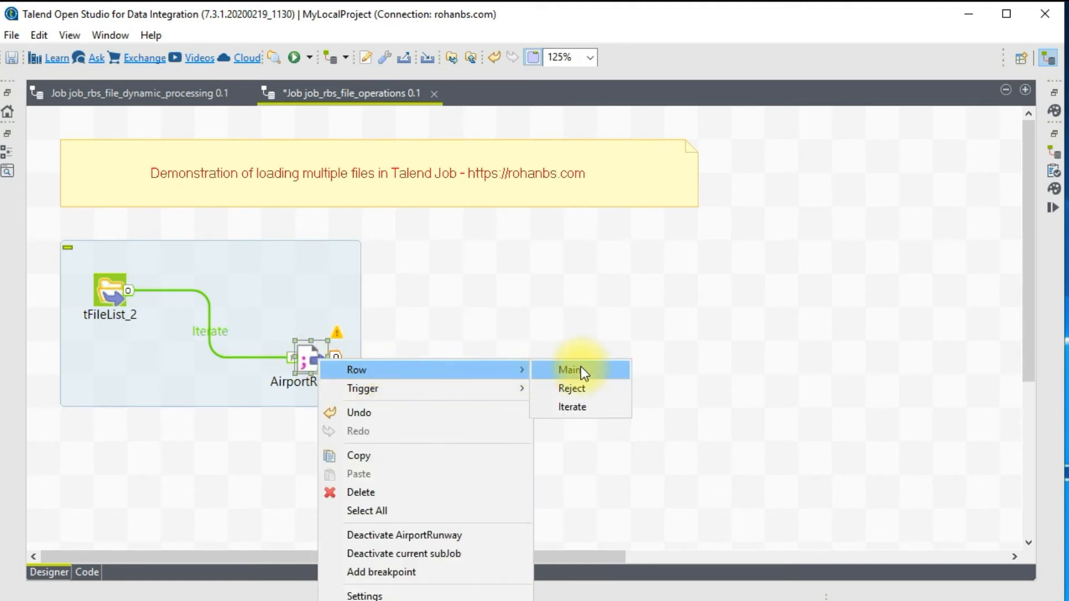
click(568, 370)
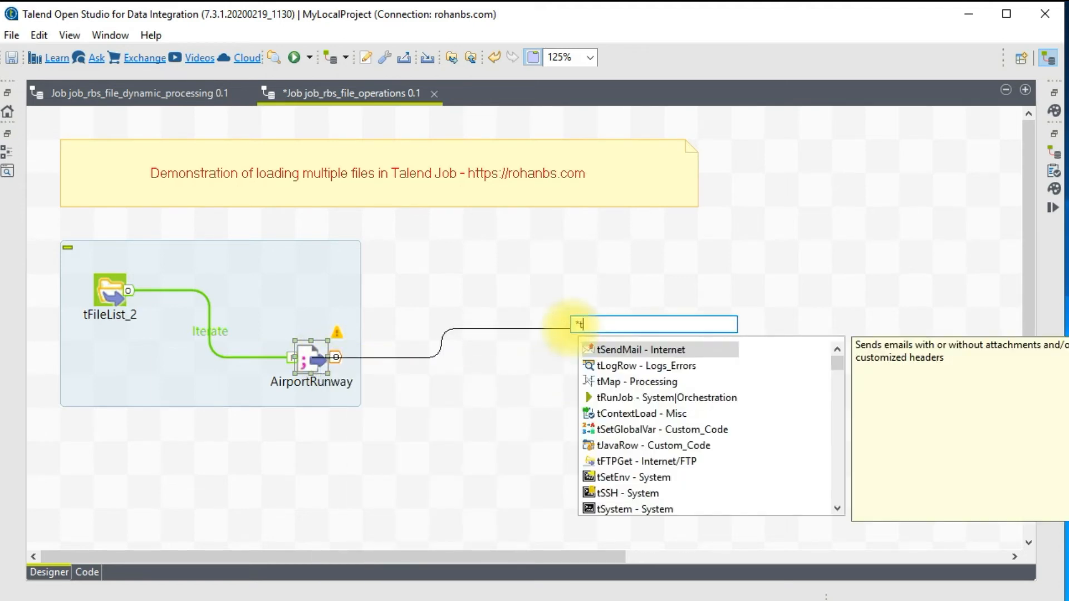
text(map)
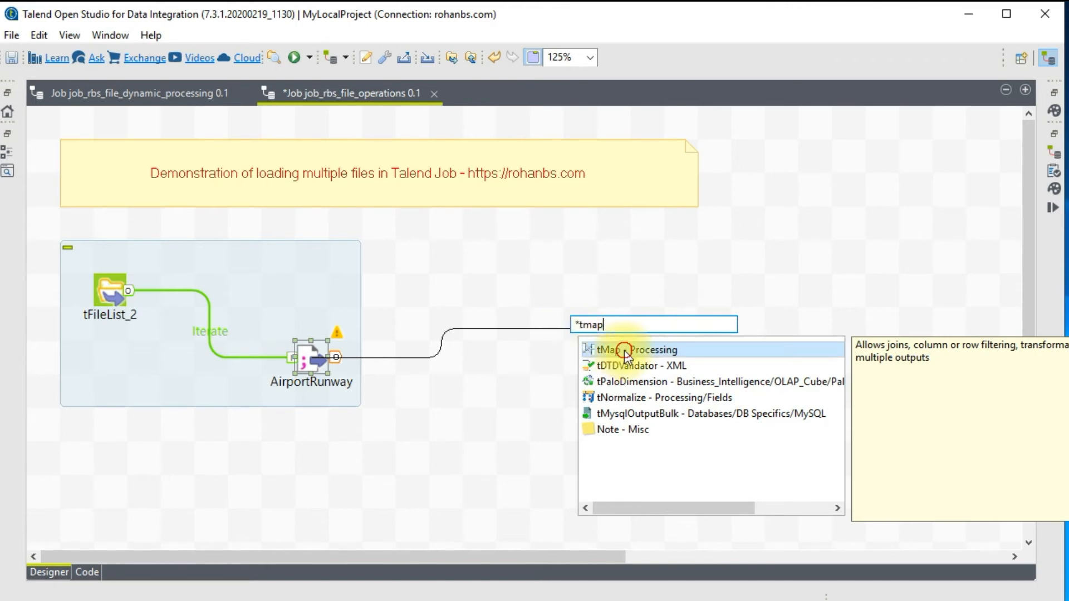
click(617, 350)
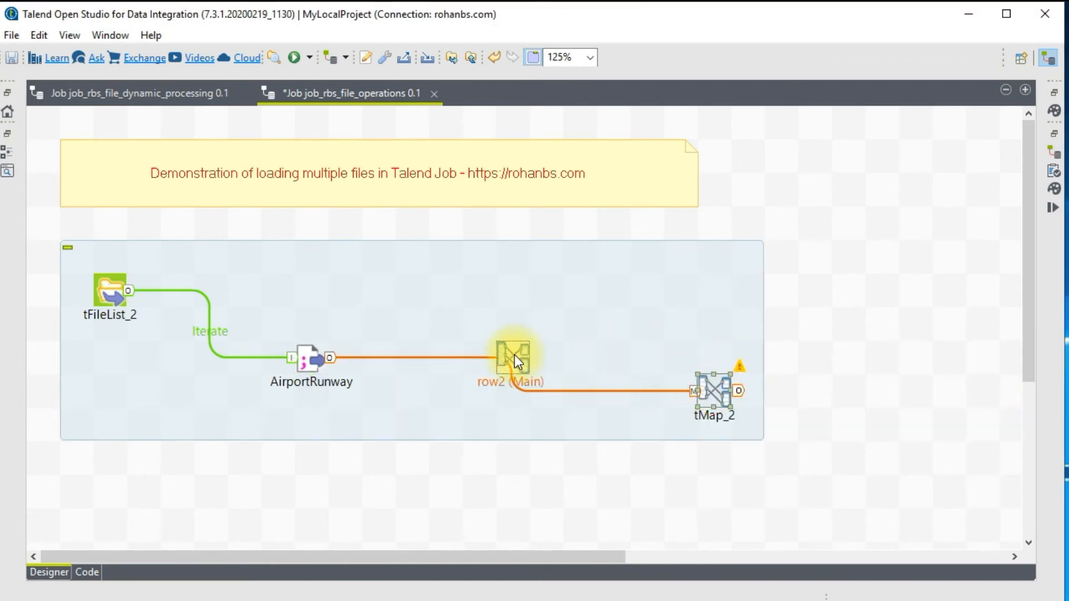
drag(714, 389, 512, 357)
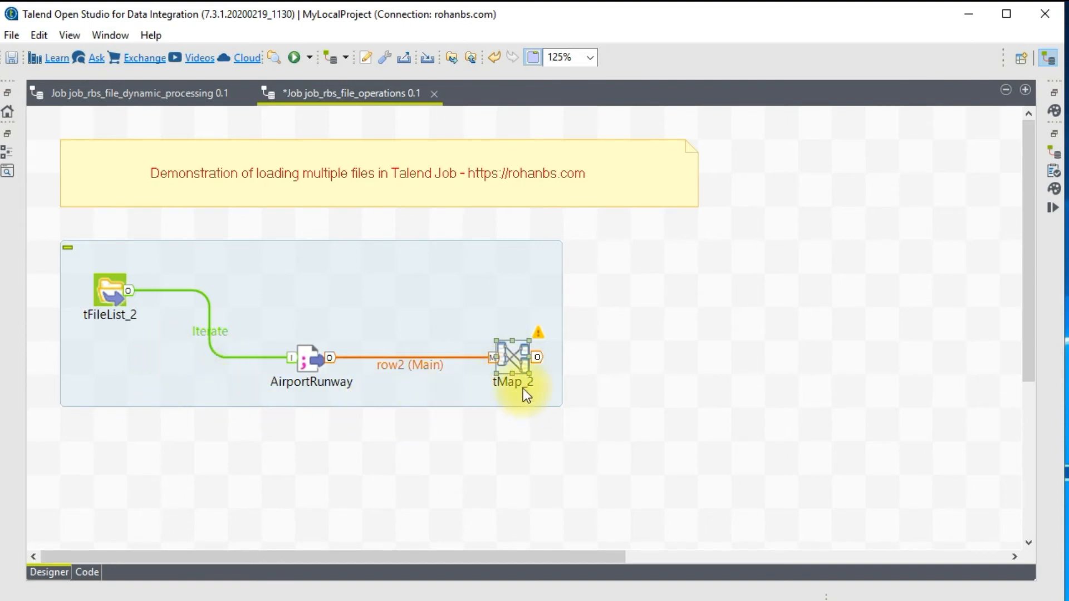
- In tMap_2, add String variable var1 set to tFileList_2.CURRENT_FILEPATH
double_click(510, 361)
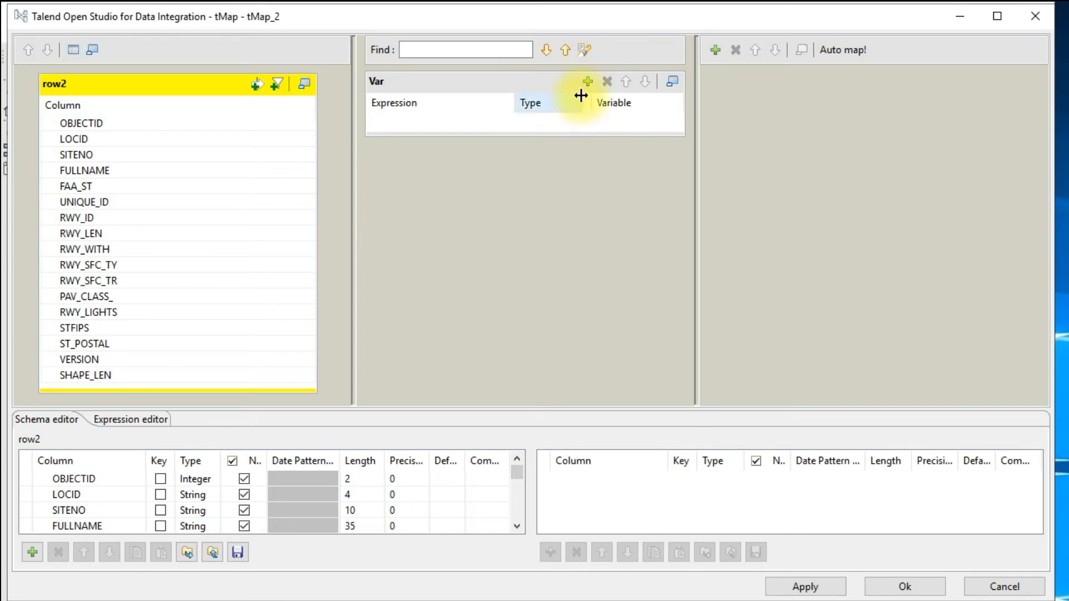
click(588, 81)
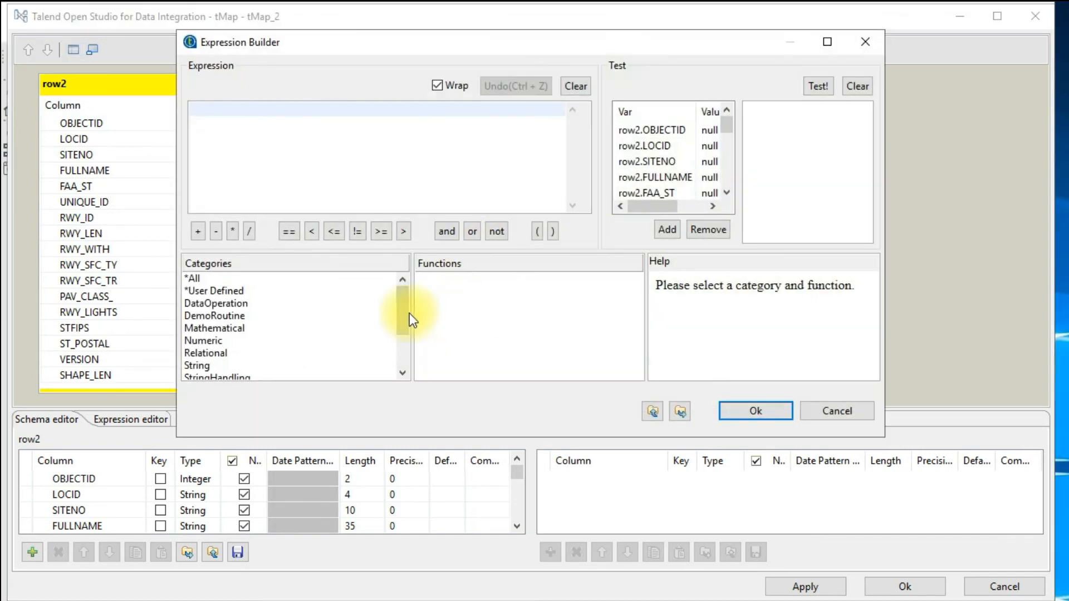
text(t)
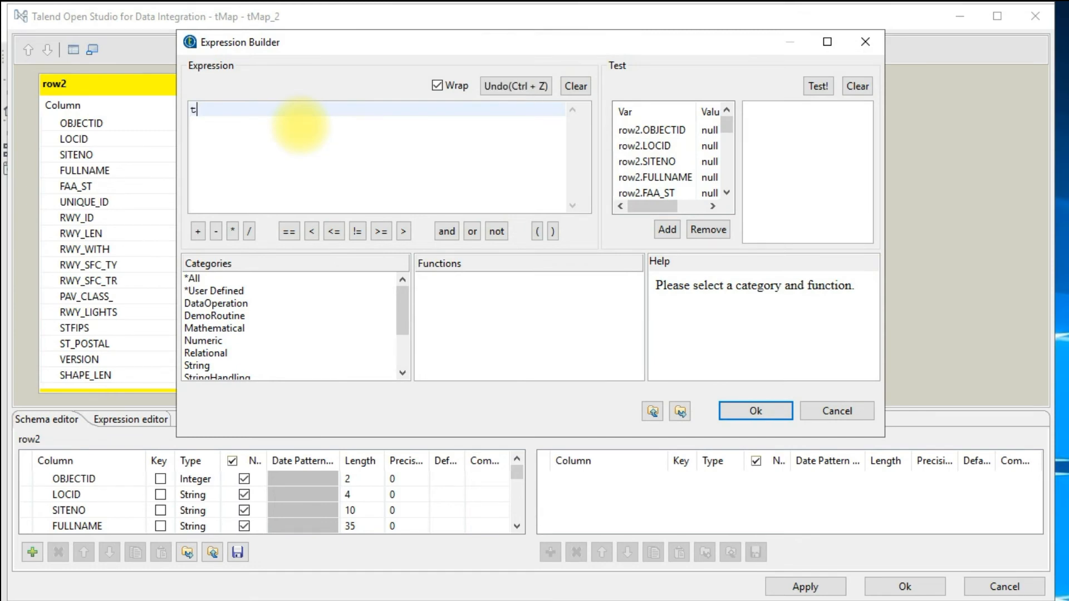
text(File)
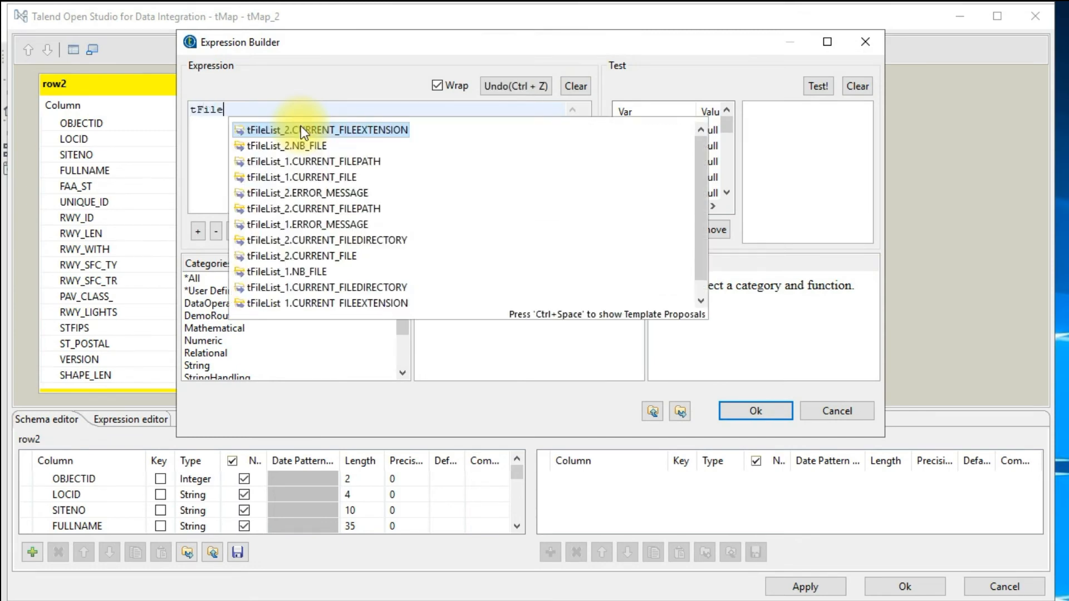
mouse_move(265, 276)
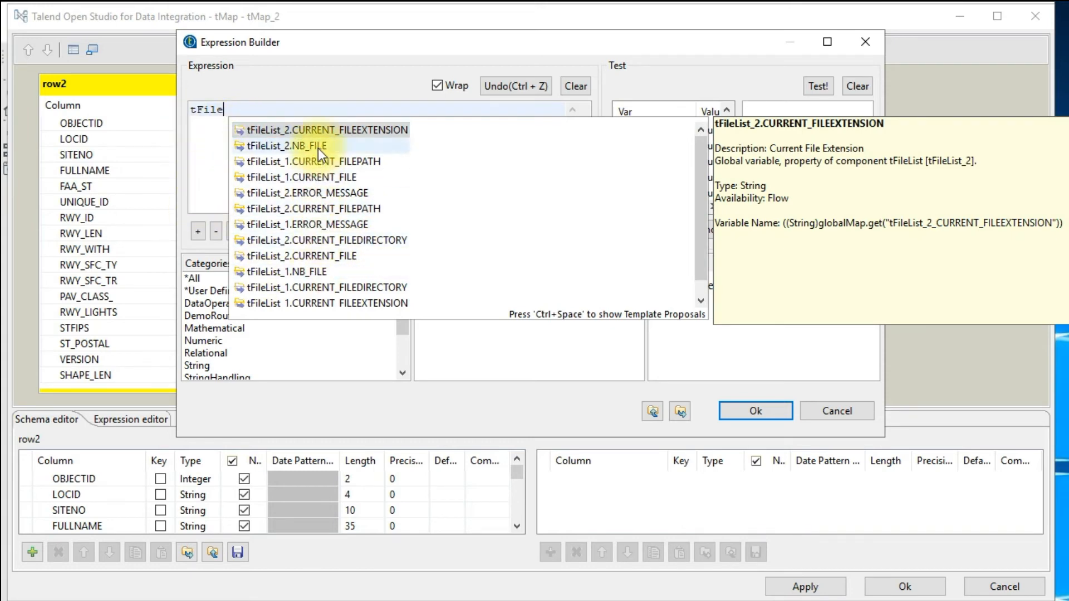
mouse_move(332, 243)
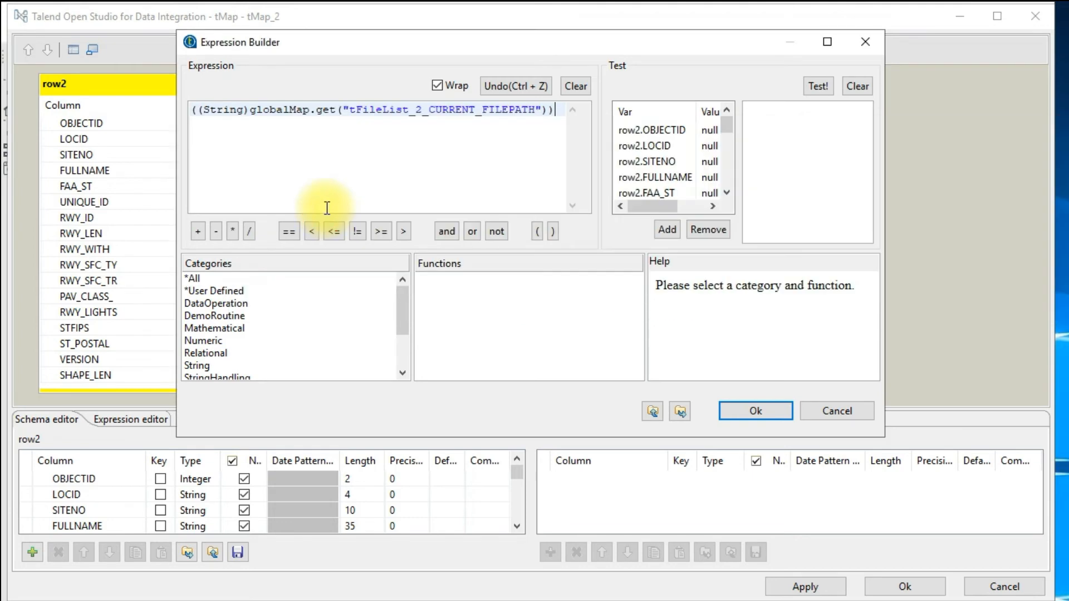
click(755, 411)
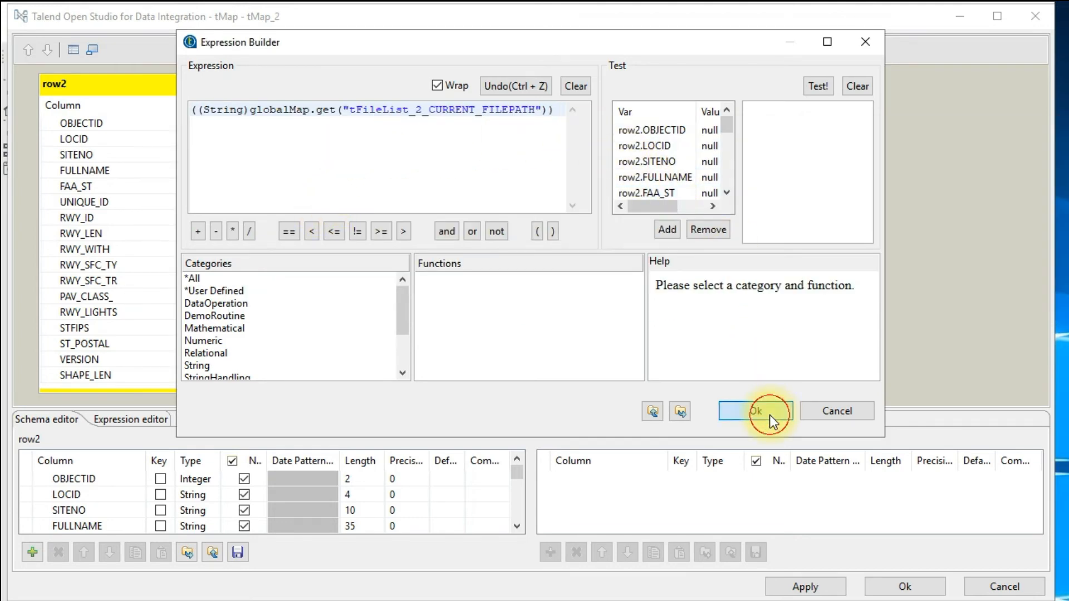
click(758, 411)
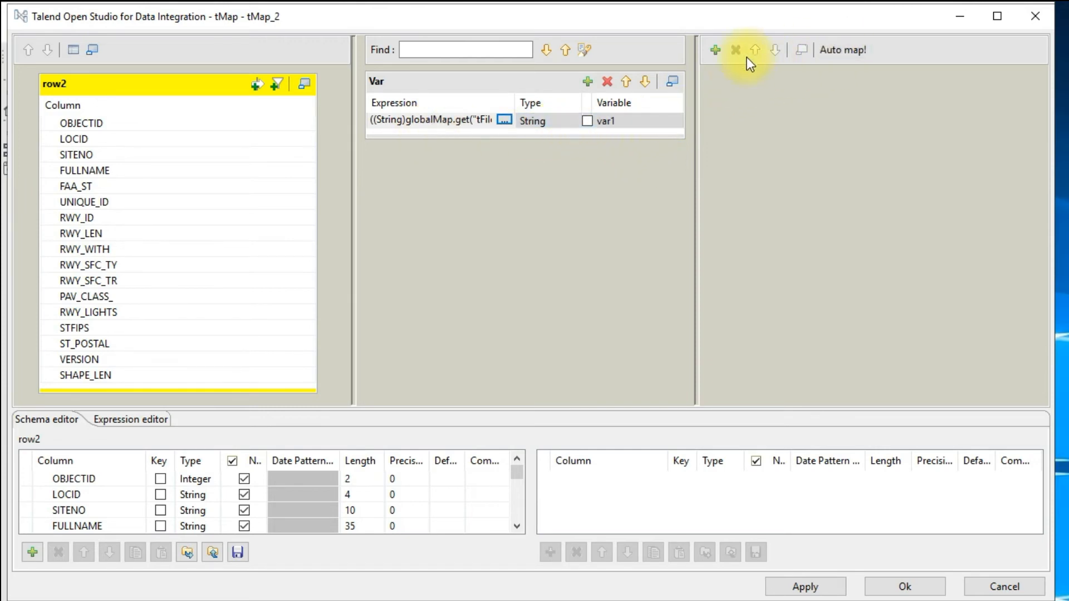
- Create output airport_details and map var1 into it as column filename
click(715, 50)
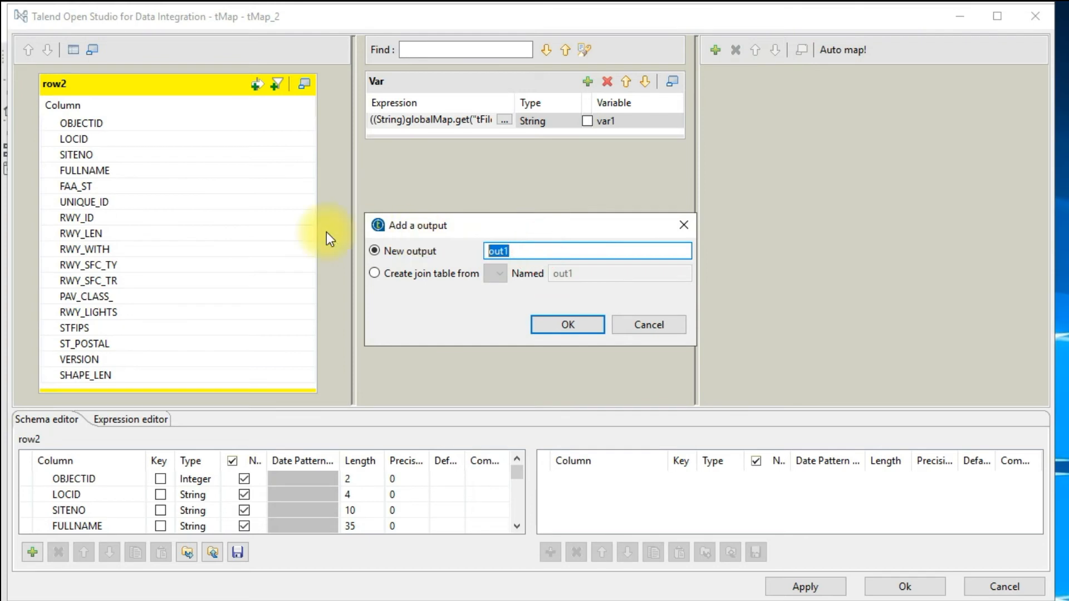
text(airport_deta)
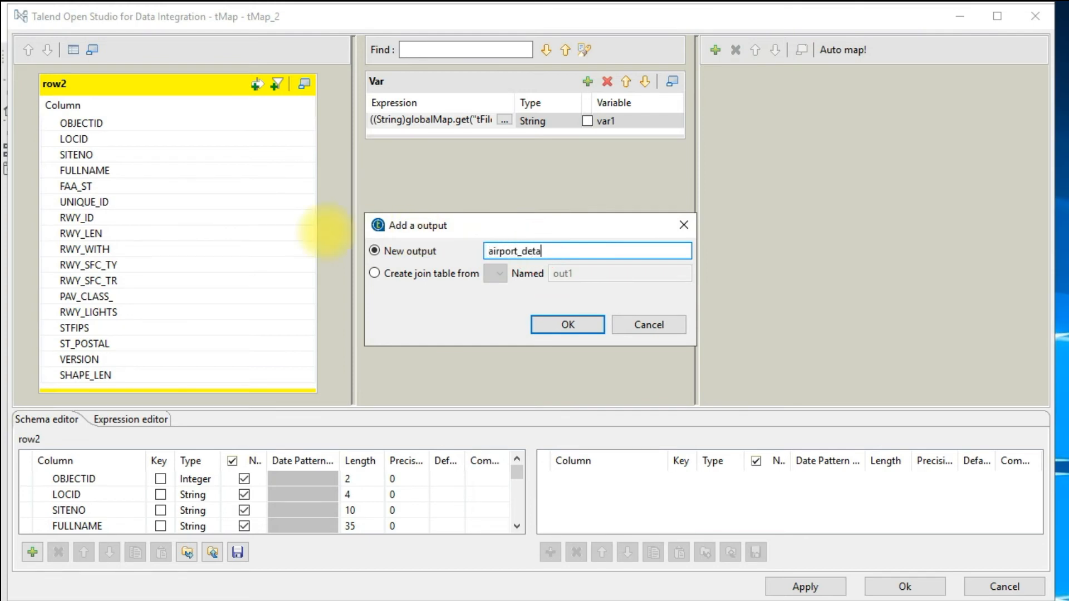
click(567, 325)
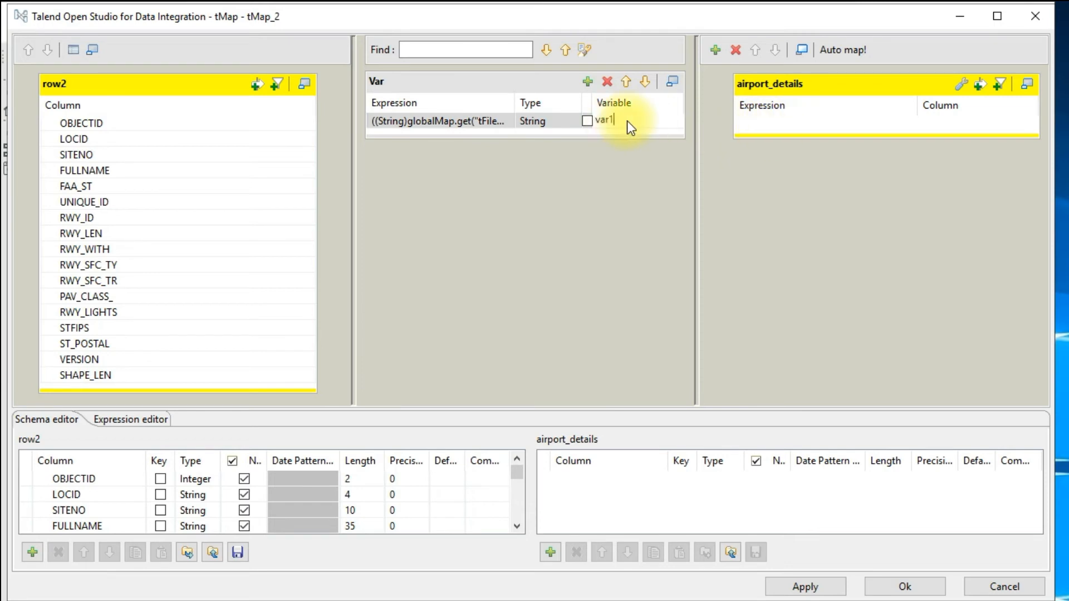
drag(603, 120, 710, 140)
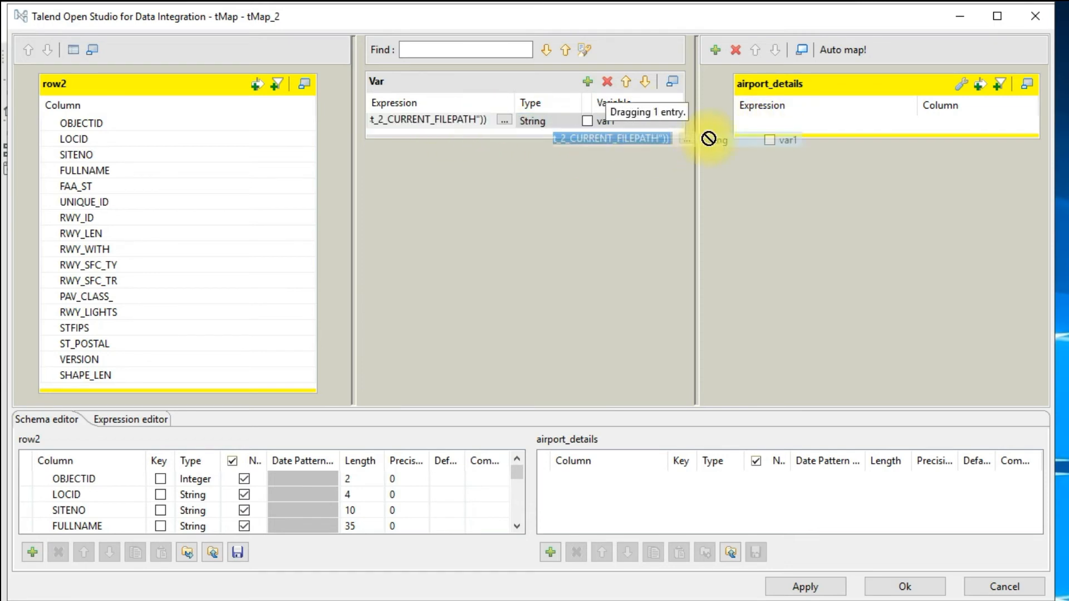
drag(611, 138, 945, 123)
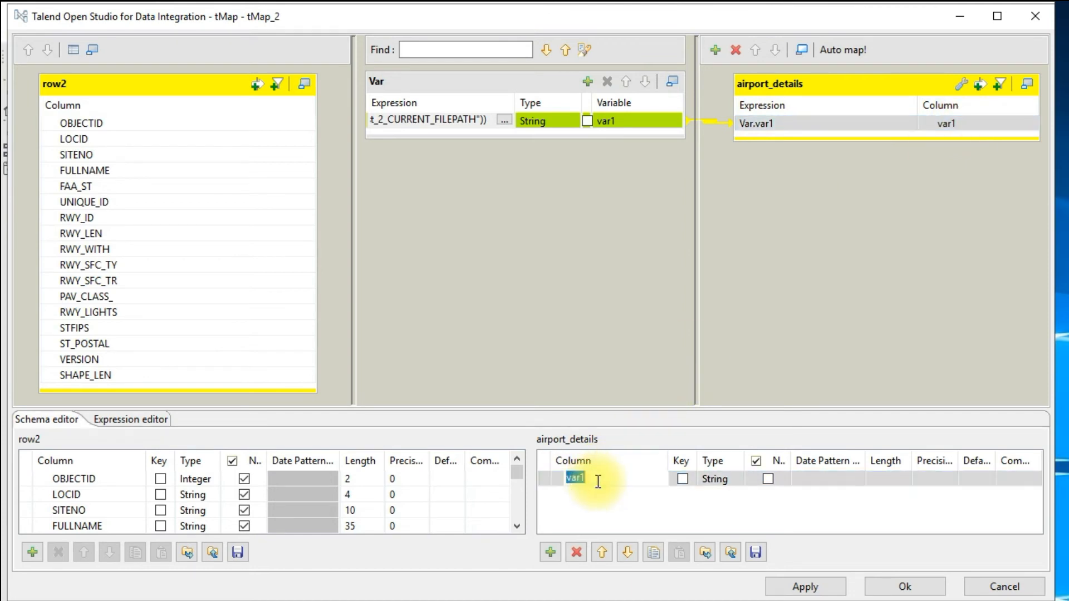
text(filename)
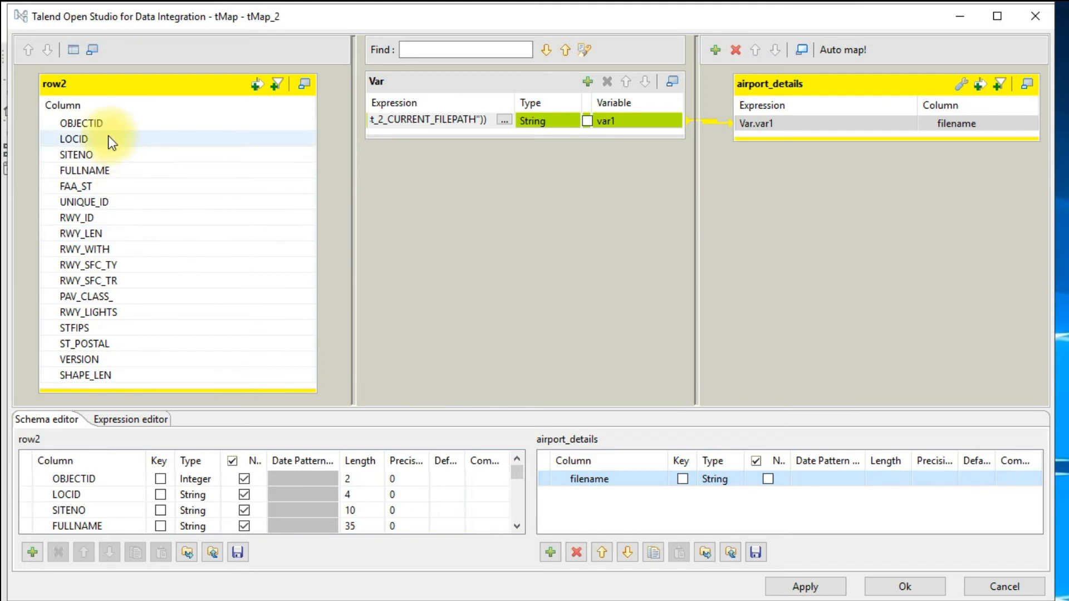
- Map every row2 column into airport_details, set filename length 100, and close the mapper
drag(81, 129, 754, 151)
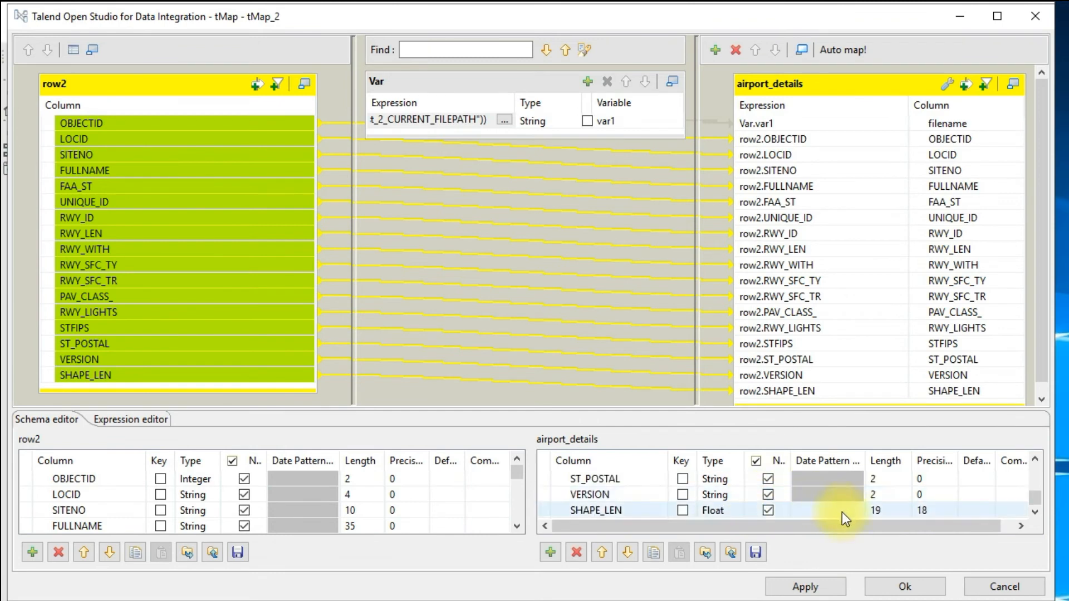
scroll(up, 3)
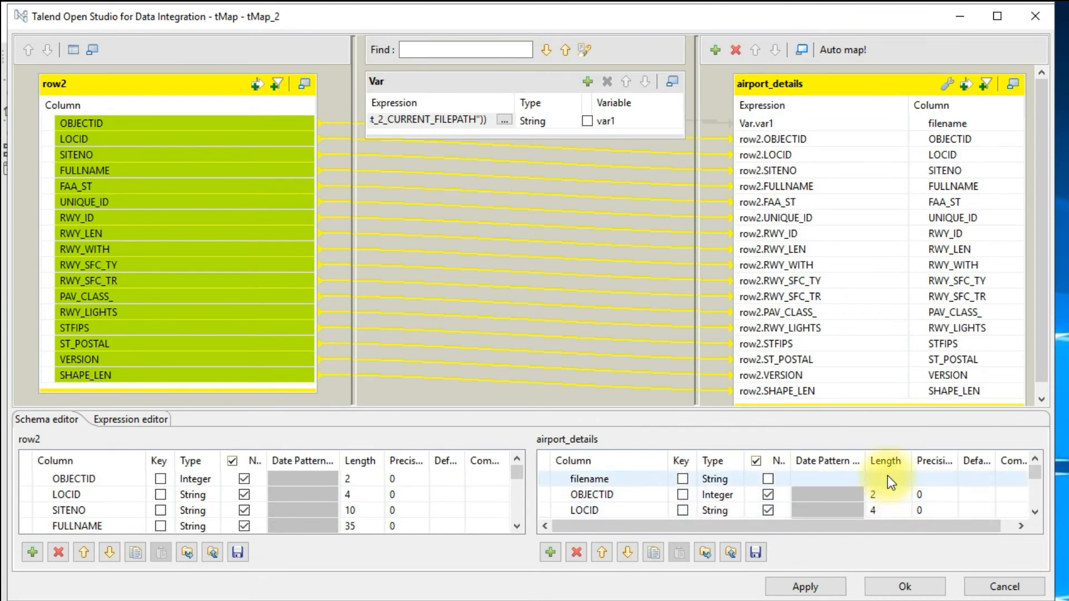
text(100)
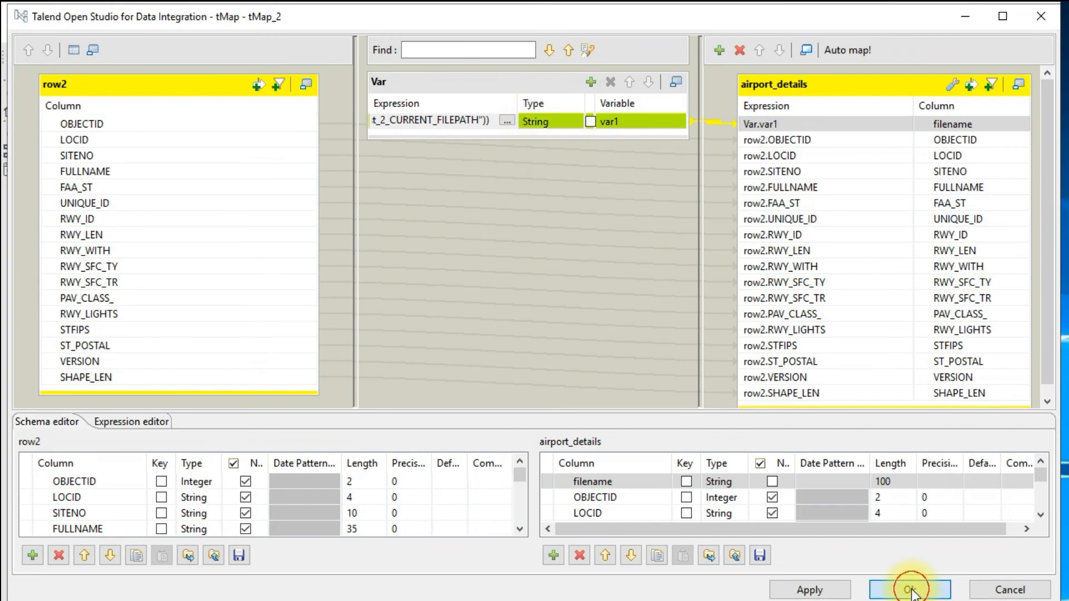
click(911, 590)
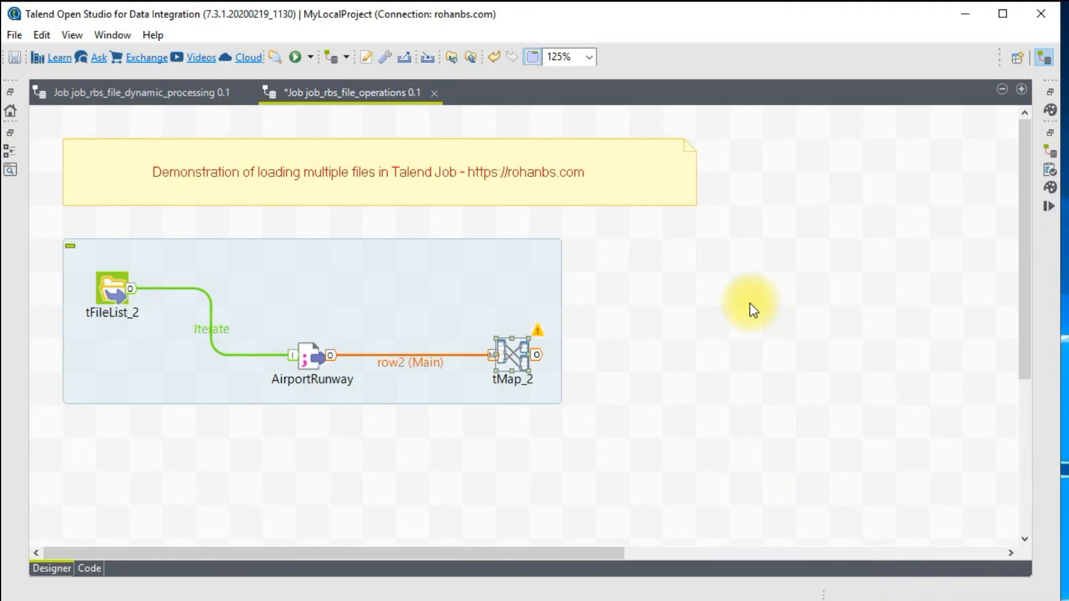
right_click(511, 355)
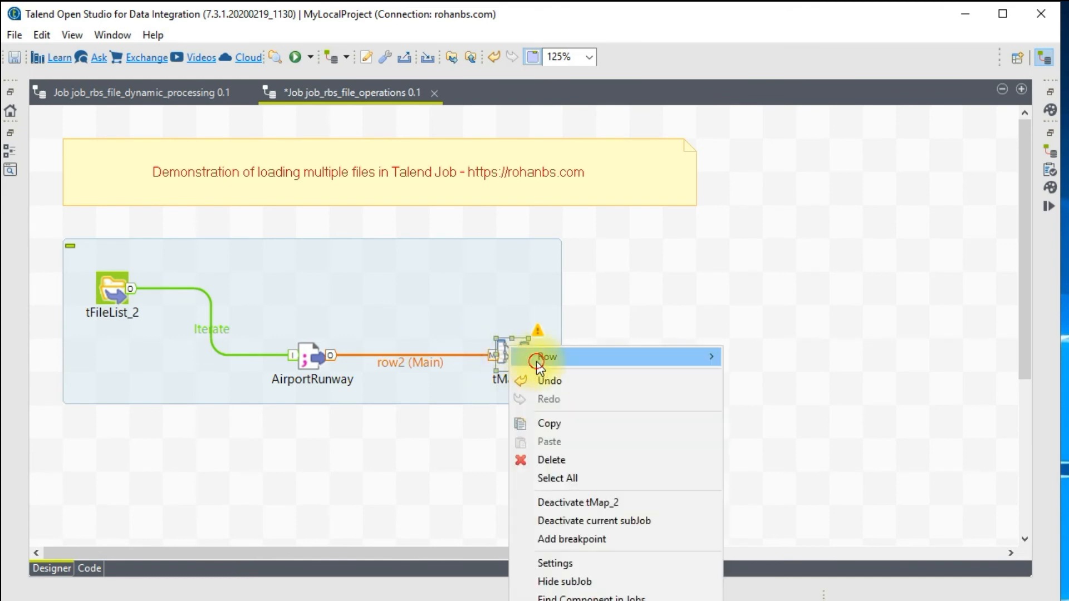
click(546, 356)
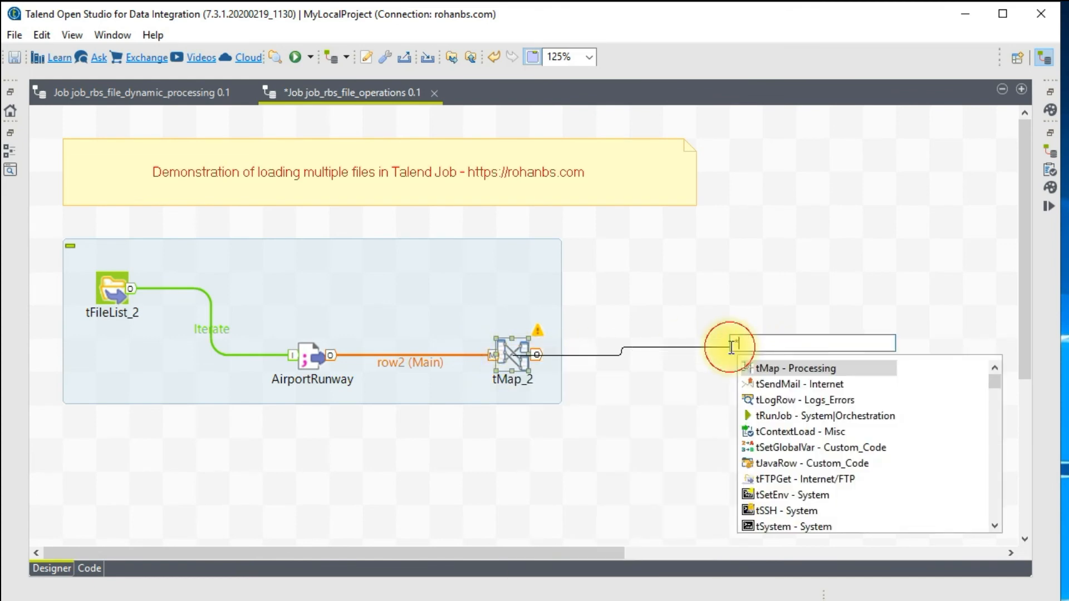
mouse_move(733, 354)
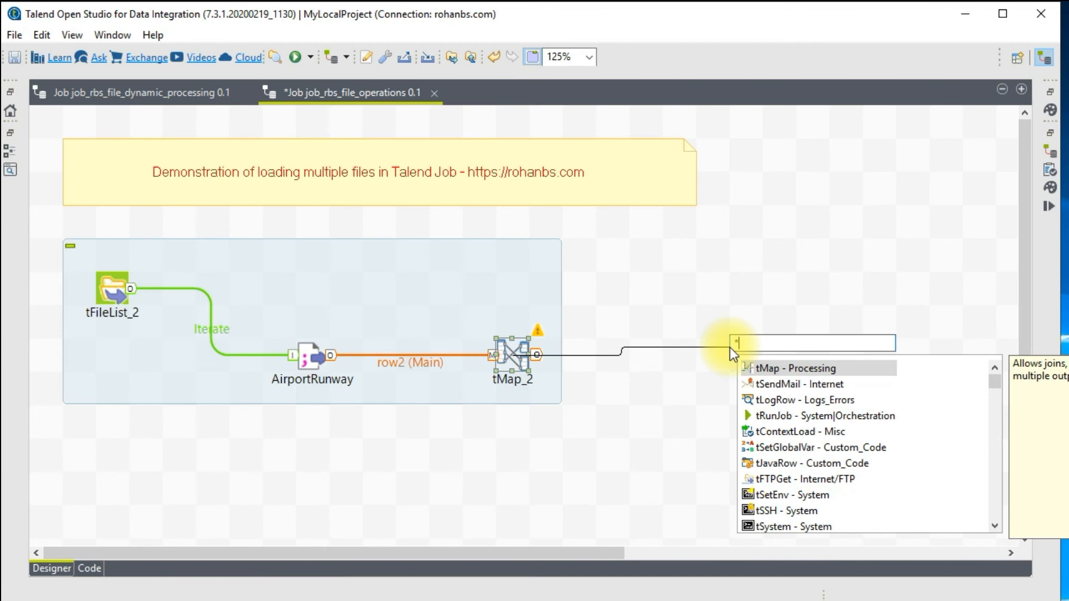
text(tdb)
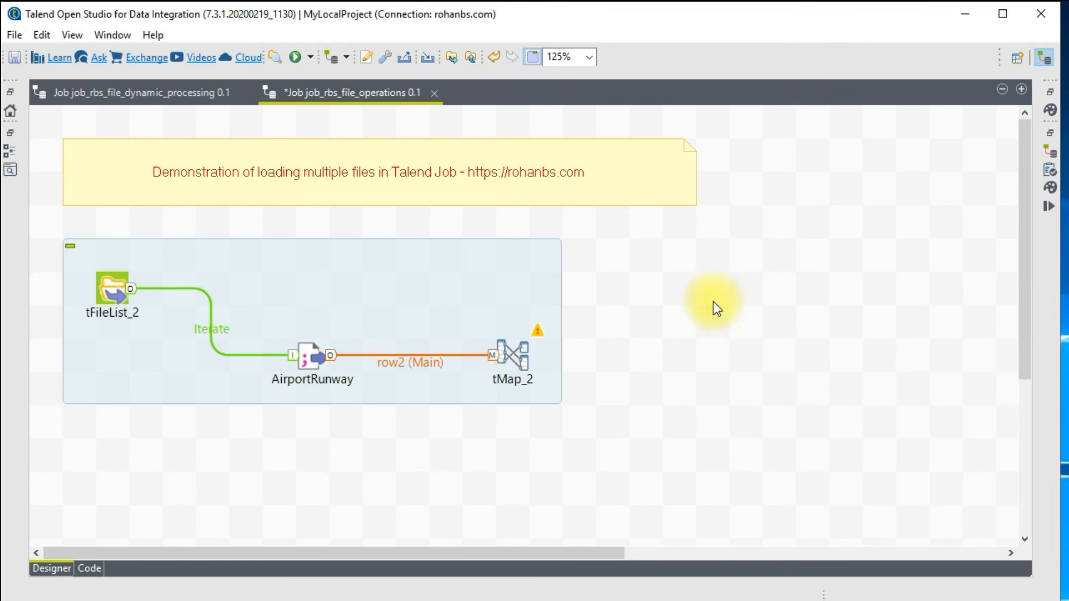
mouse_move(684, 176)
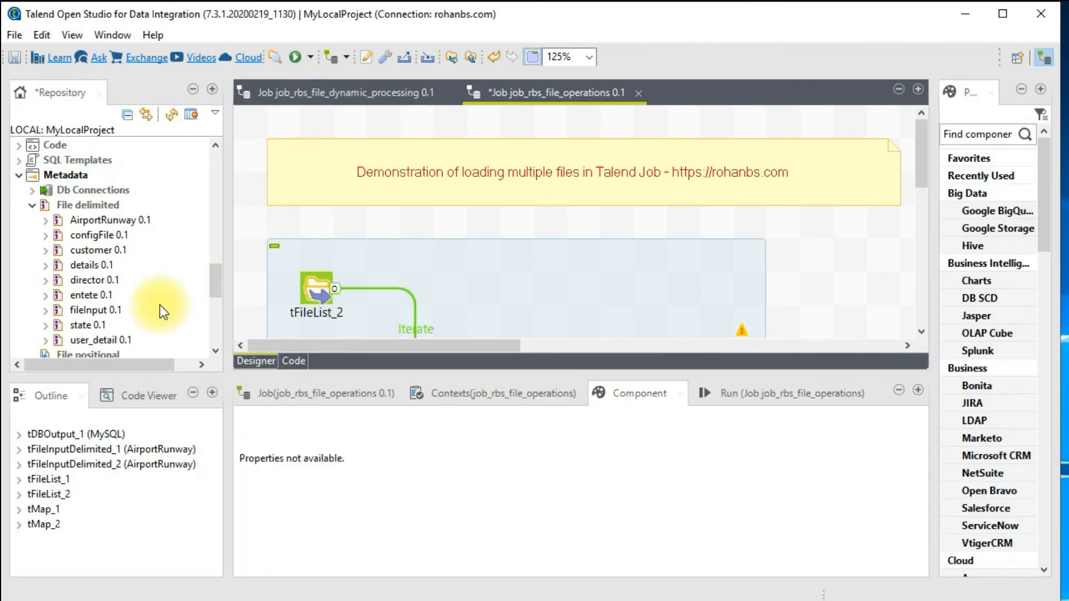
- Add the stored MySQL connection as output fed by tMap_2's airport_details flow and show its settings
click(33, 190)
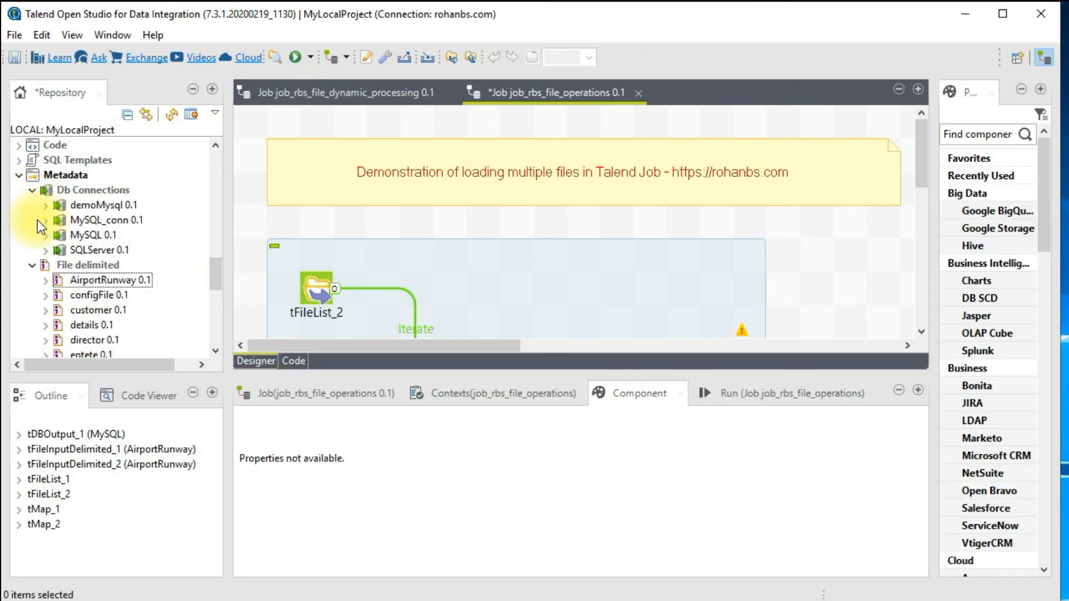
click(86, 235)
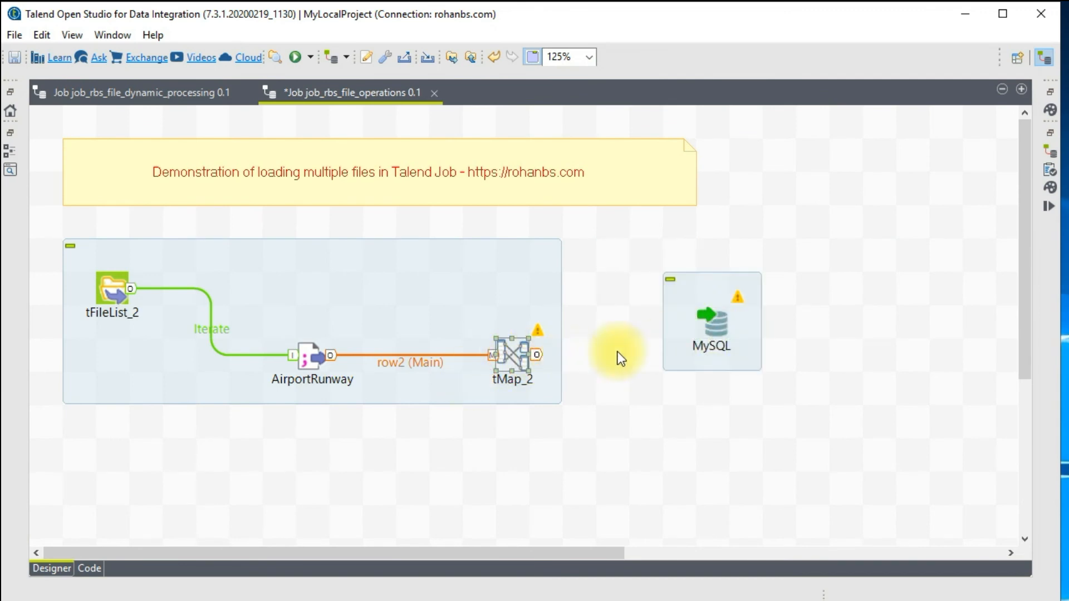
right_click(508, 355)
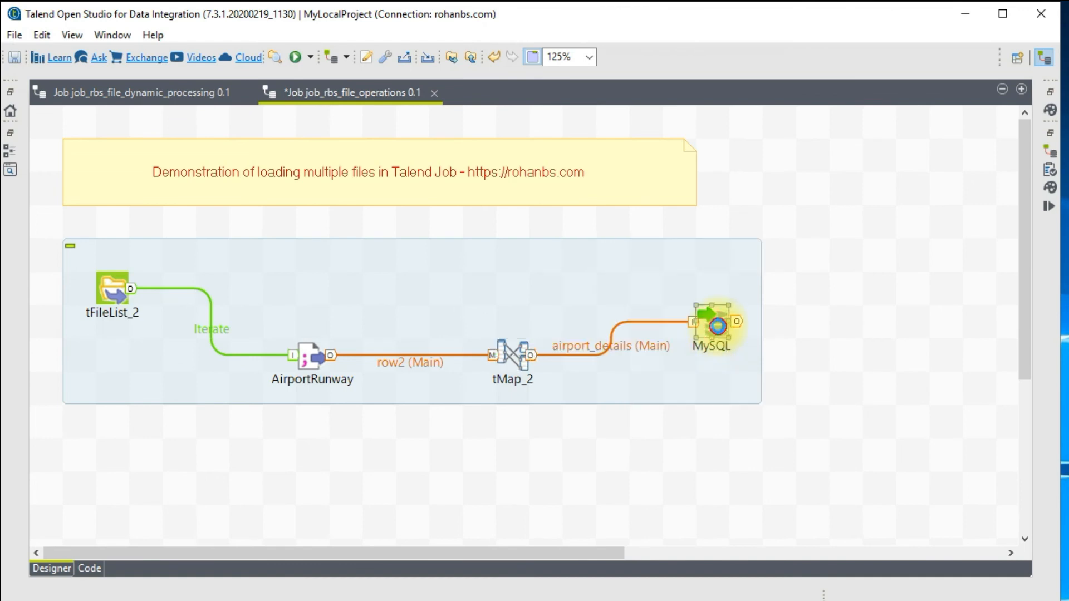
double_click(715, 327)
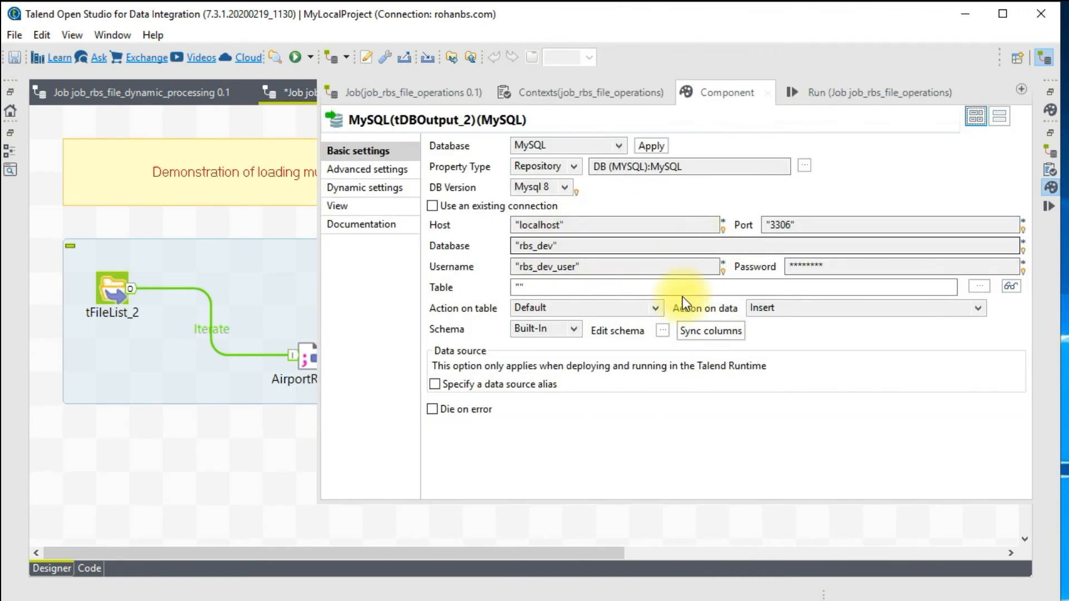
mouse_move(573, 332)
text(a)
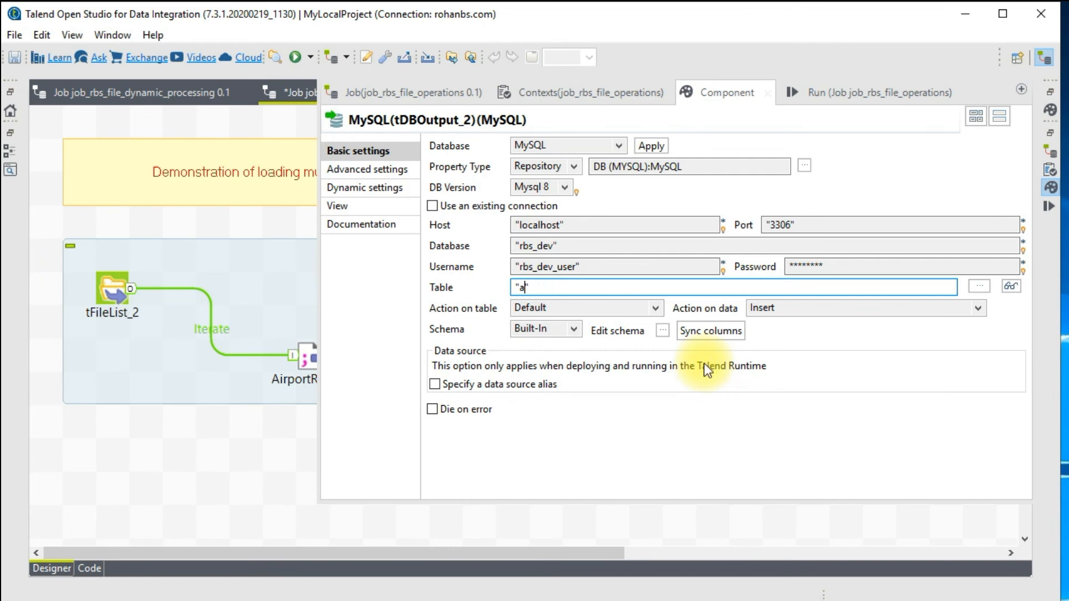
- Target table airport_details with the chosen Action on table option
text(irport_det)
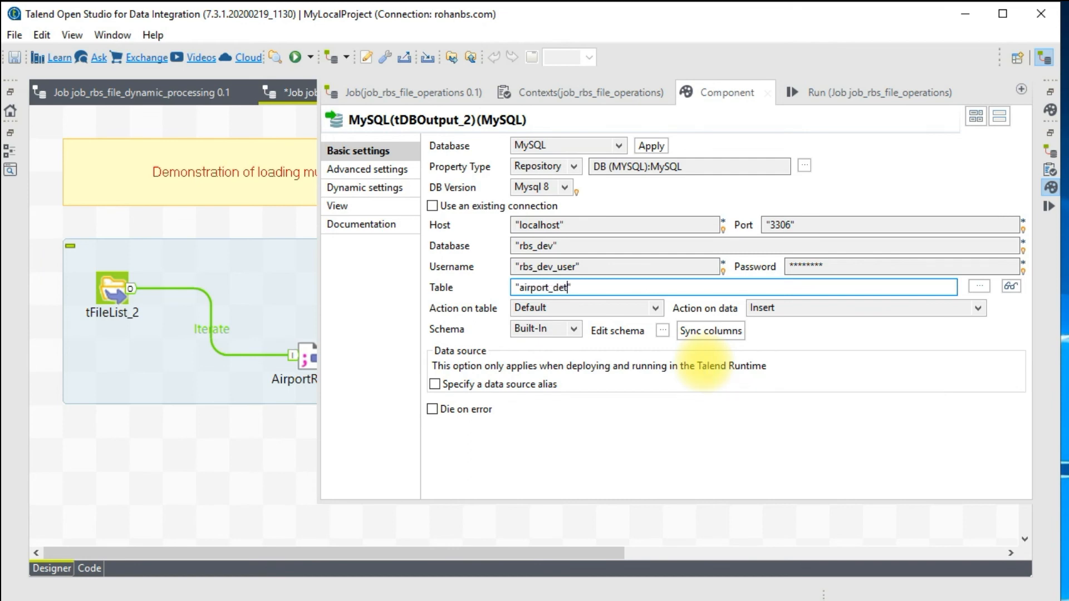
text(ails)
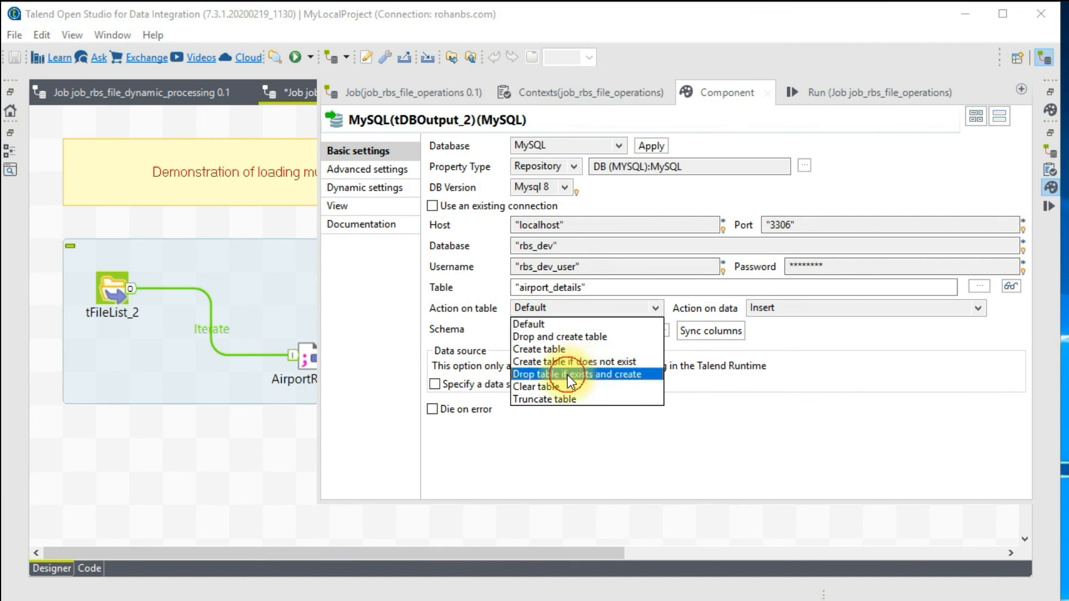
click(577, 374)
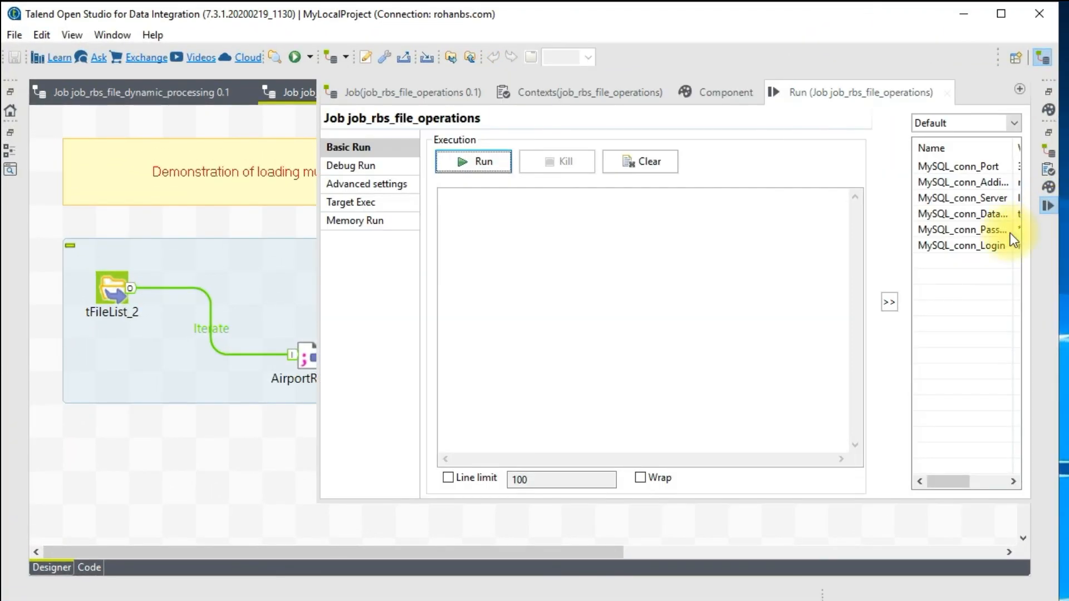
- Run the job so 131 rows load across five file iterations
click(481, 161)
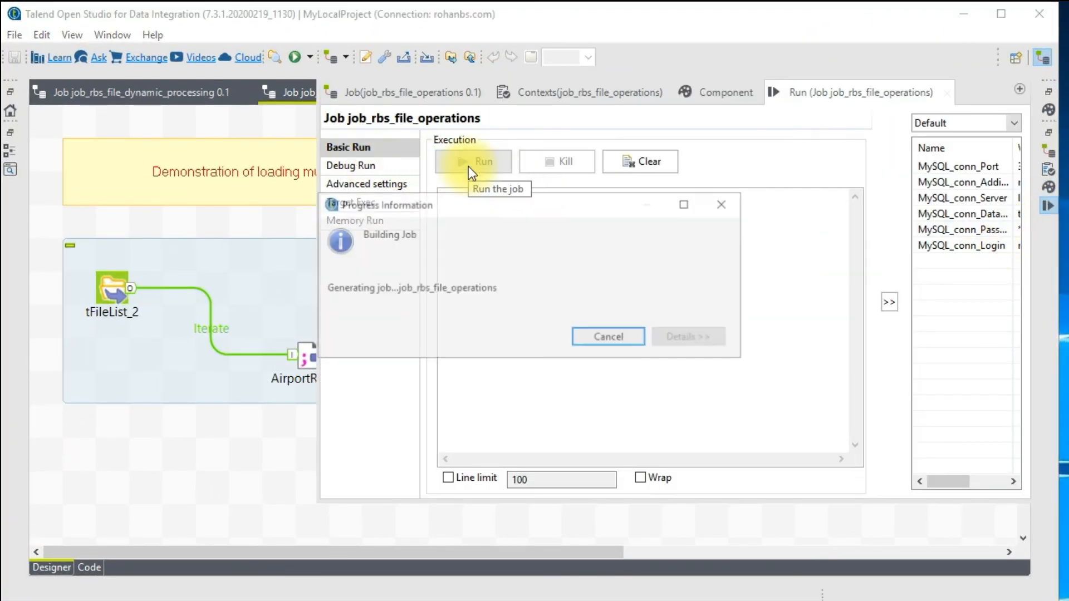
click(474, 161)
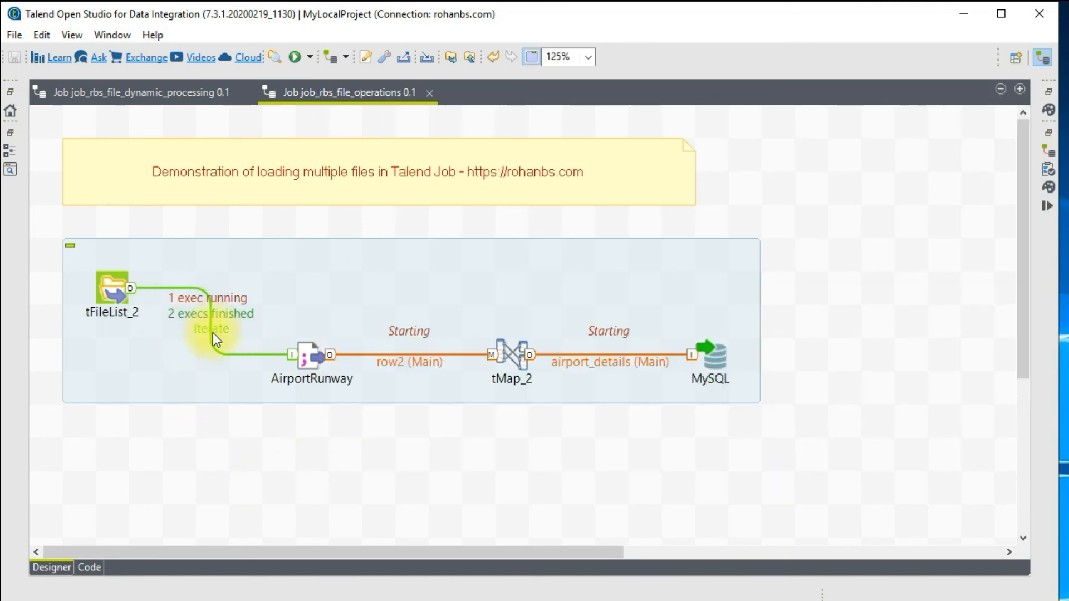
mouse_move(700, 338)
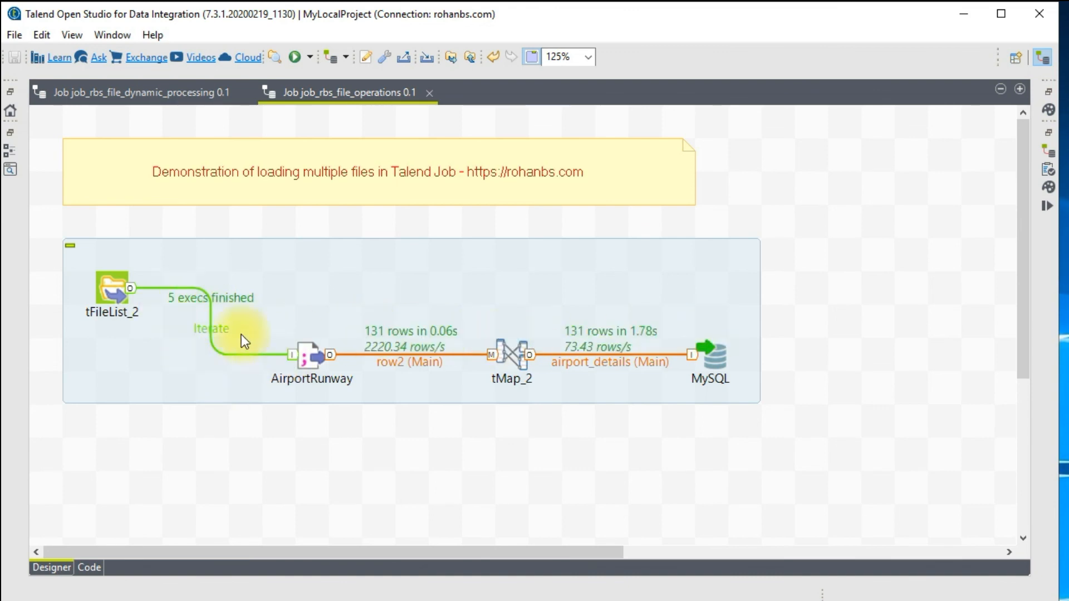
mouse_move(200, 317)
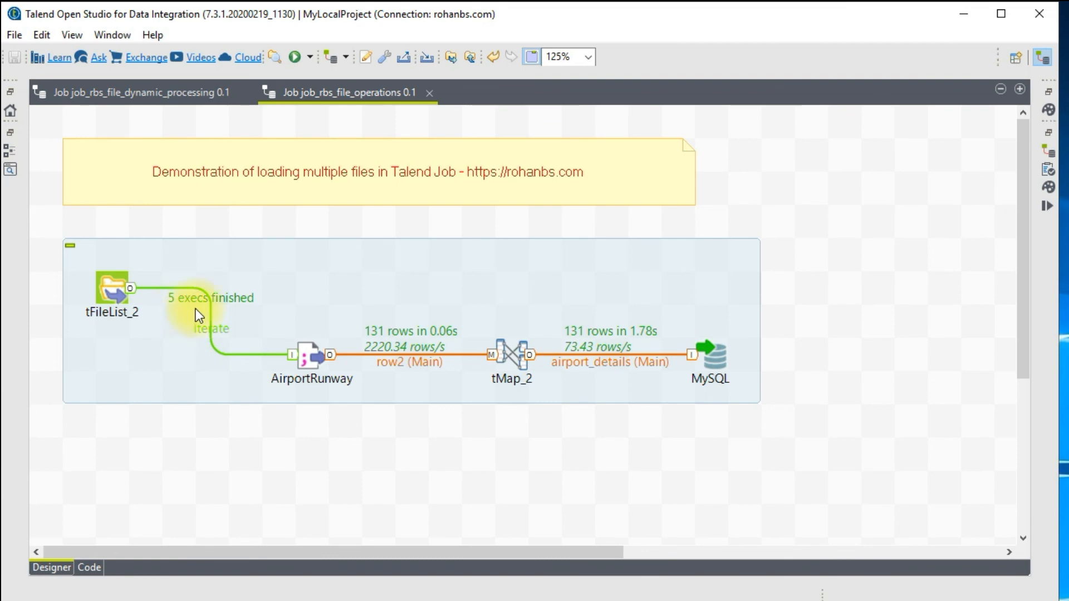
mouse_move(472, 362)
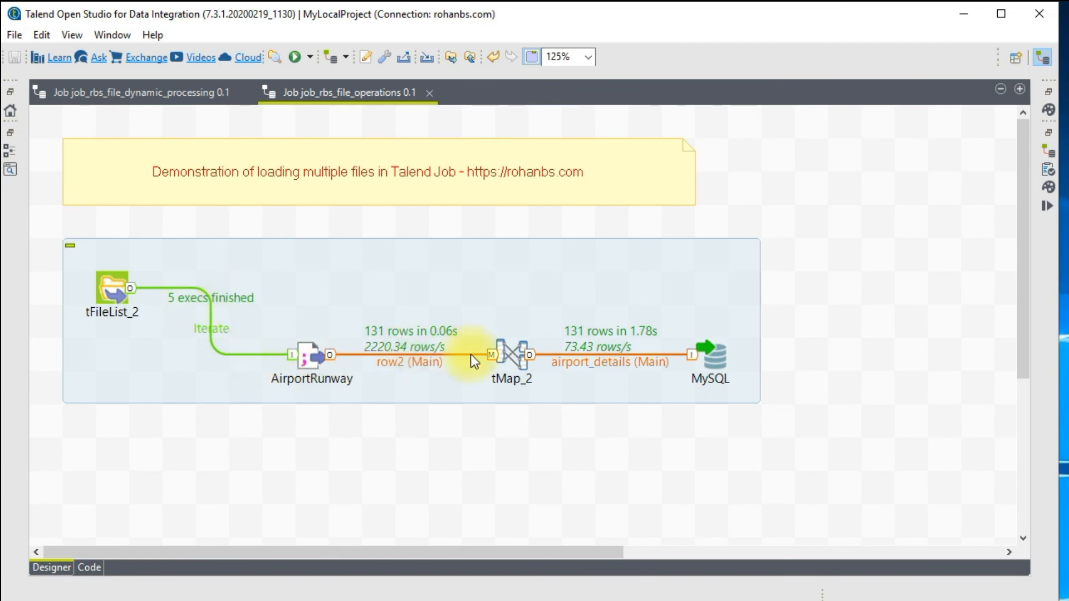
mouse_move(719, 399)
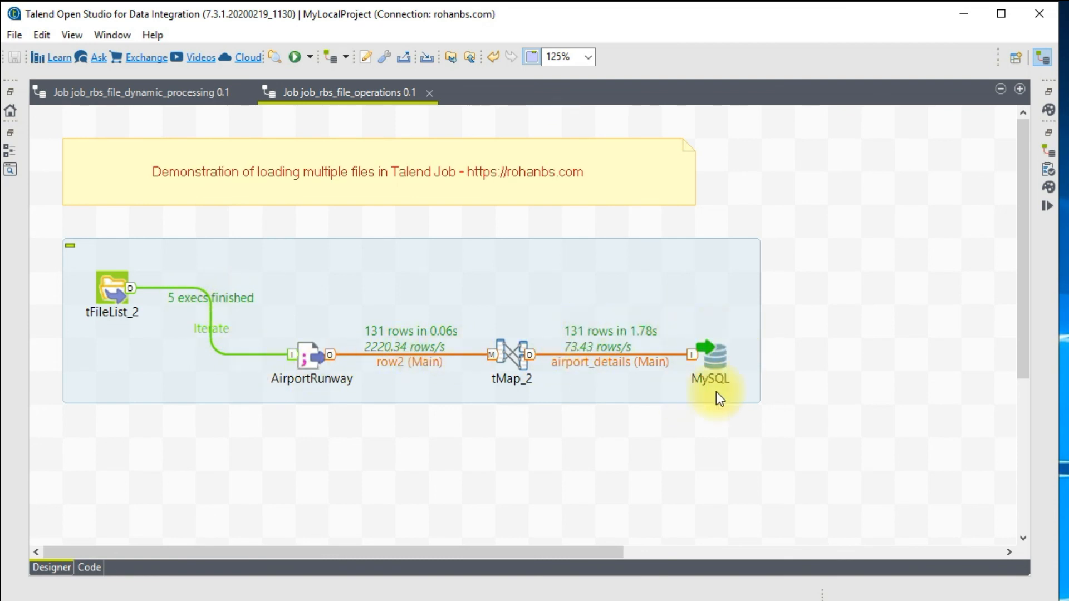
double_click(714, 352)
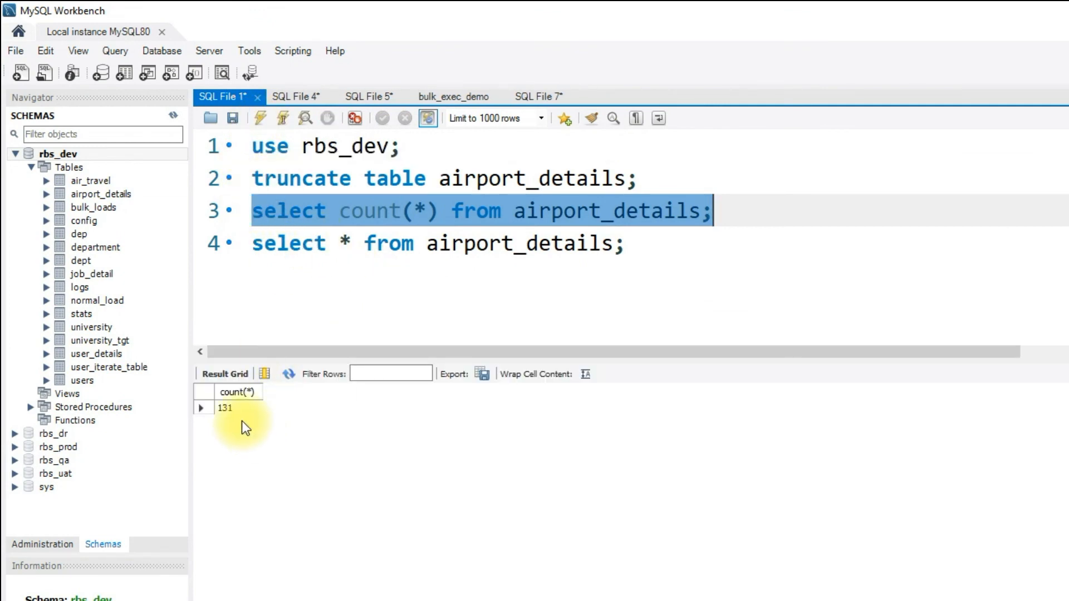
mouse_move(230, 464)
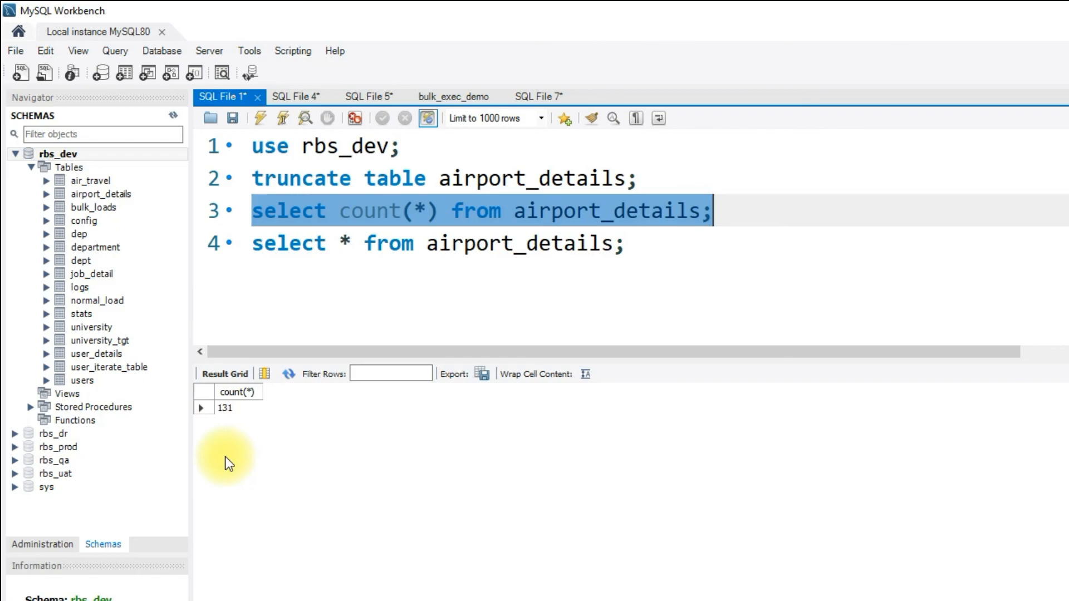